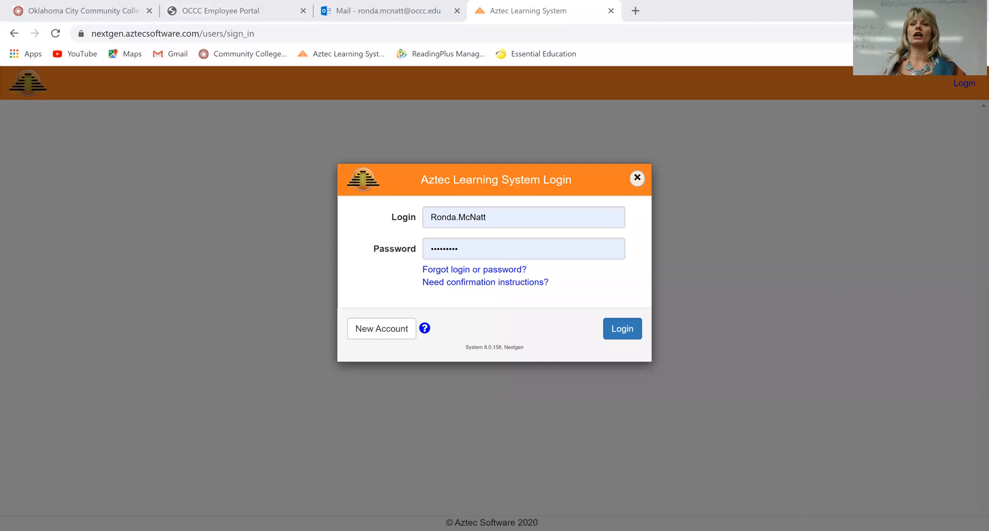
mouse_move(769, 226)
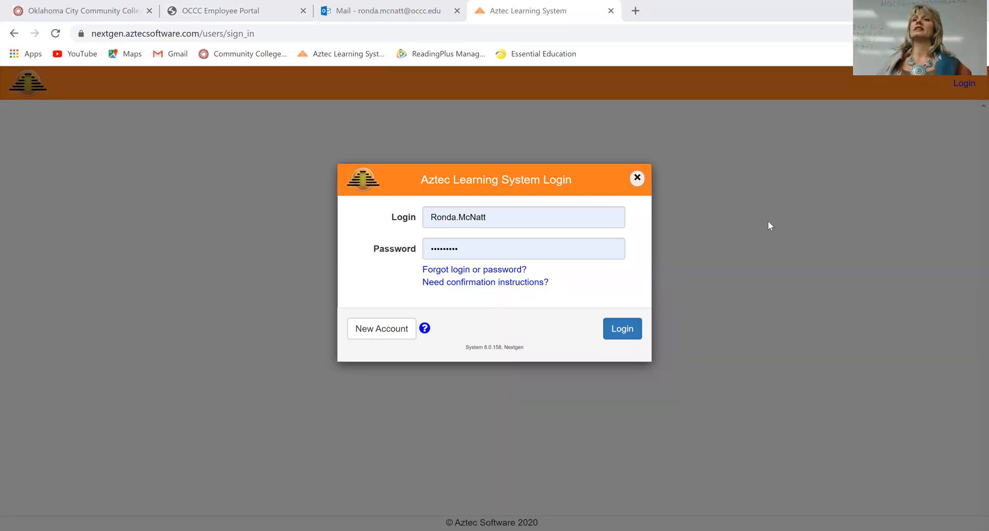
mouse_move(441, 290)
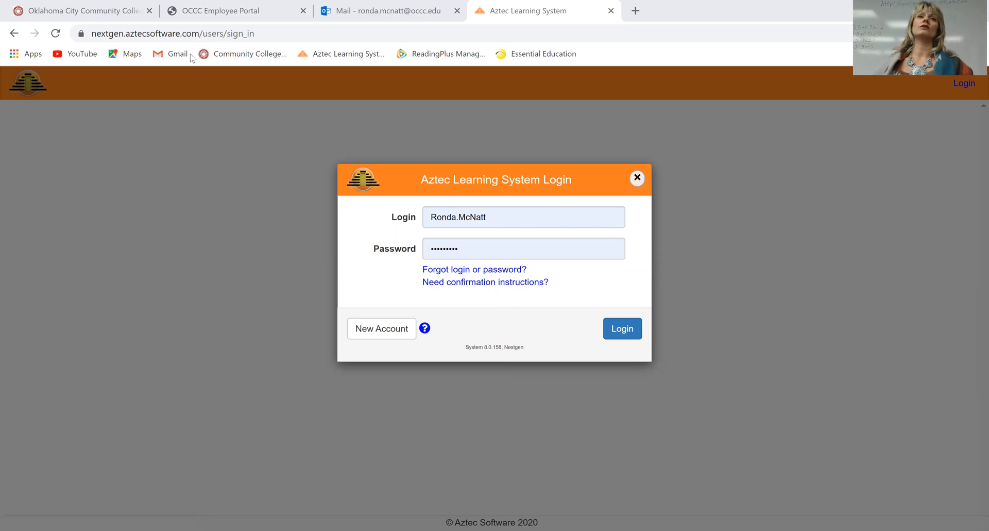
mouse_move(177, 48)
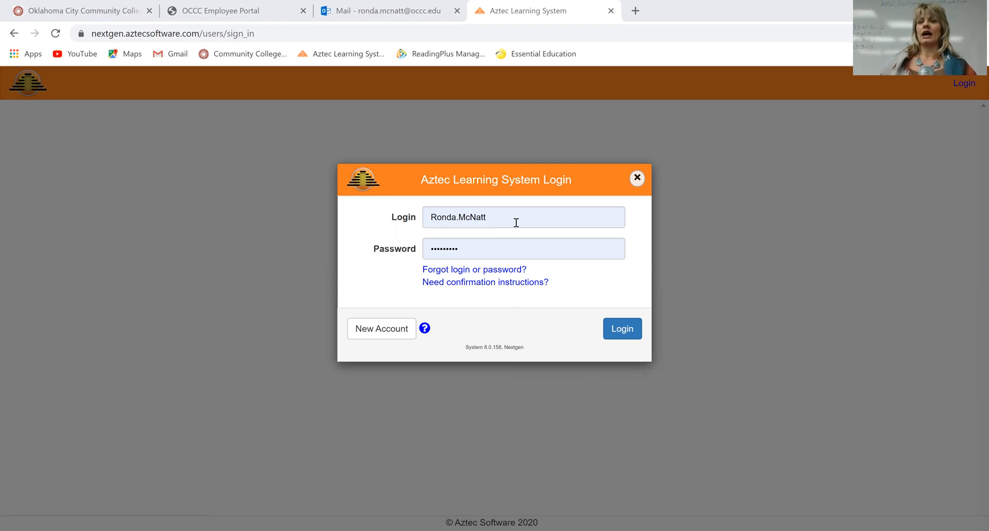
mouse_move(517, 241)
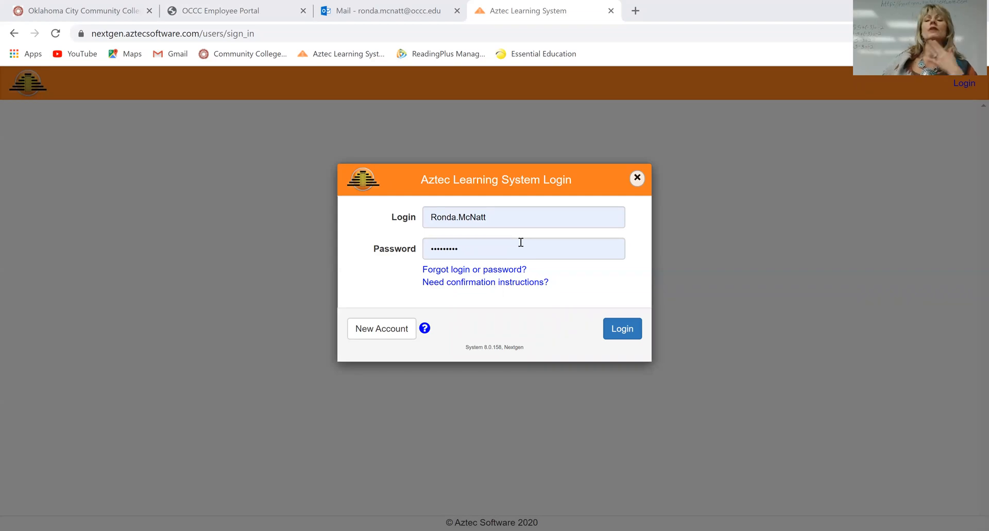
mouse_move(512, 221)
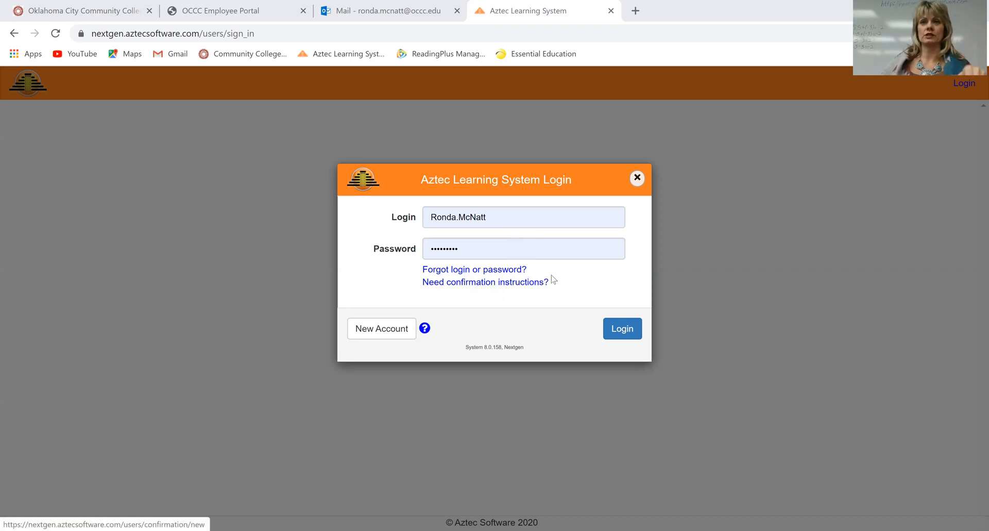
mouse_move(570, 281)
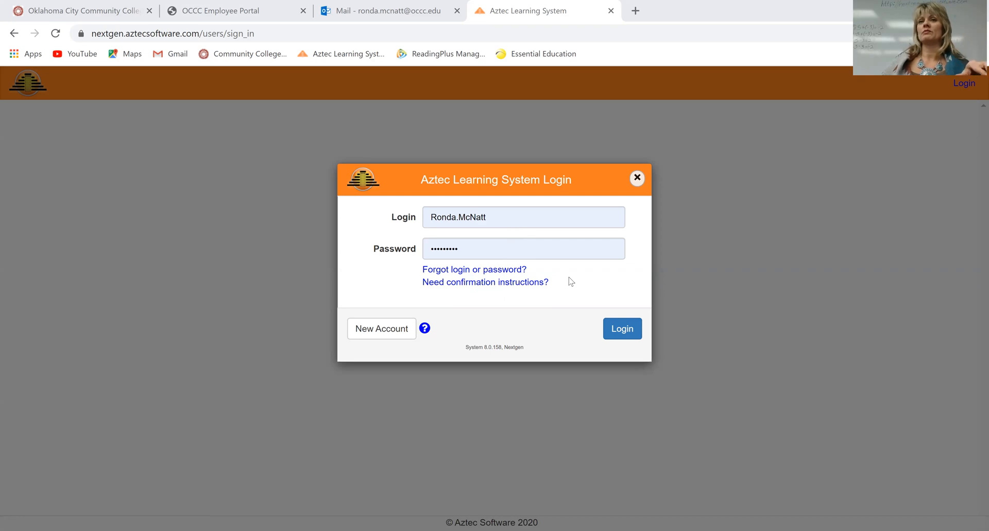
mouse_move(577, 284)
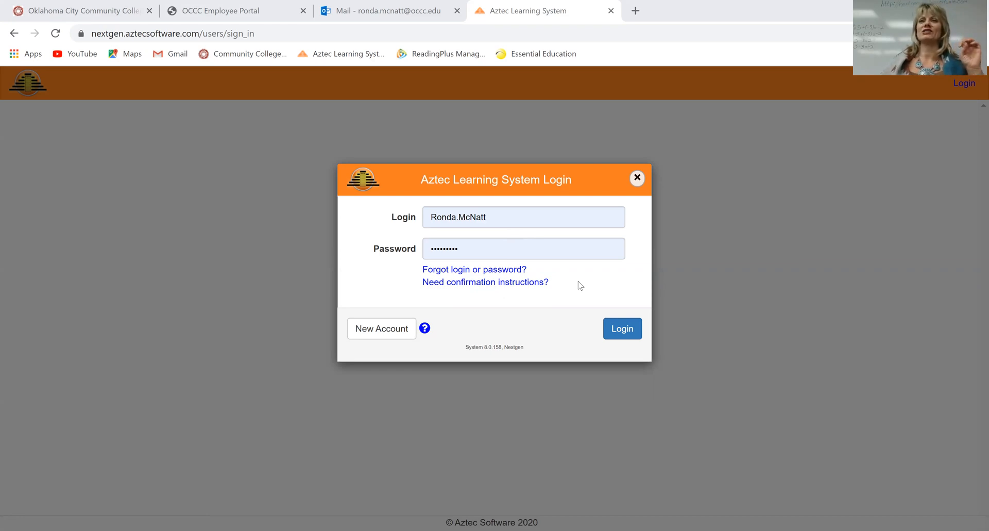
mouse_move(582, 289)
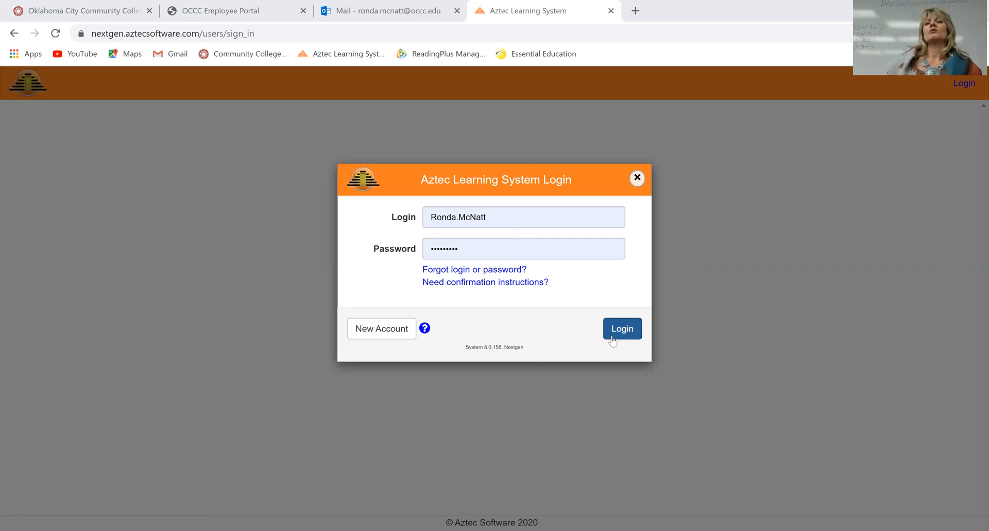
Step: Sign in with the entered credentials to reach the college dashboard
left_click(622, 329)
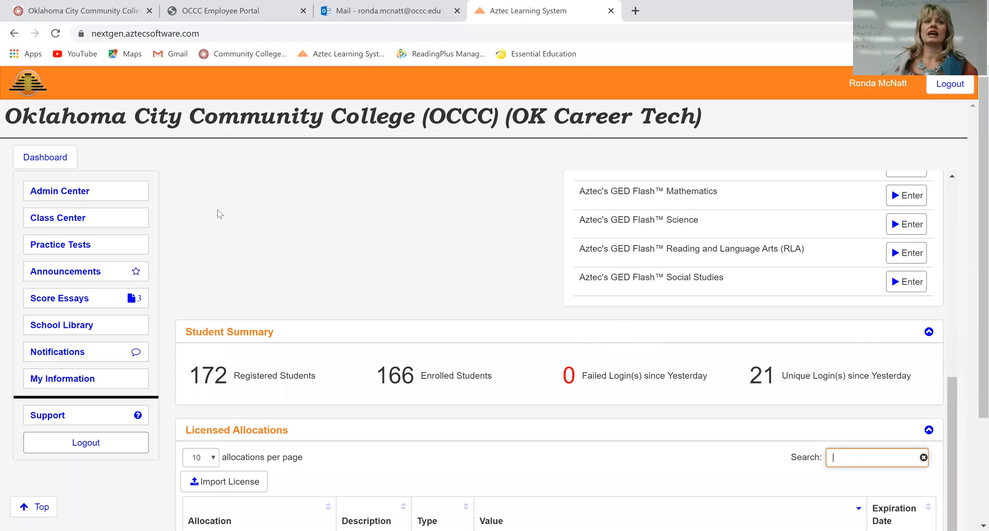
mouse_move(92, 210)
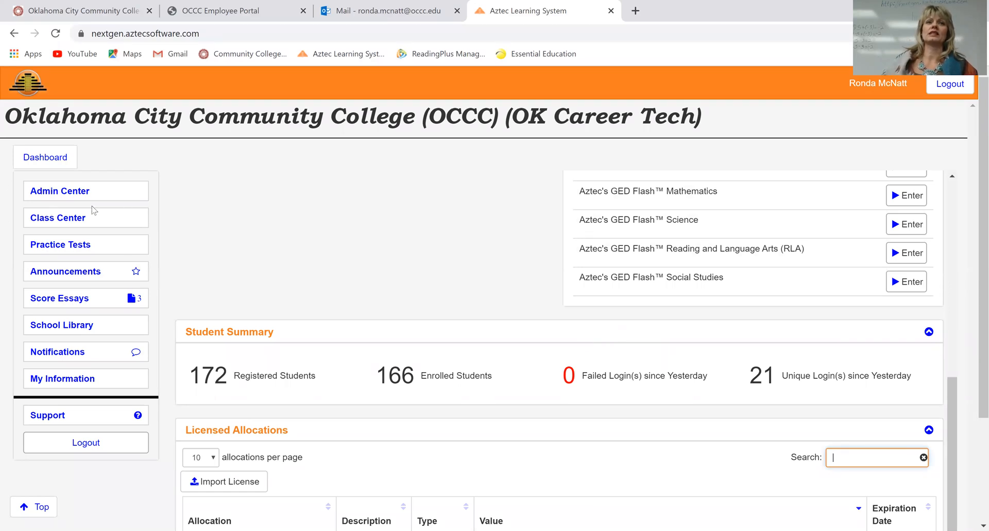
mouse_move(300, 217)
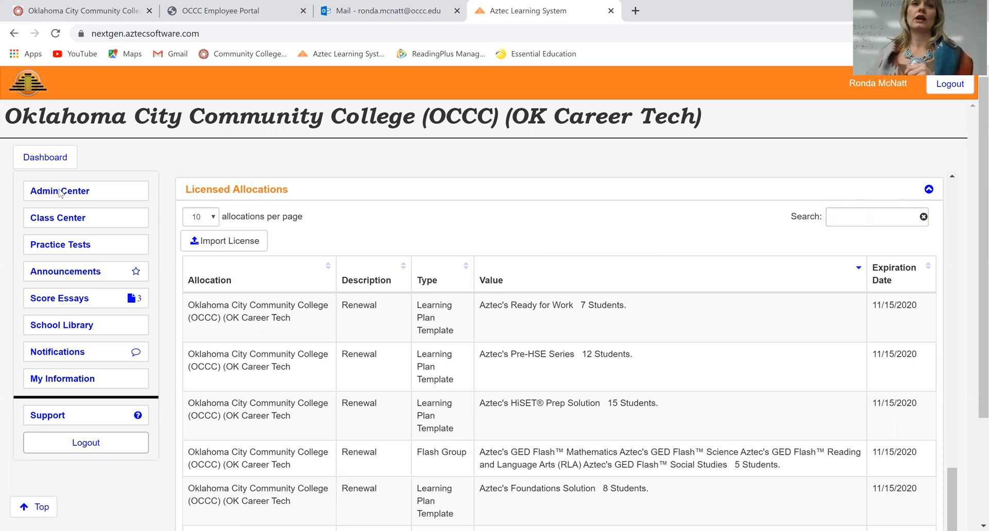
Step: In Admin Center, search users for 'Sue' and start masquerading as that teacher account
left_click(60, 191)
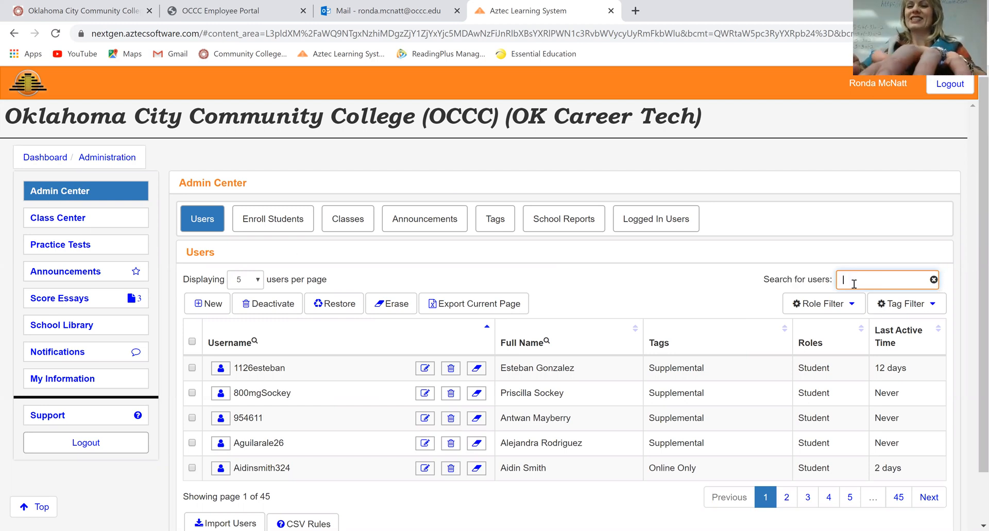
type("Sue")
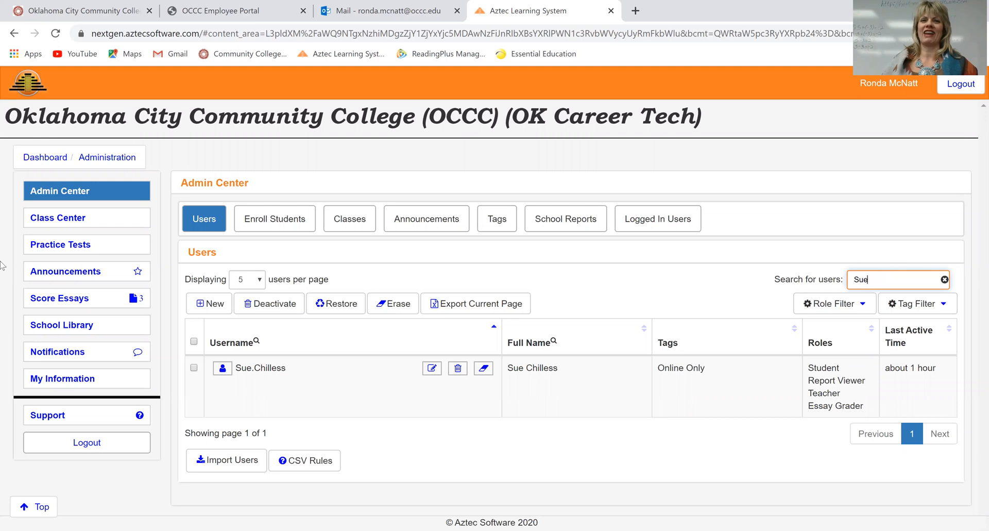
mouse_move(222, 385)
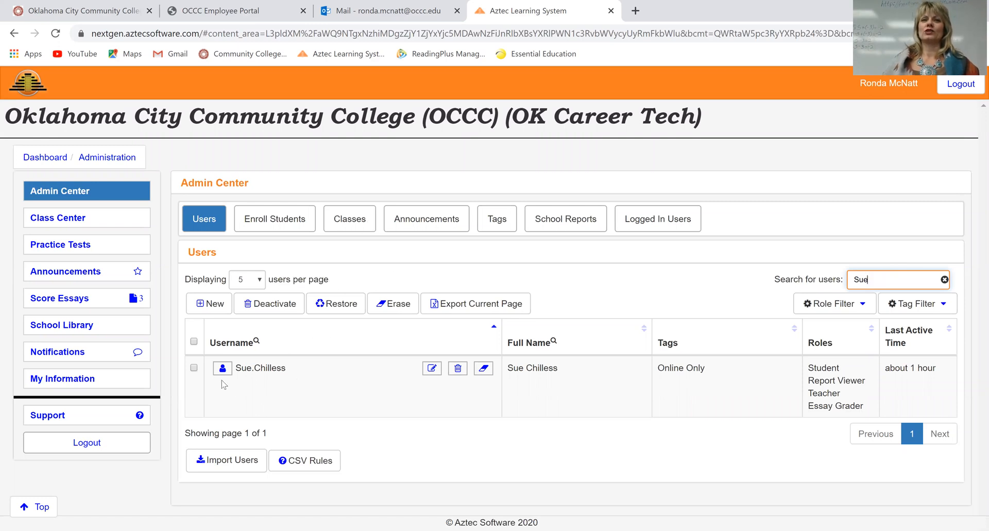
left_click(222, 368)
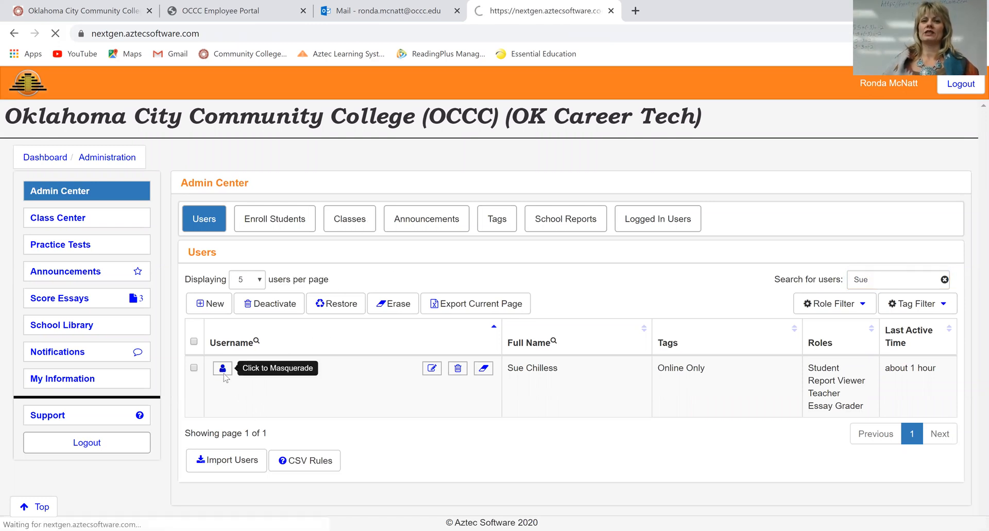
Step: Let the masquerade load to show the teacher's dashboard with active classes
left_click(222, 367)
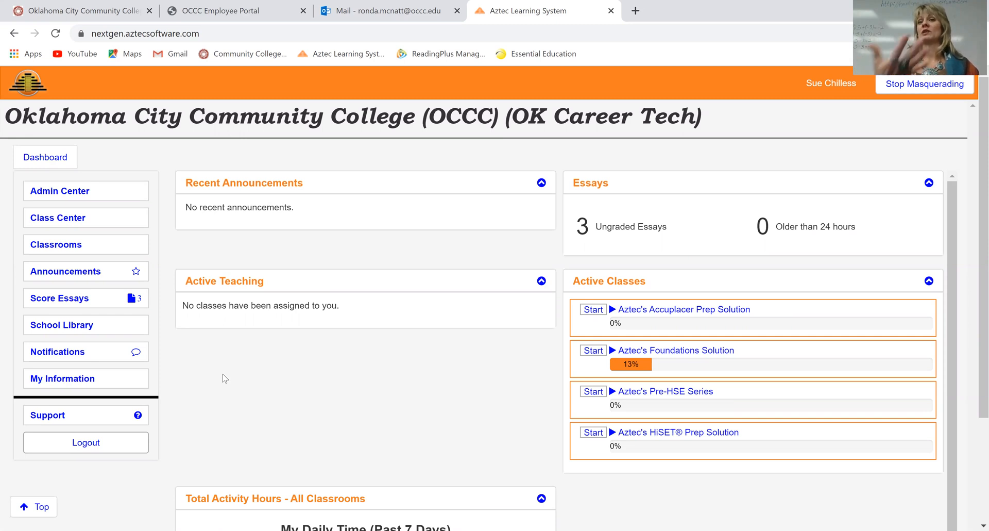
mouse_move(171, 408)
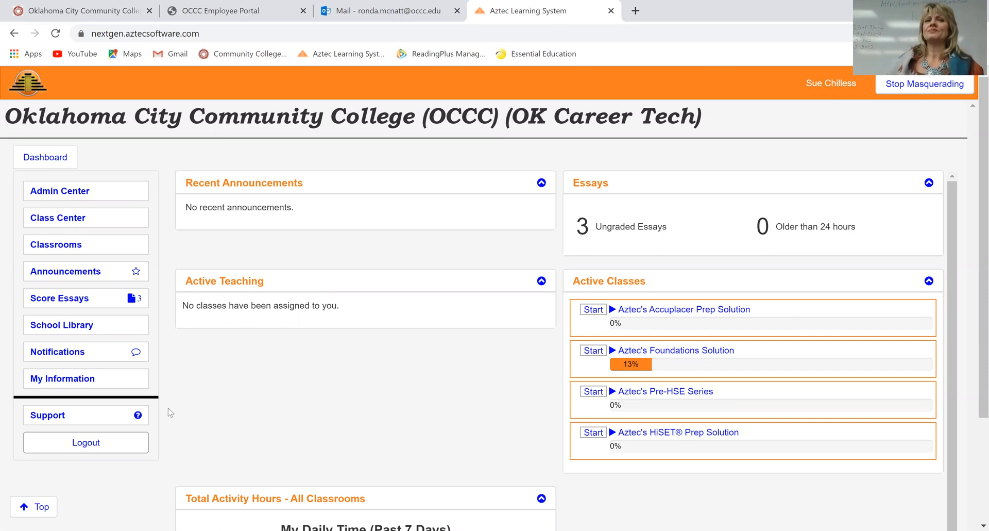
mouse_move(98, 411)
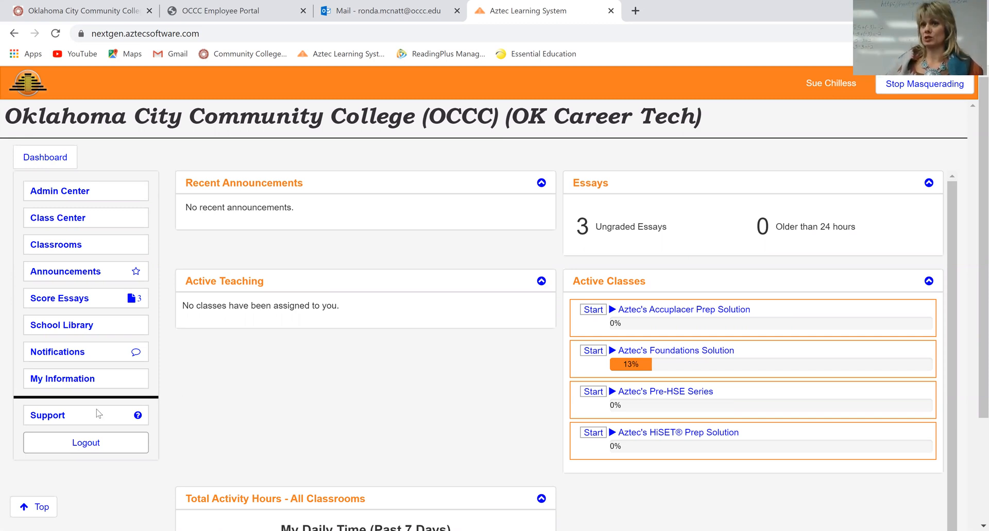
mouse_move(298, 451)
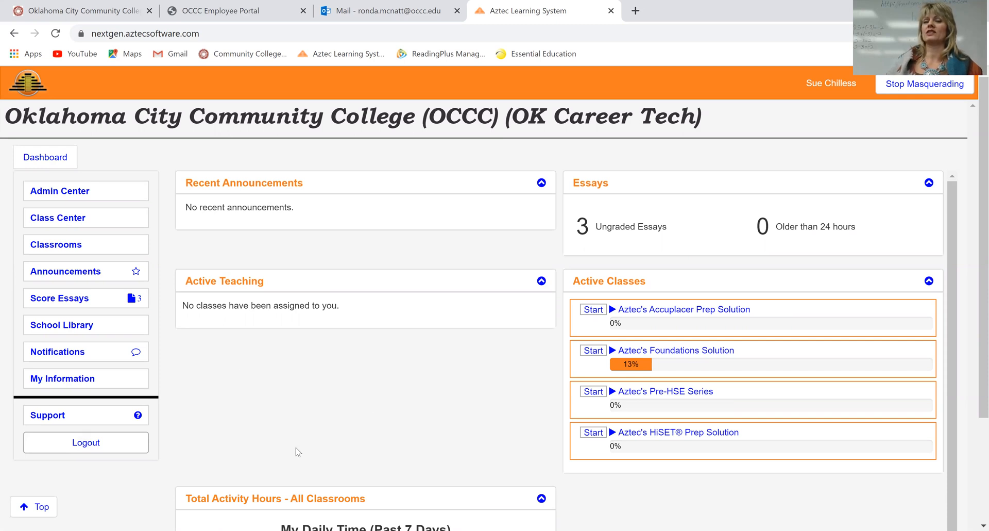
mouse_move(609, 279)
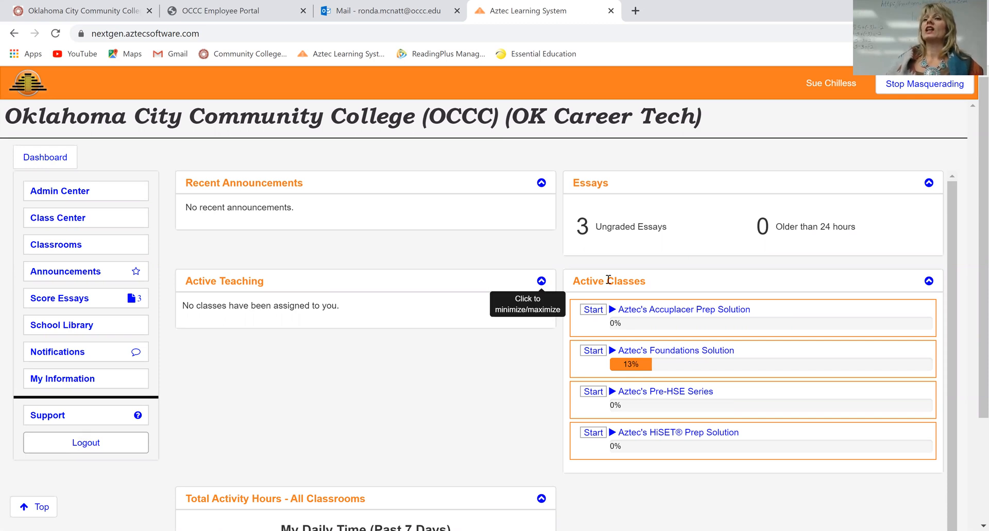
mouse_move(596, 298)
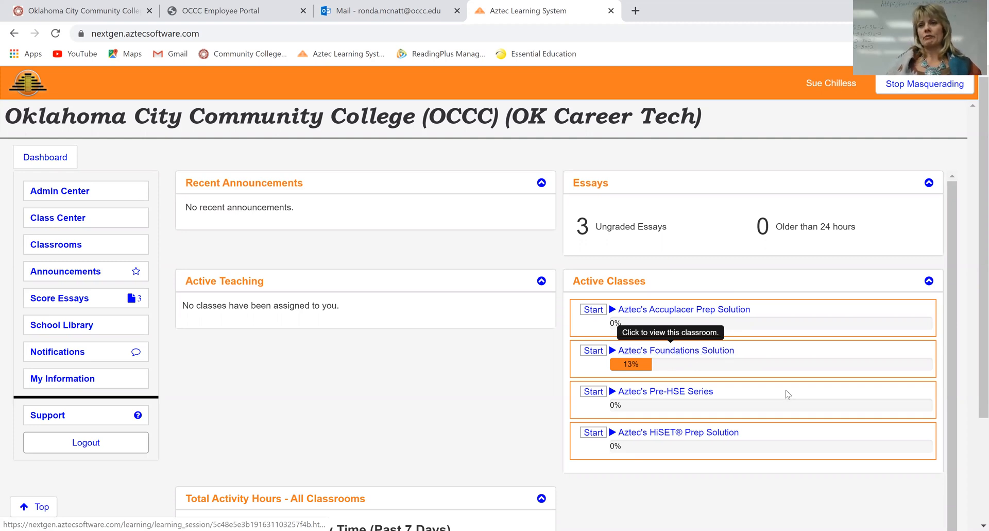
mouse_move(675, 351)
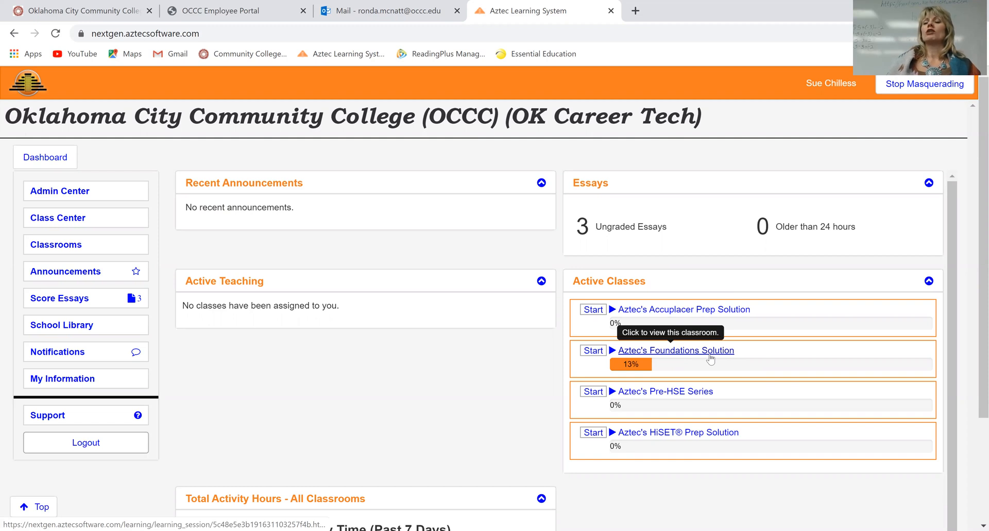
mouse_move(688, 390)
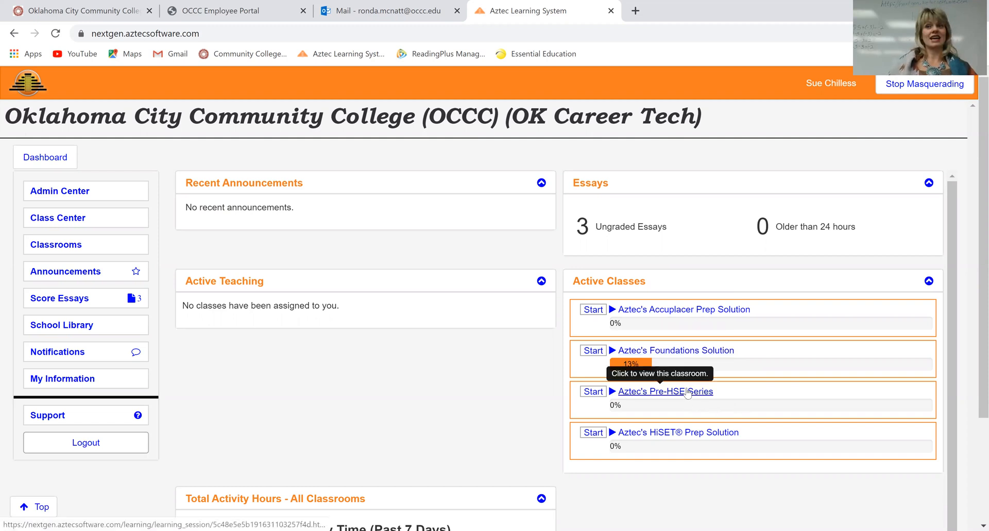
mouse_move(687, 436)
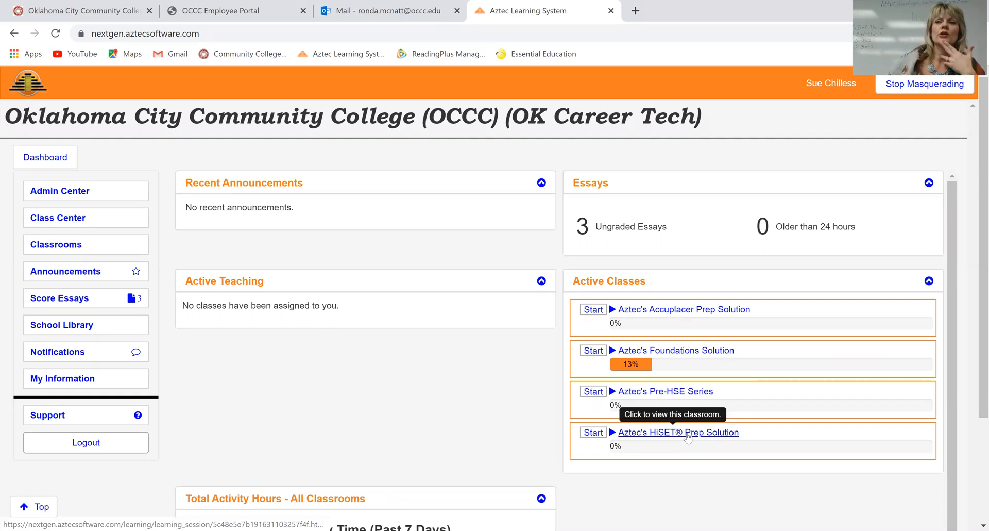
mouse_move(737, 474)
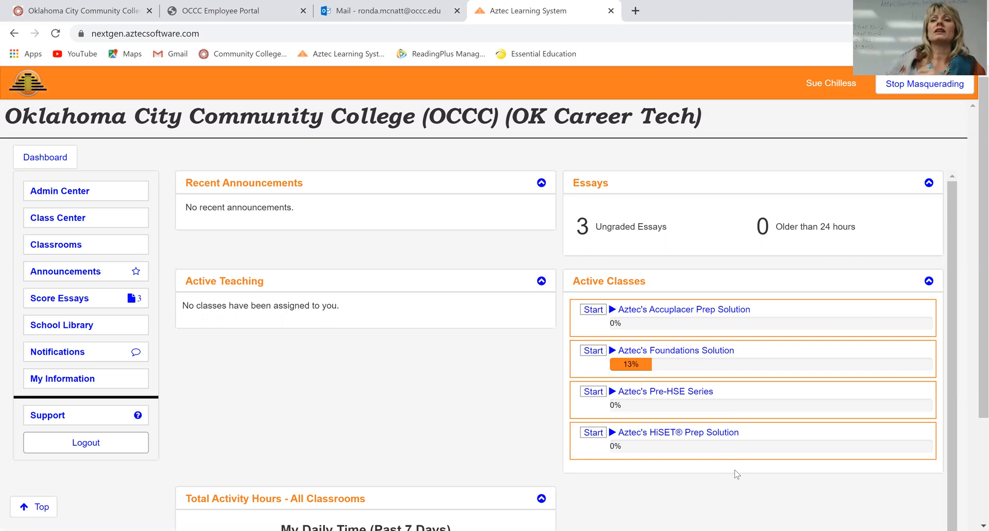
mouse_move(746, 472)
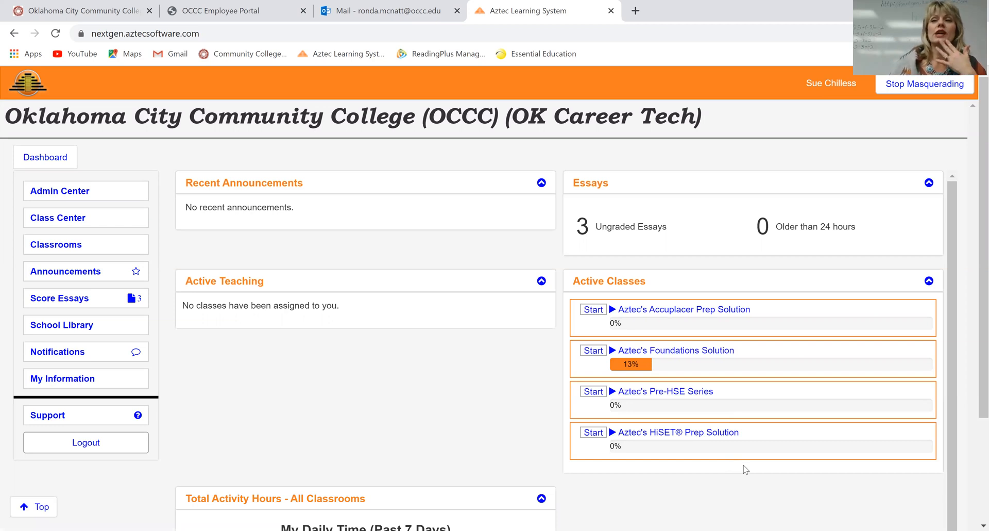
mouse_move(772, 463)
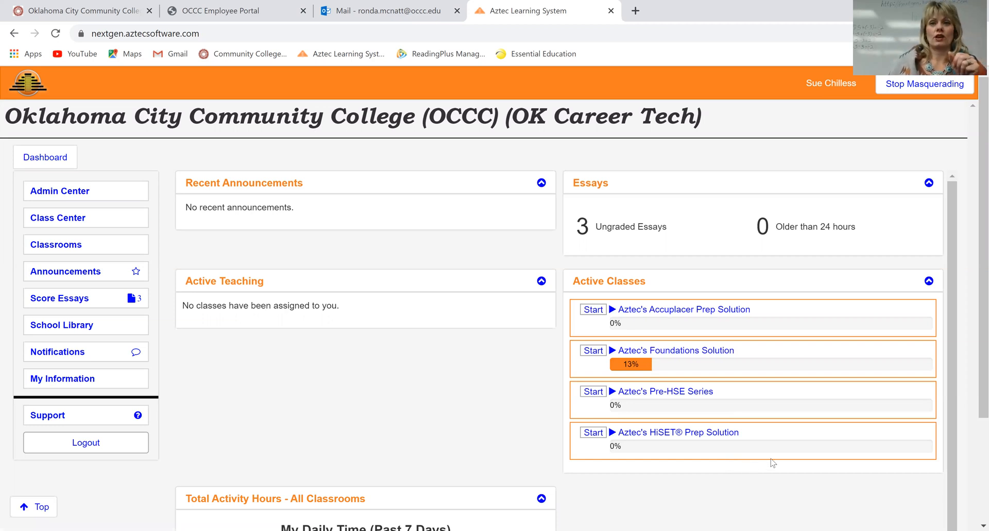
mouse_move(770, 463)
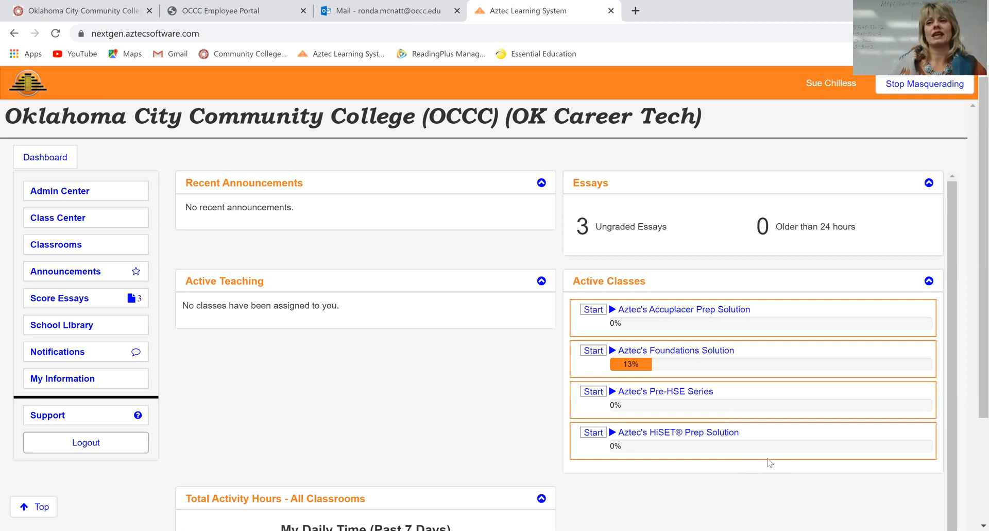
mouse_move(675, 435)
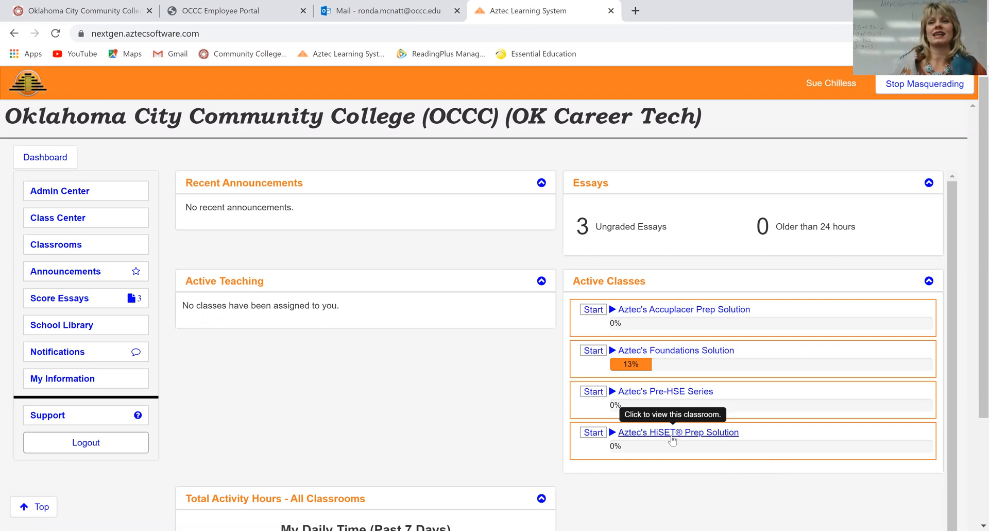
left_click(677, 432)
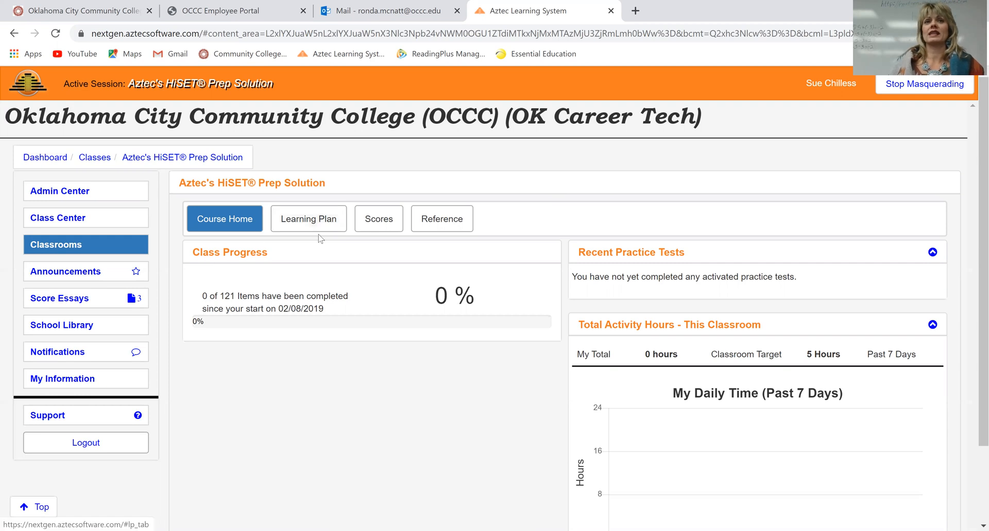
mouse_move(339, 325)
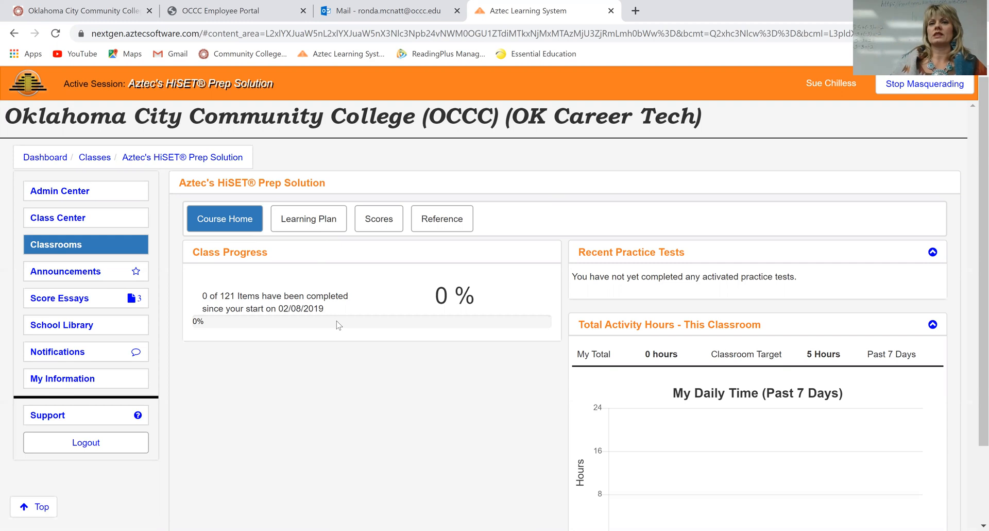
mouse_move(313, 374)
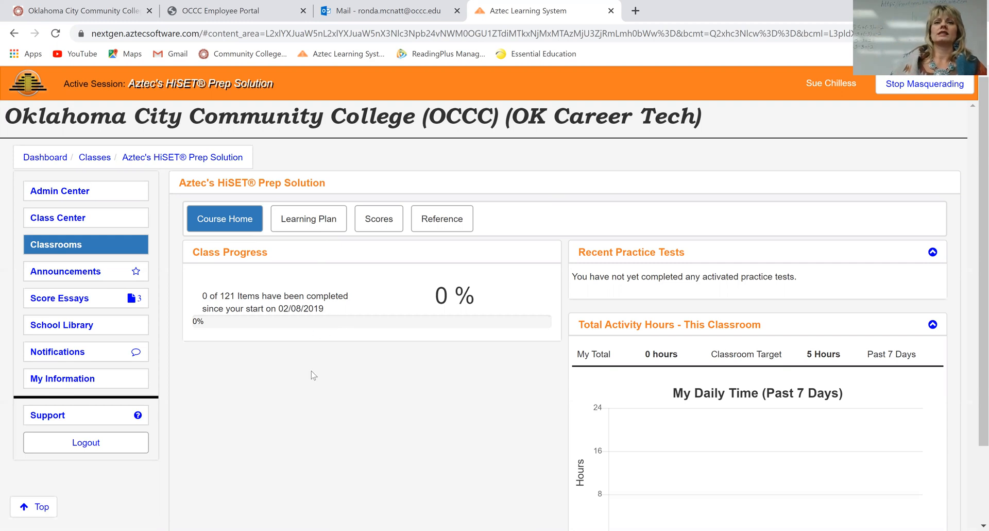
mouse_move(227, 219)
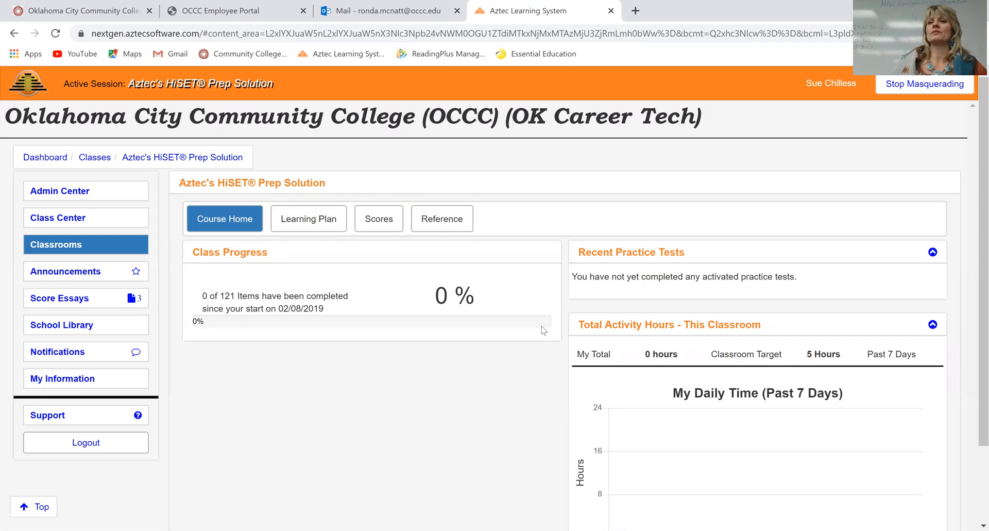
scroll("down", 3)
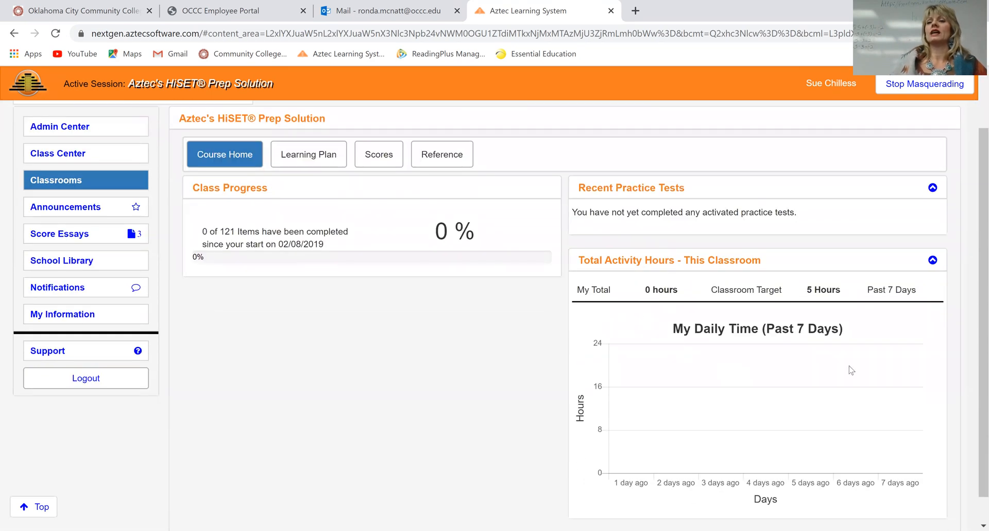
mouse_move(772, 442)
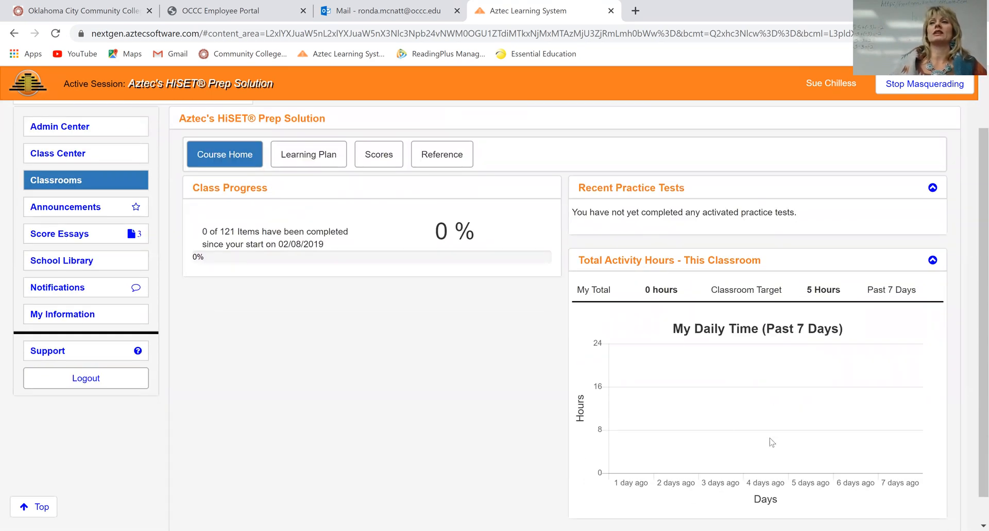
mouse_move(678, 385)
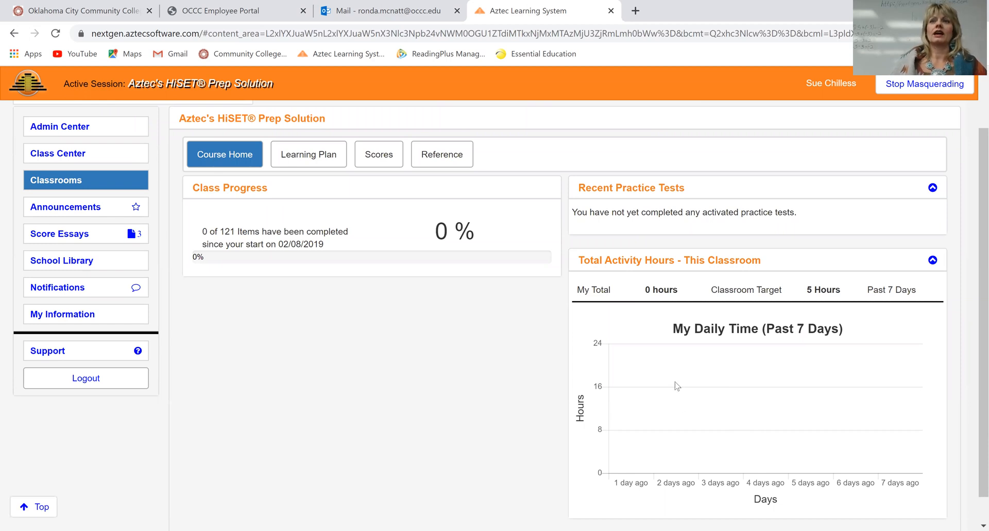
mouse_move(669, 367)
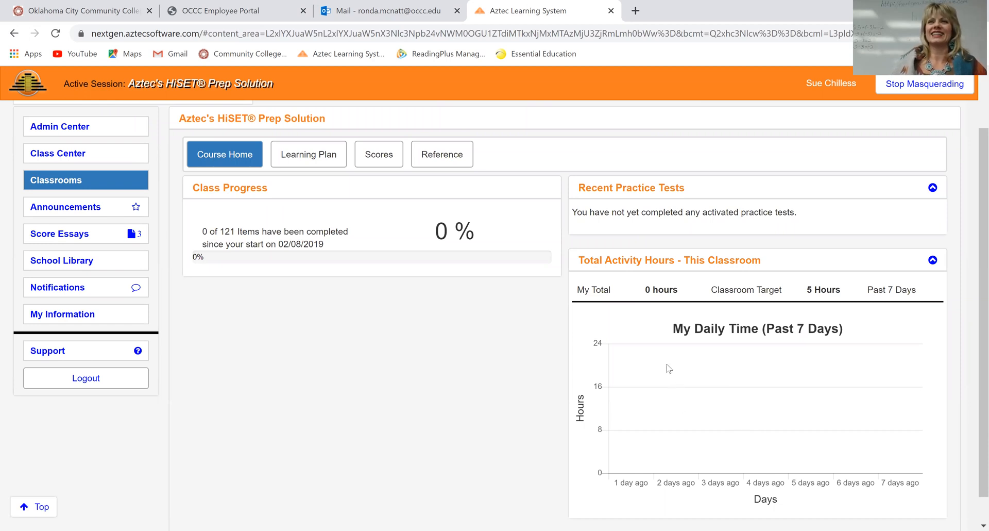
mouse_move(328, 394)
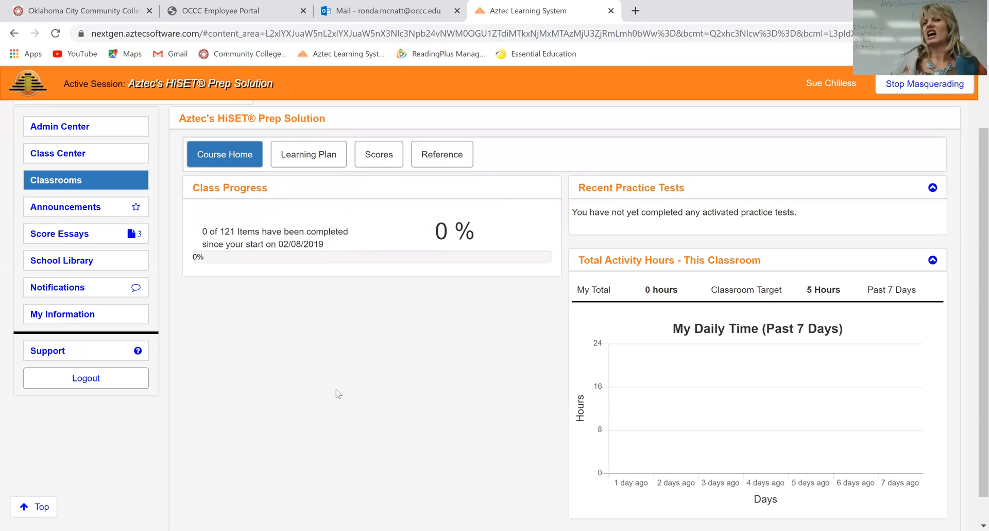
mouse_move(309, 396)
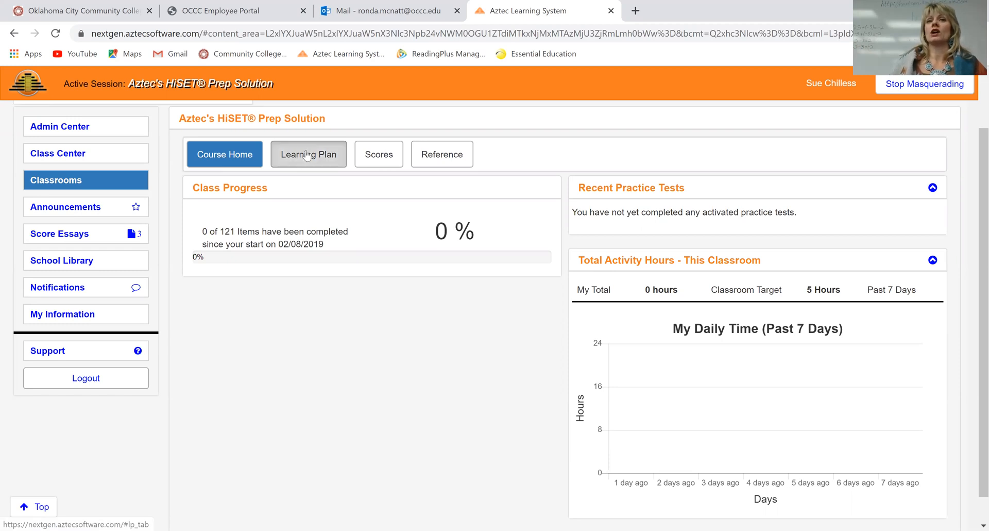
Step: Show the HiSET Prep Solution learning plan with its practice tests and required modules
left_click(308, 154)
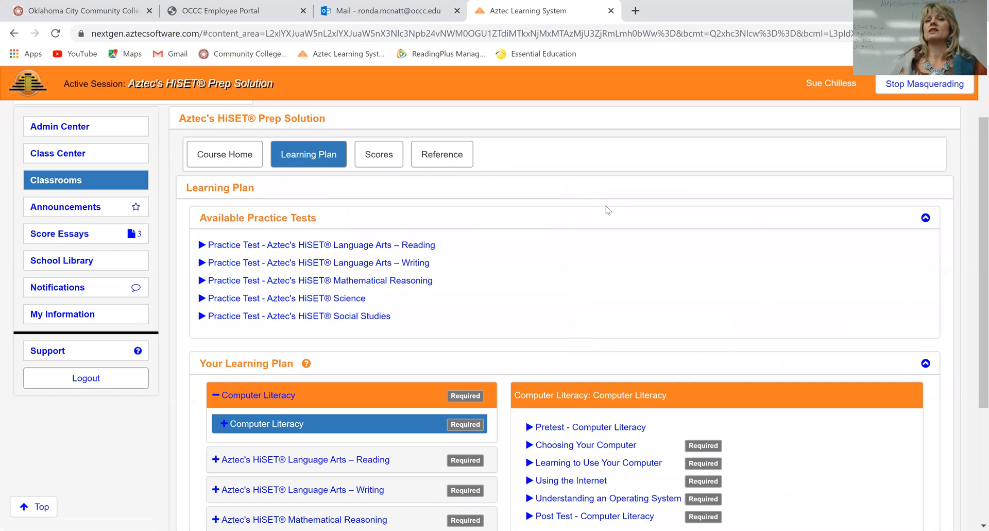
scroll("down", 3)
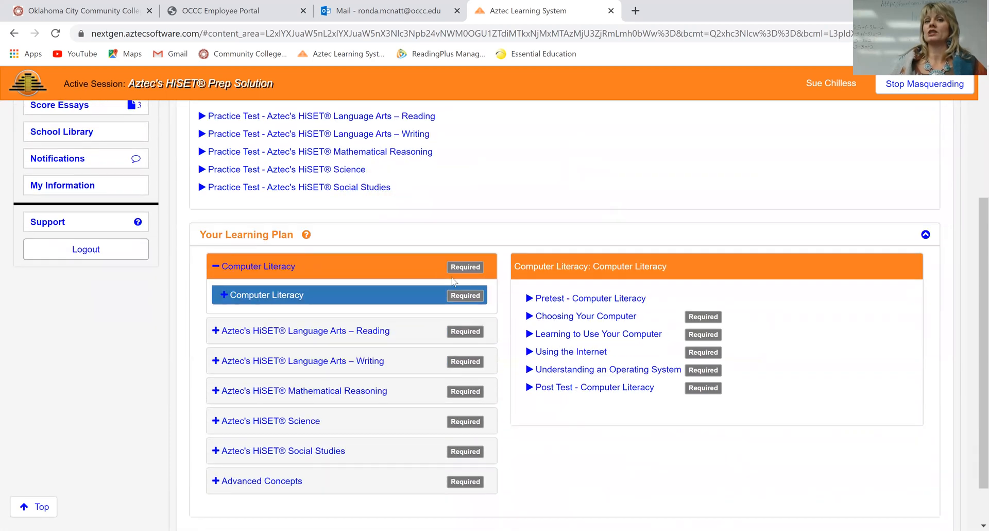
mouse_move(351, 313)
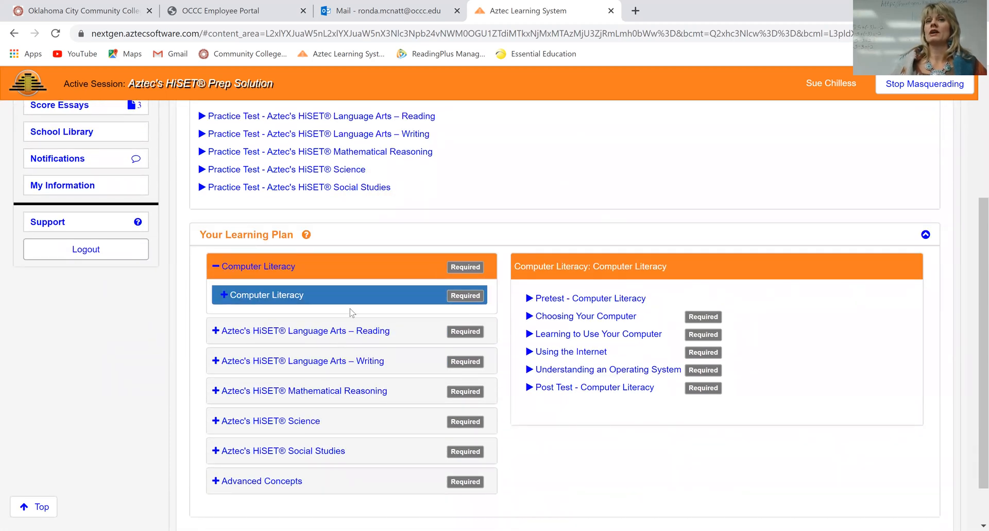
scroll("up", 3)
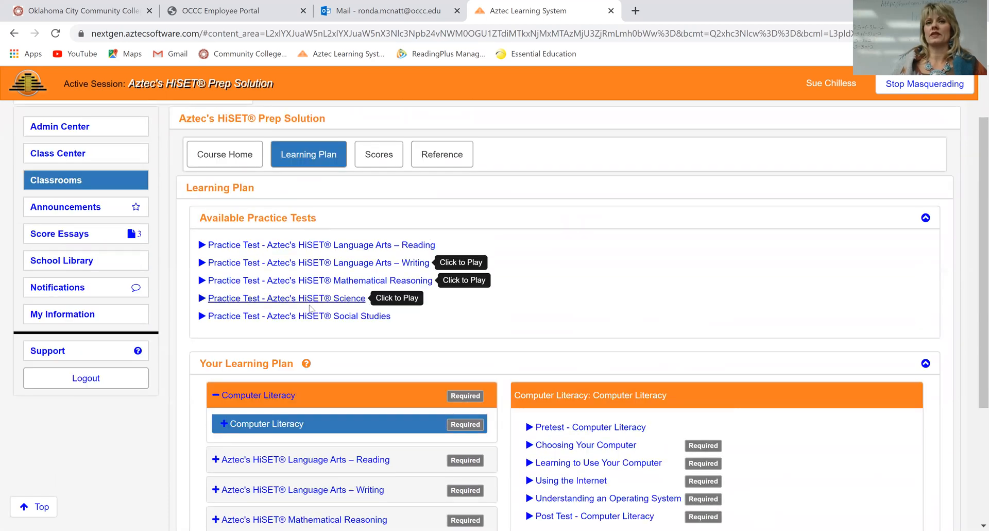
mouse_move(287, 235)
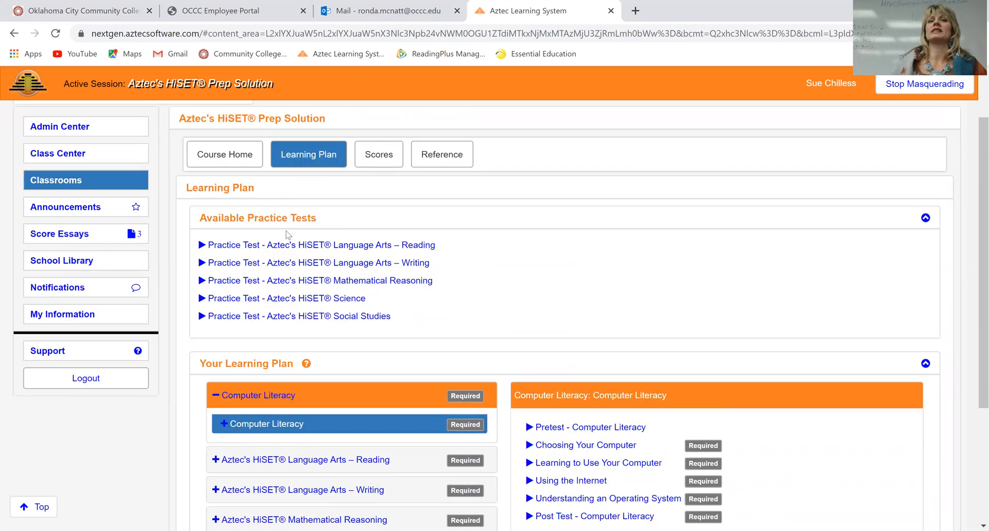
mouse_move(319, 244)
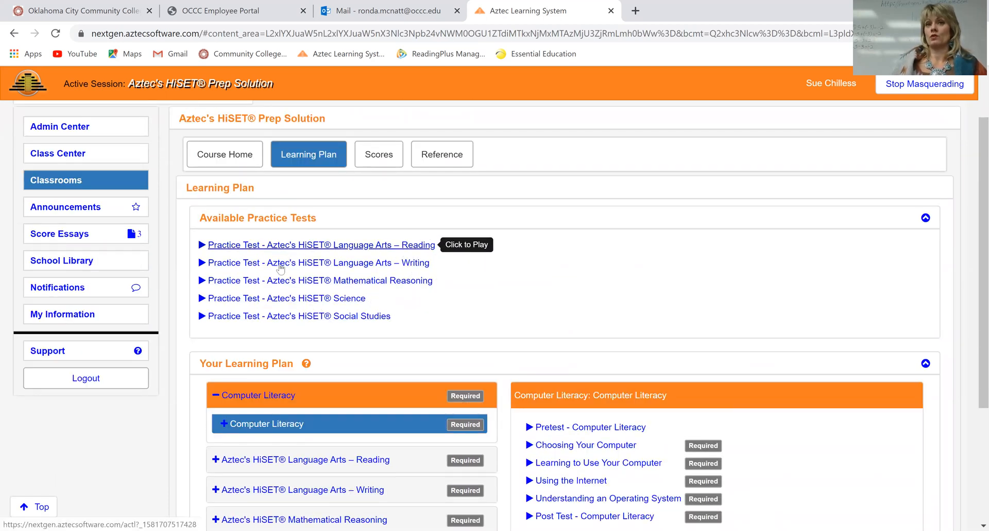
mouse_move(327, 281)
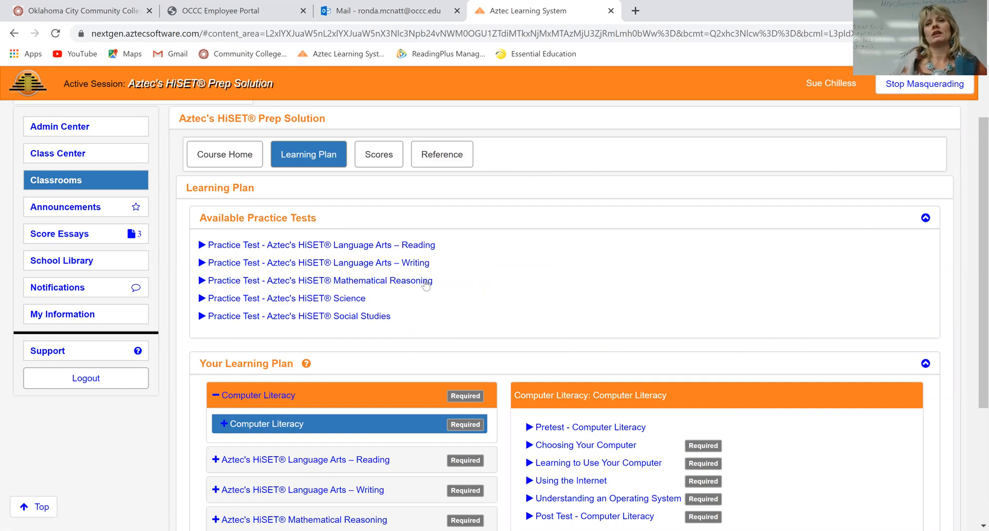
mouse_move(219, 304)
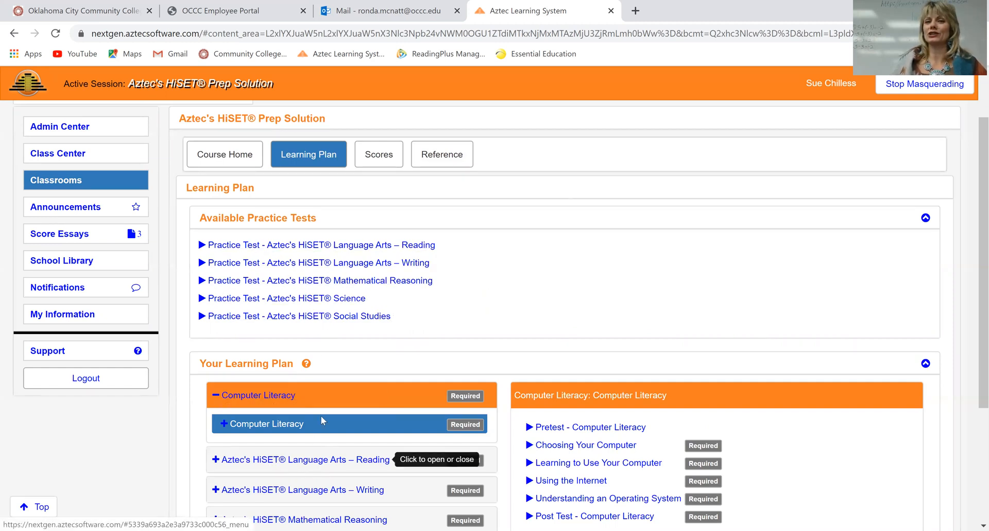
mouse_move(350, 442)
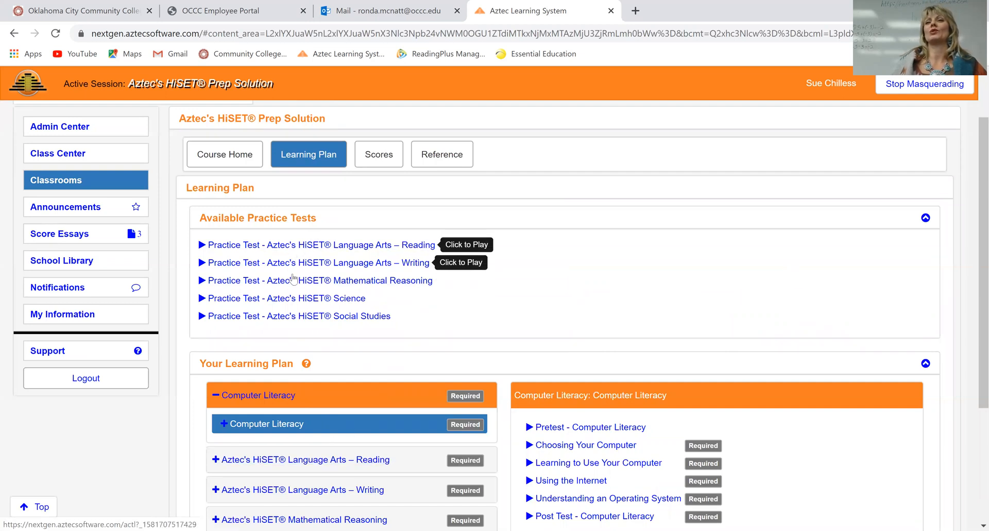
mouse_move(319, 280)
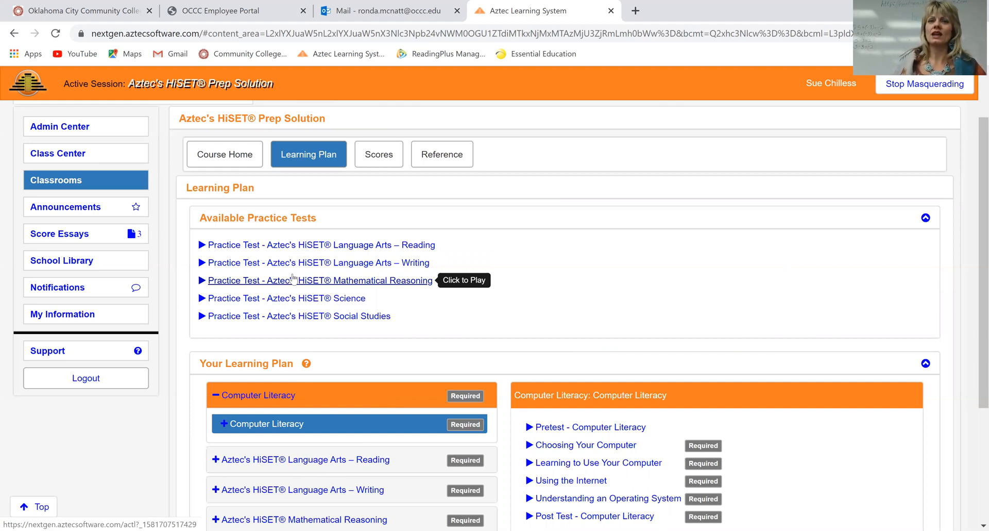
mouse_move(364, 292)
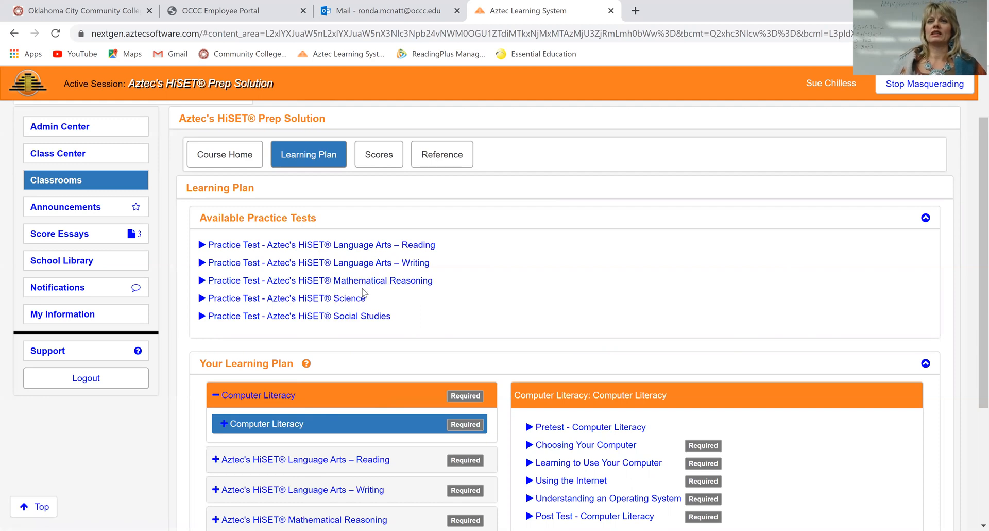
mouse_move(502, 326)
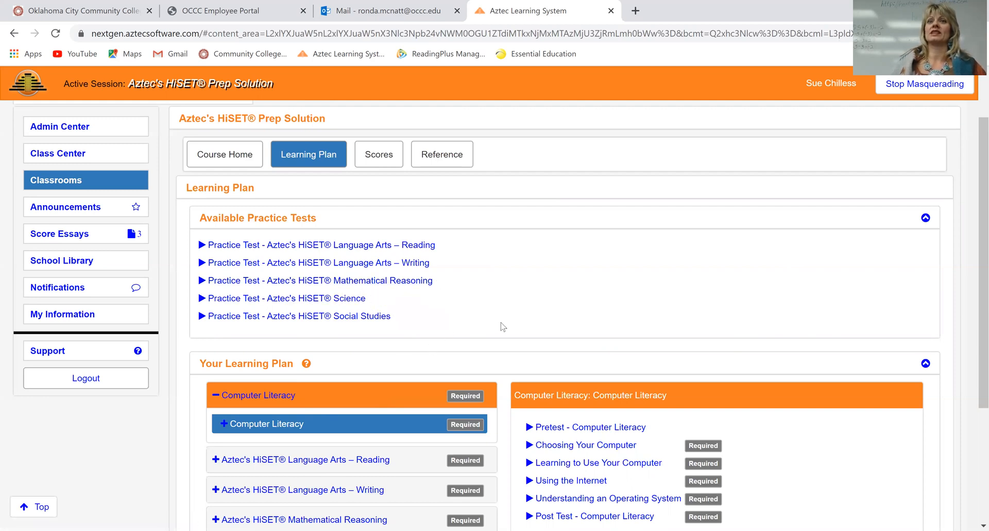
scroll("down", 3)
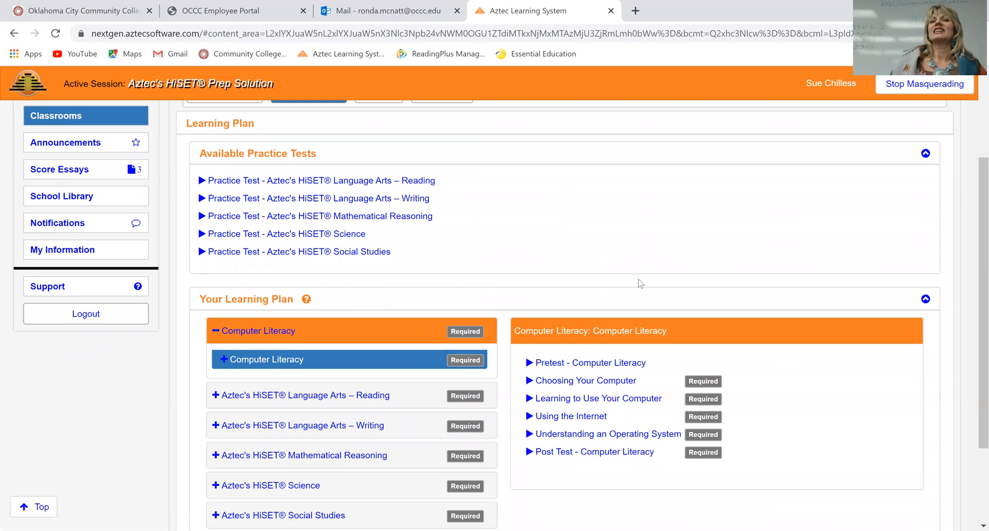
scroll("down", 3)
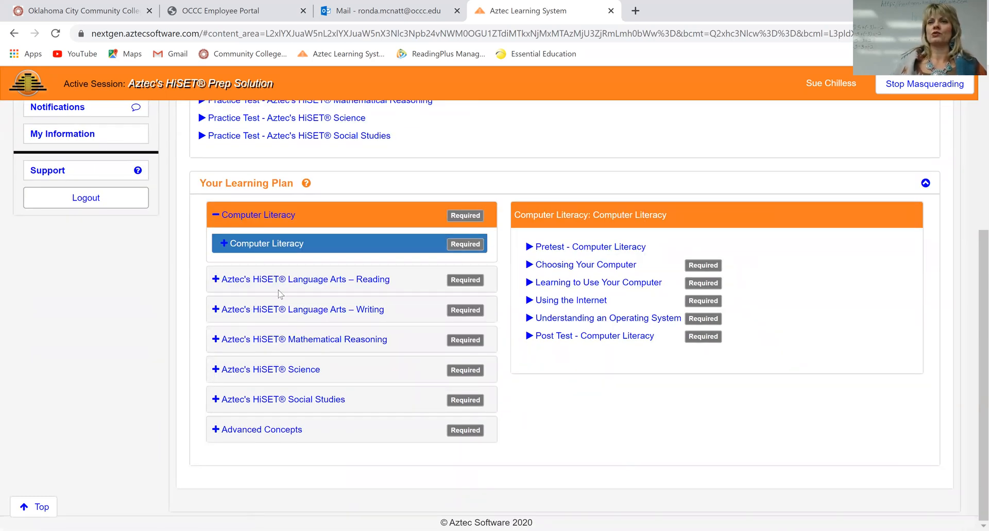
Step: Expand Language Arts – Reading and show the lessons for Key Ideas and Details
left_click(304, 279)
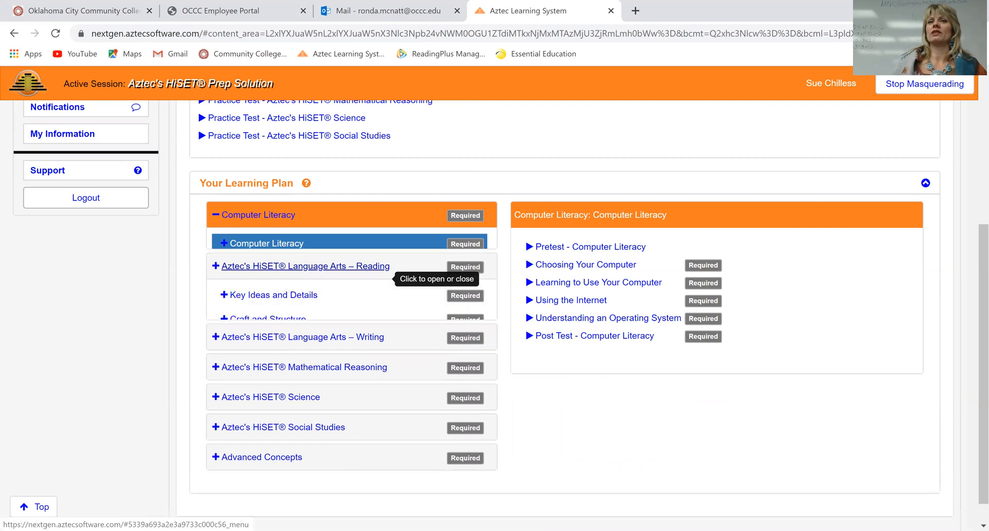
left_click(304, 265)
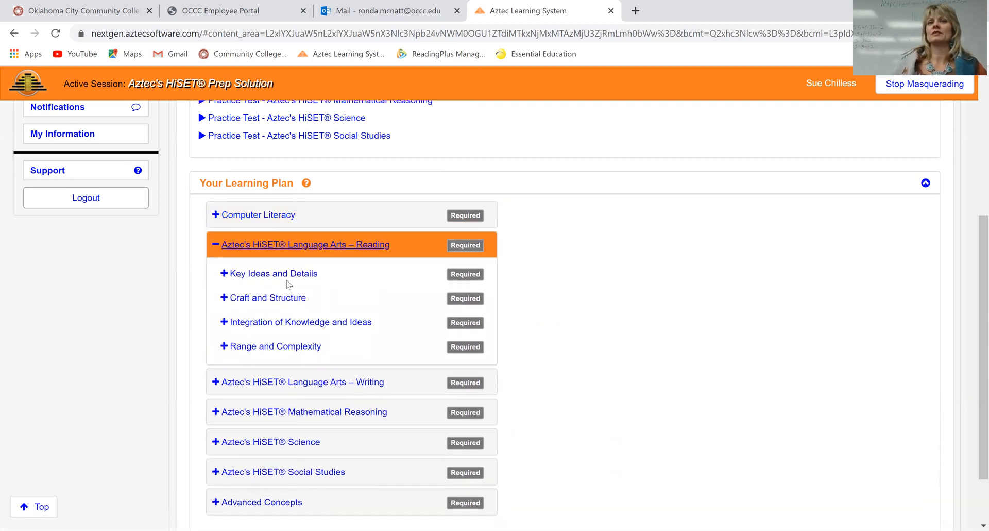
mouse_move(274, 273)
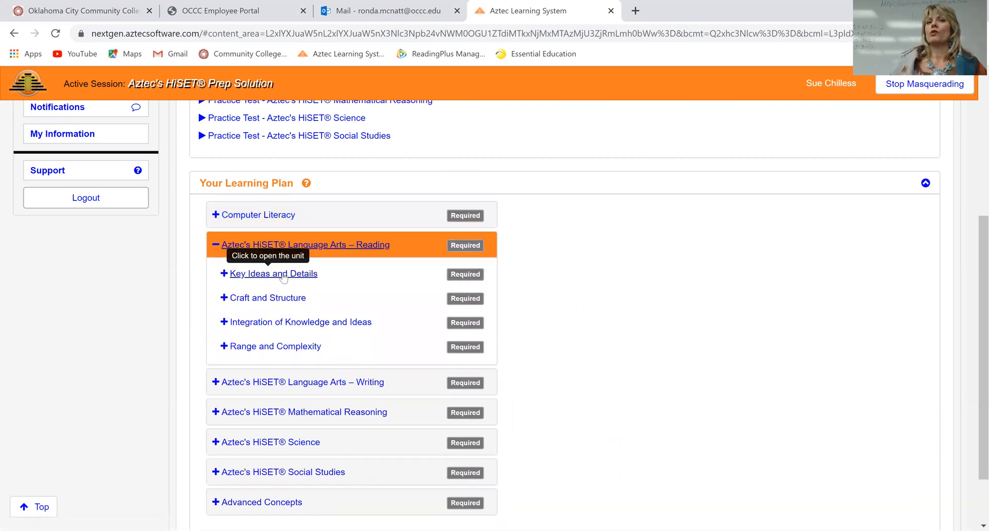
left_click(273, 273)
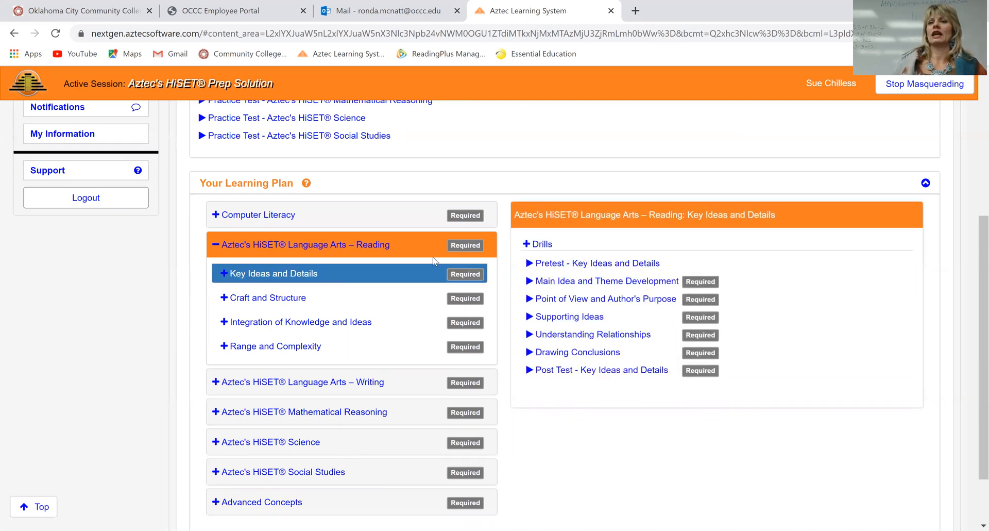
mouse_move(569, 316)
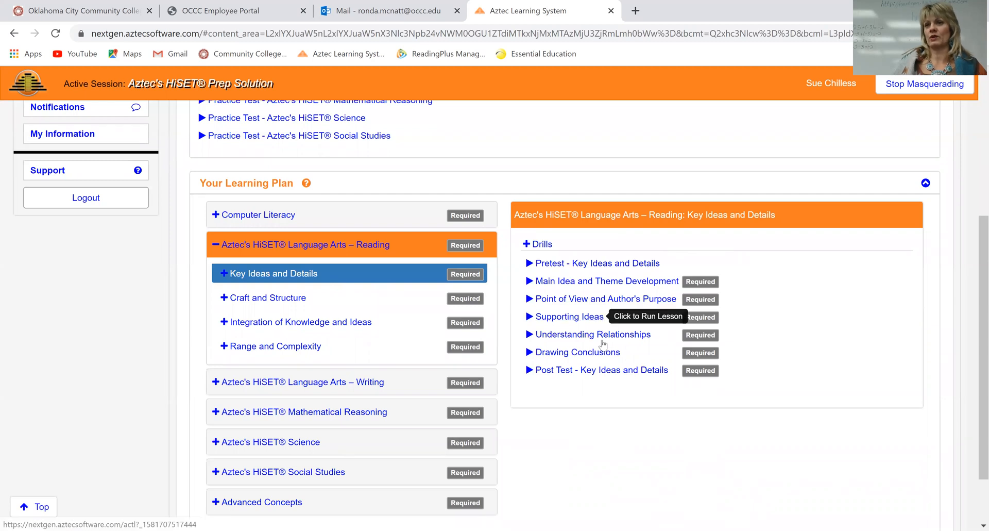
mouse_move(542, 269)
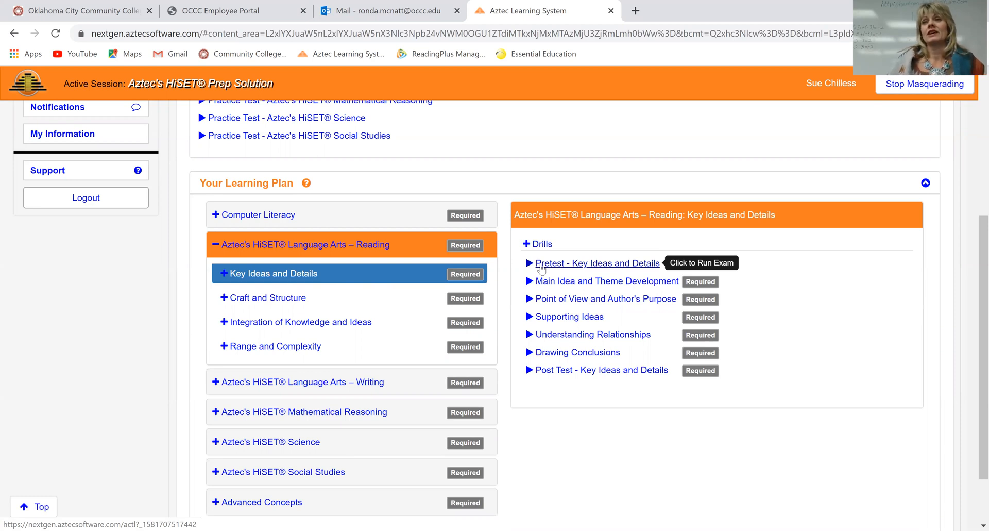
mouse_move(569, 317)
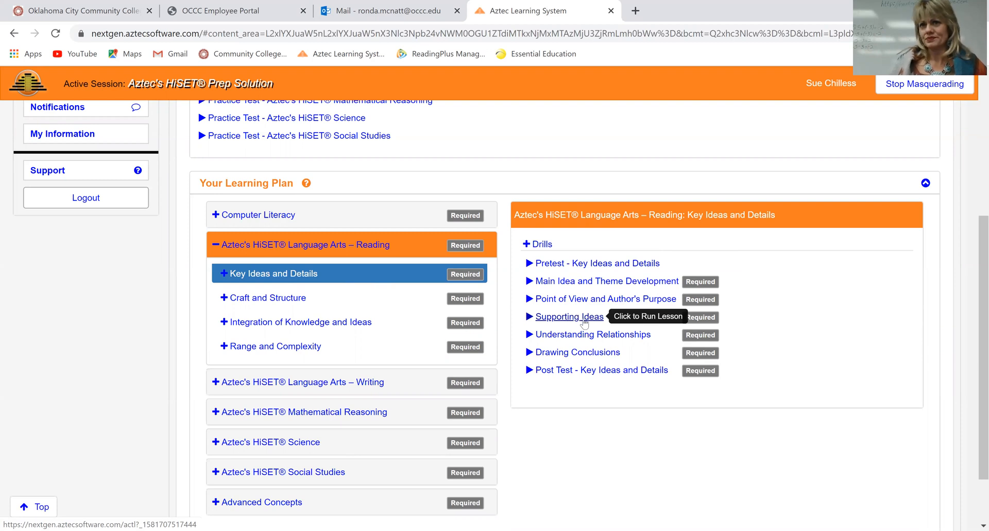
mouse_move(574, 276)
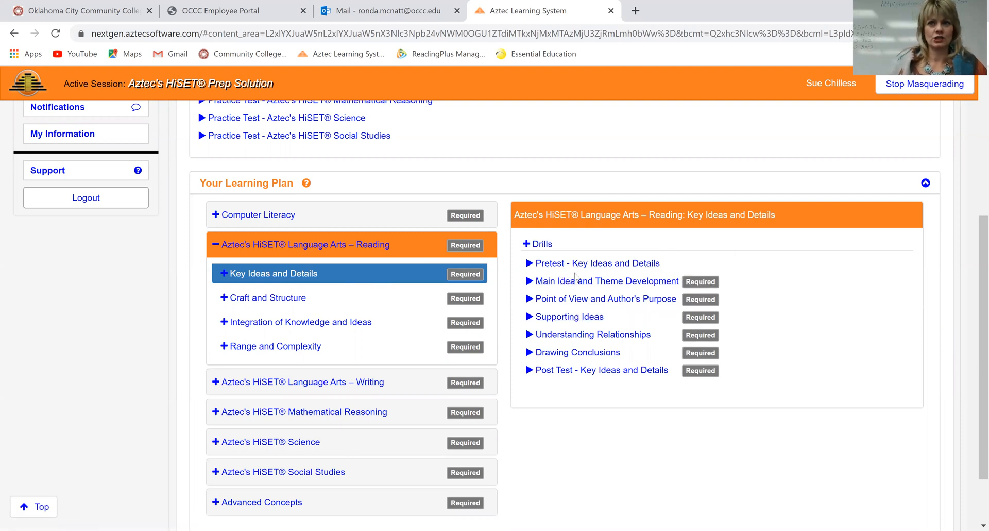
mouse_move(598, 369)
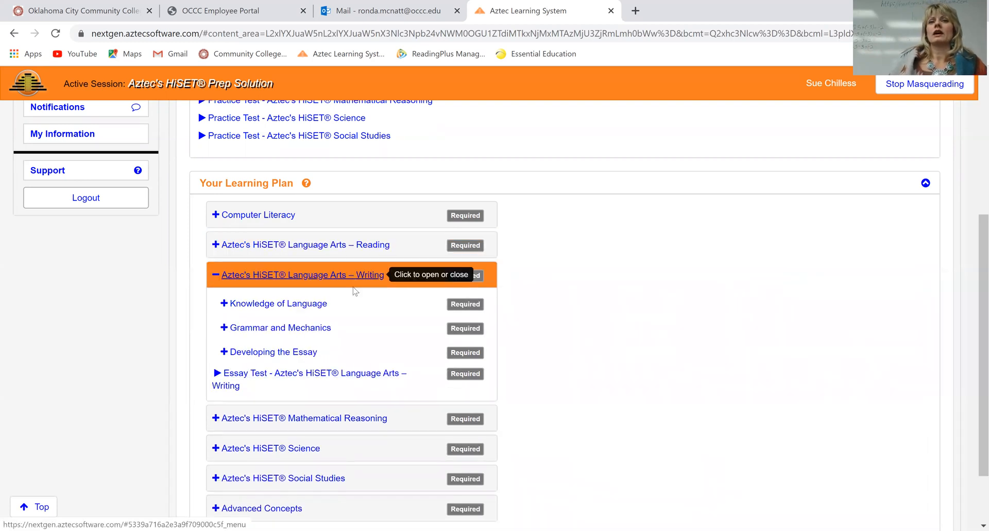
Step: Expand Knowledge of Language, then show the drills for Developing the Essay
left_click(278, 303)
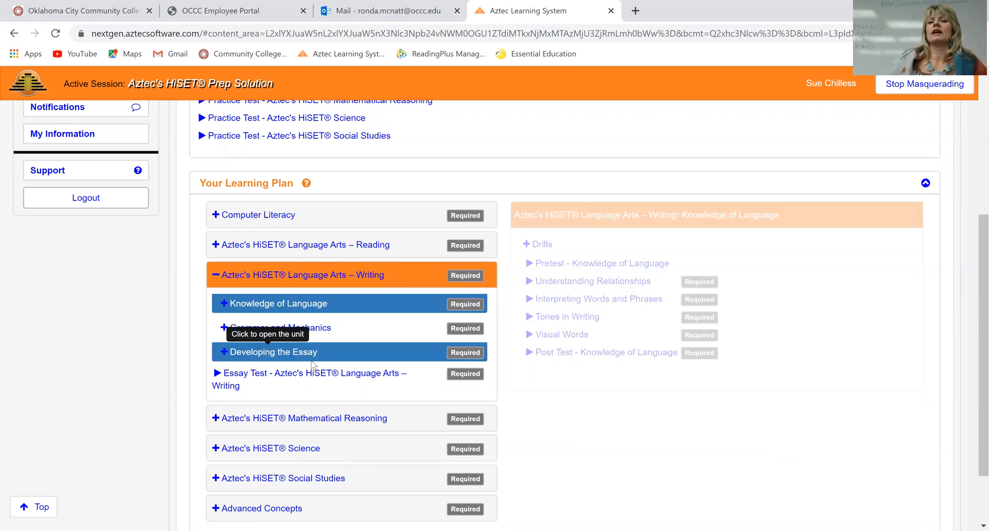
left_click(273, 352)
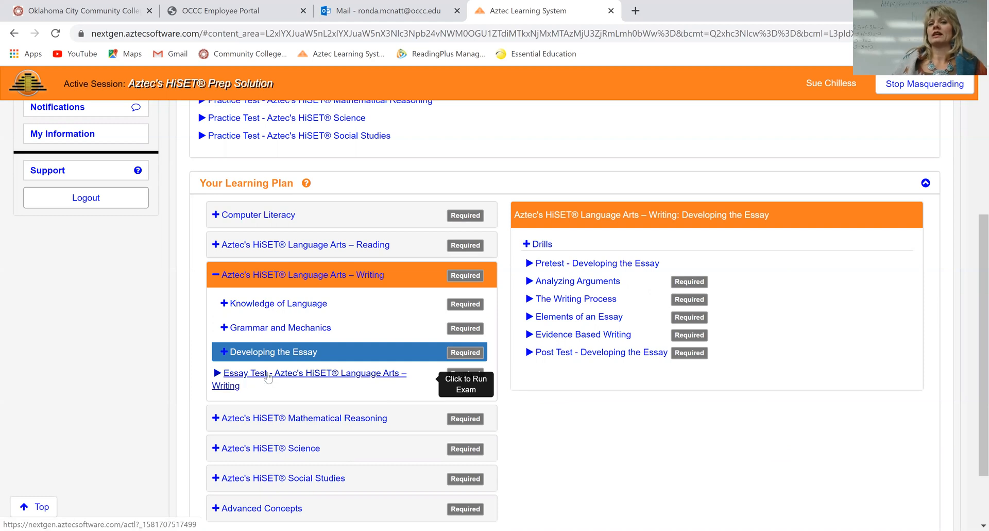
mouse_move(291, 374)
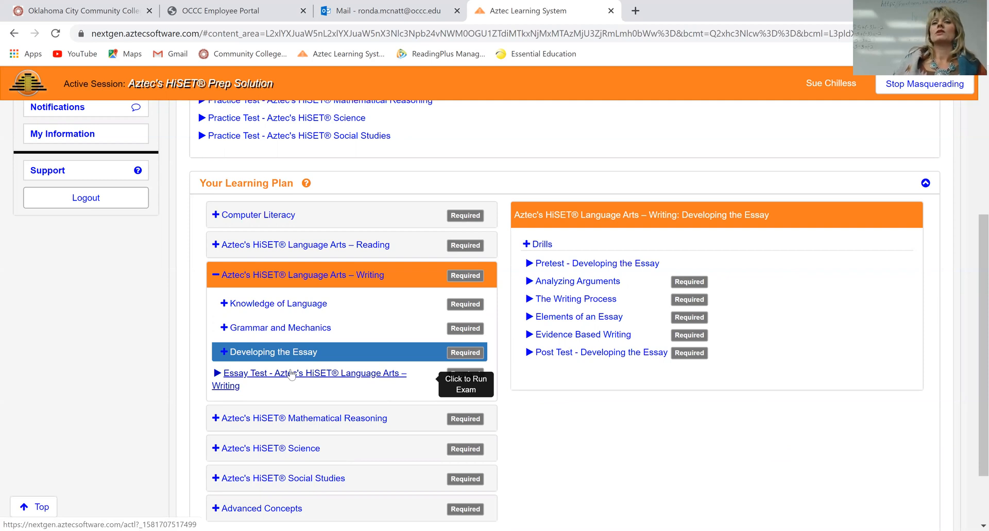
scroll("up", 3)
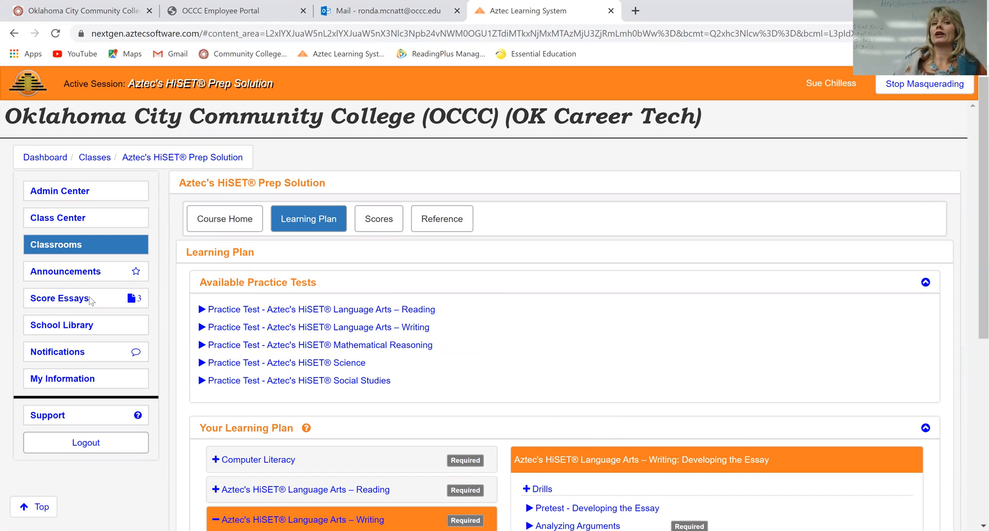
mouse_move(84, 309)
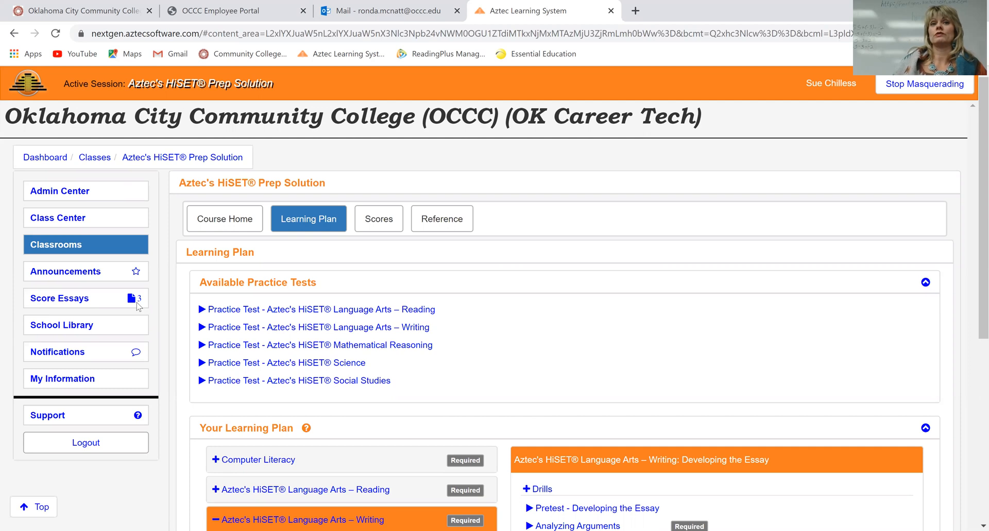
mouse_move(520, 367)
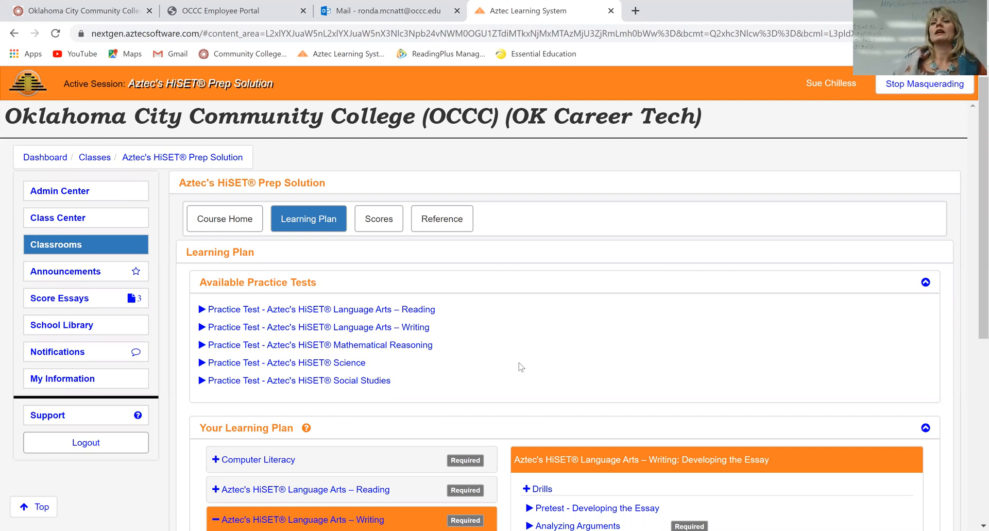
scroll("down", 3)
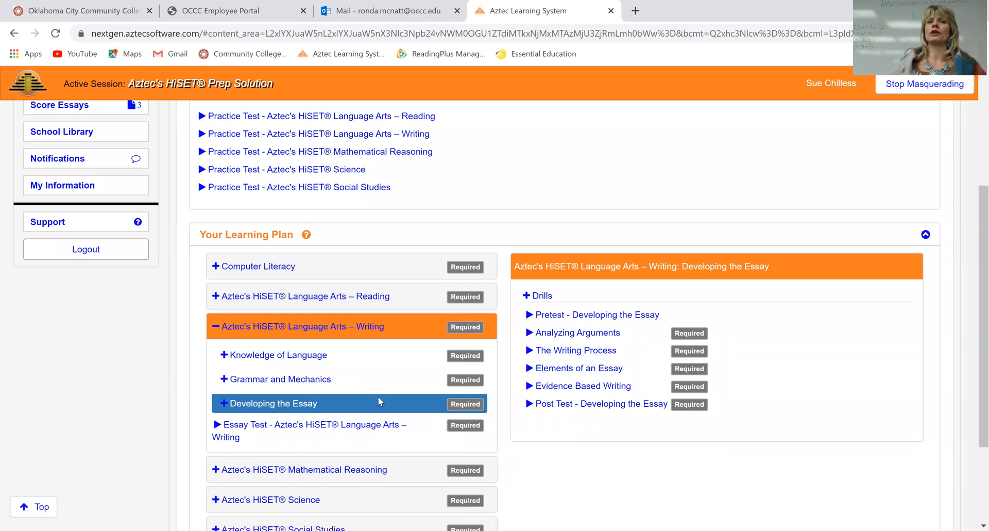
mouse_move(375, 387)
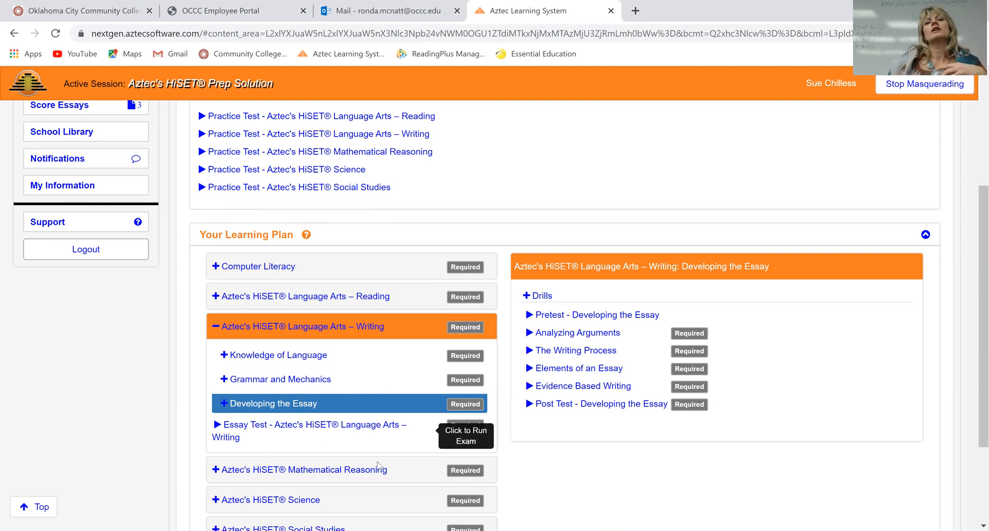
mouse_move(341, 385)
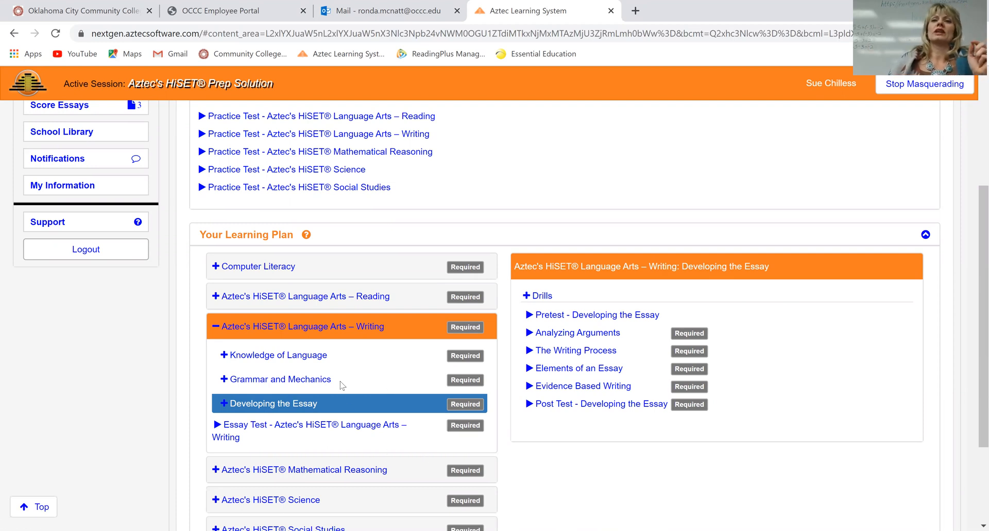
mouse_move(352, 351)
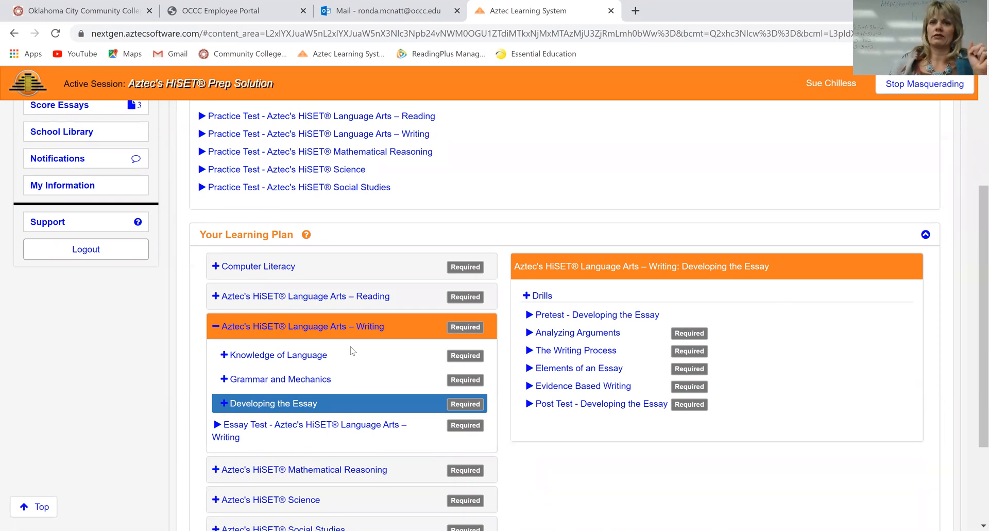
mouse_move(564, 473)
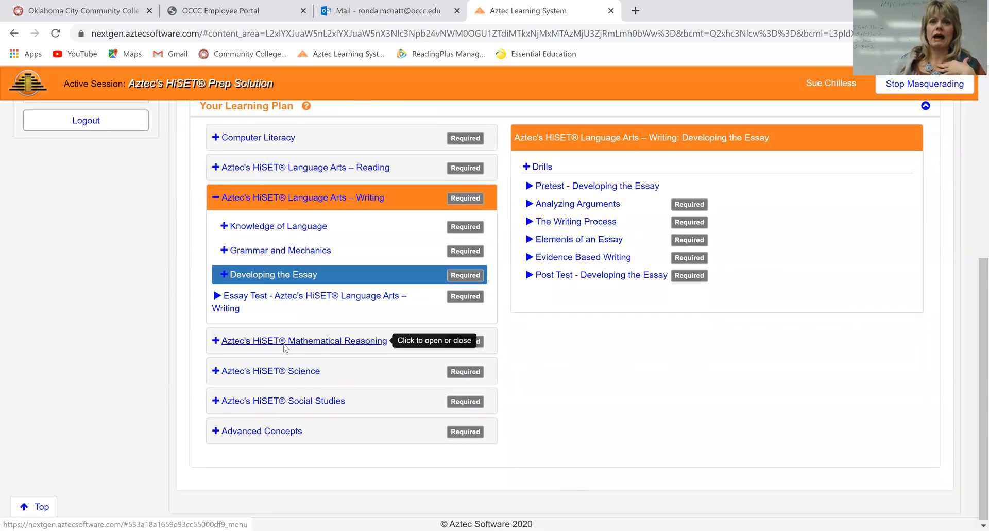
Step: Expand Mathematical Reasoning and step through its units, ending on Algebraic Concepts drills
left_click(303, 340)
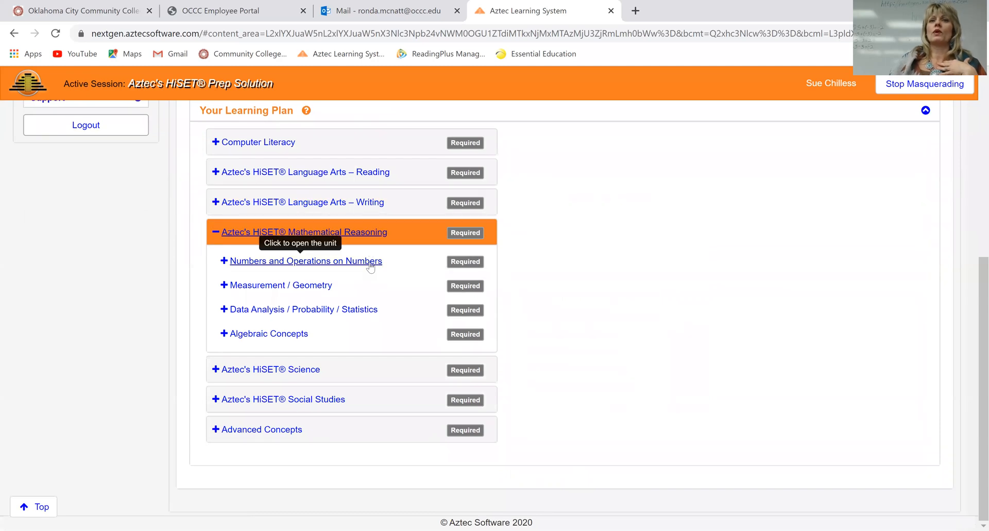
left_click(306, 261)
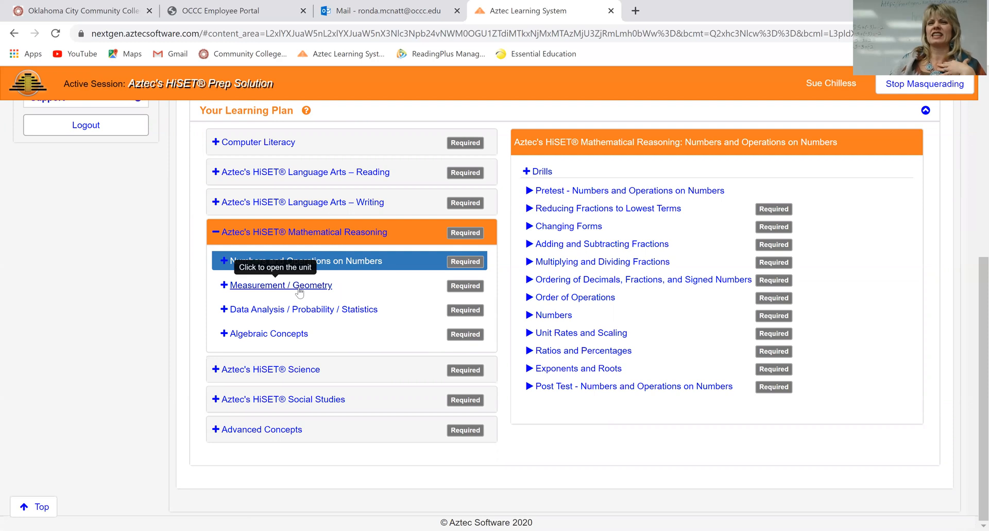
left_click(281, 284)
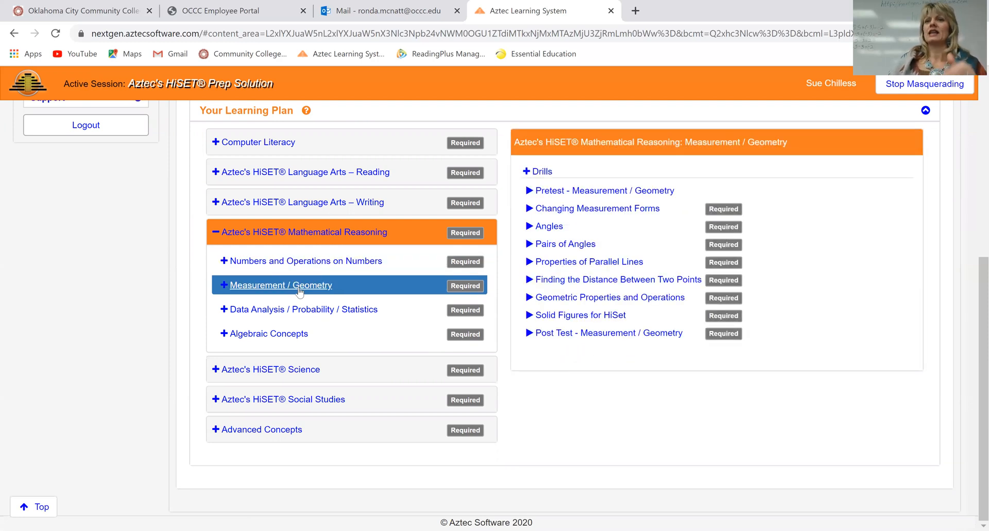
left_click(301, 309)
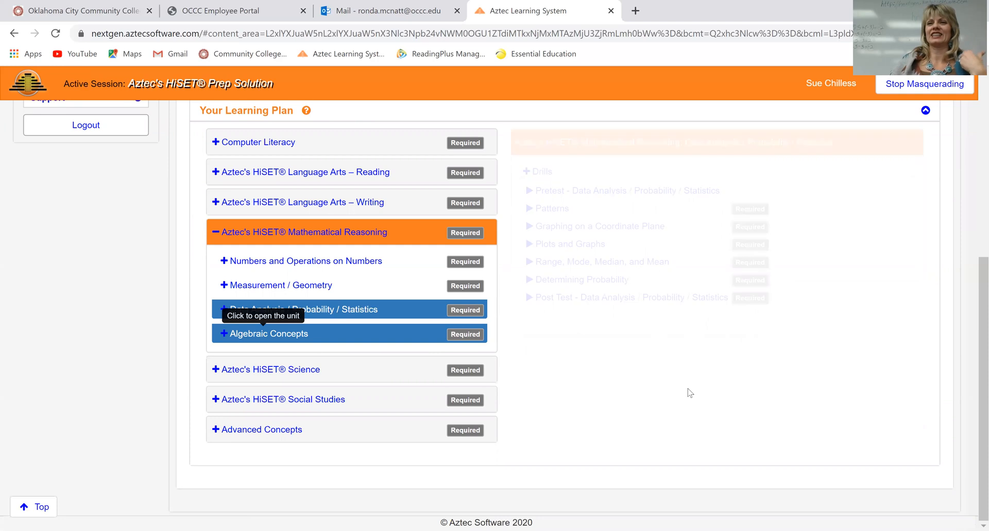
left_click(268, 333)
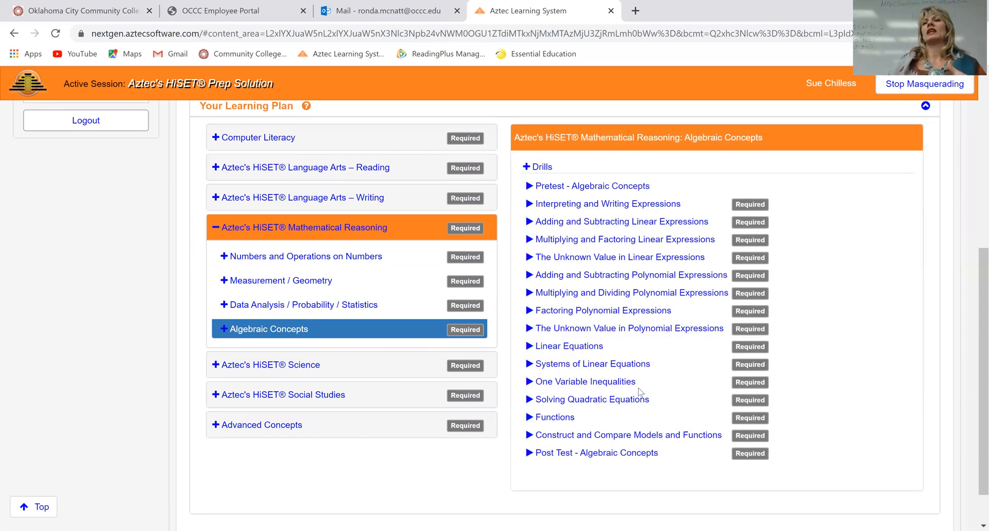
mouse_move(624, 238)
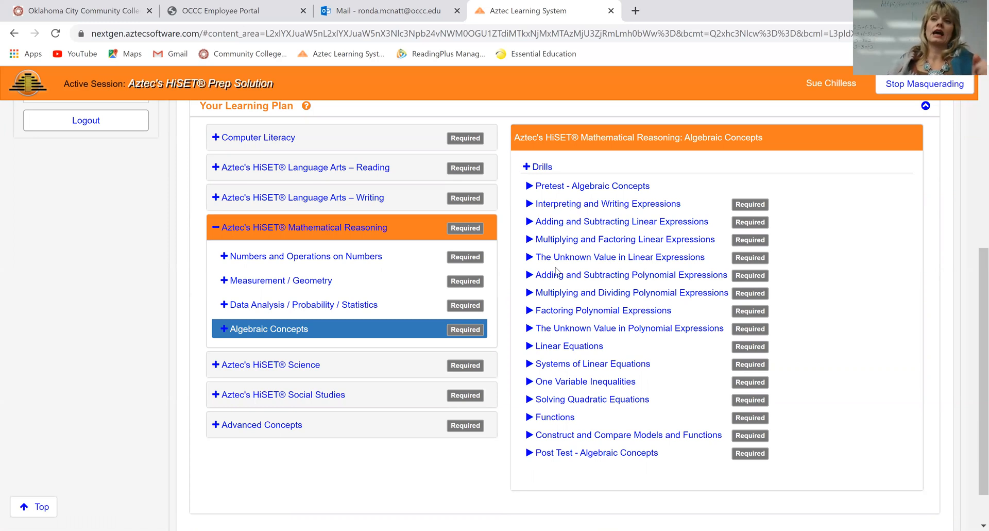
mouse_move(568, 345)
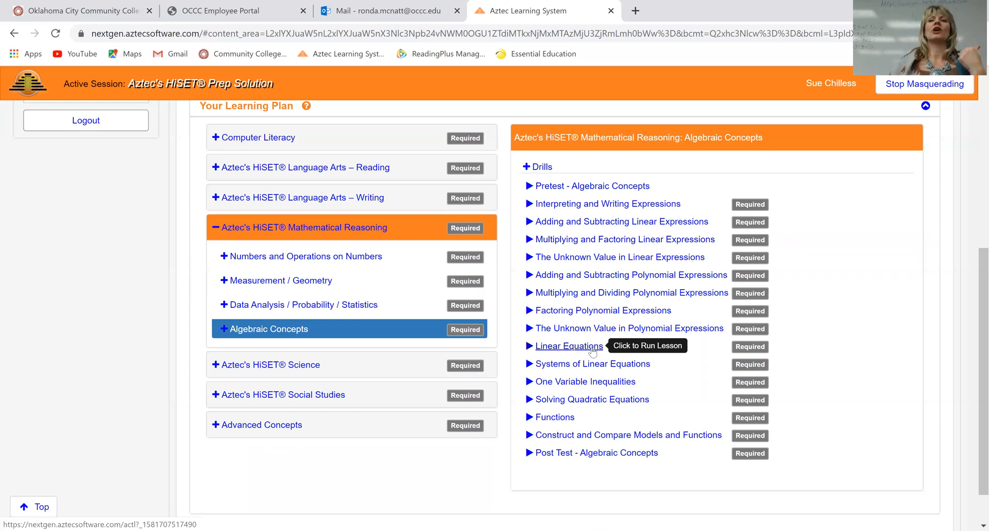
left_click(568, 345)
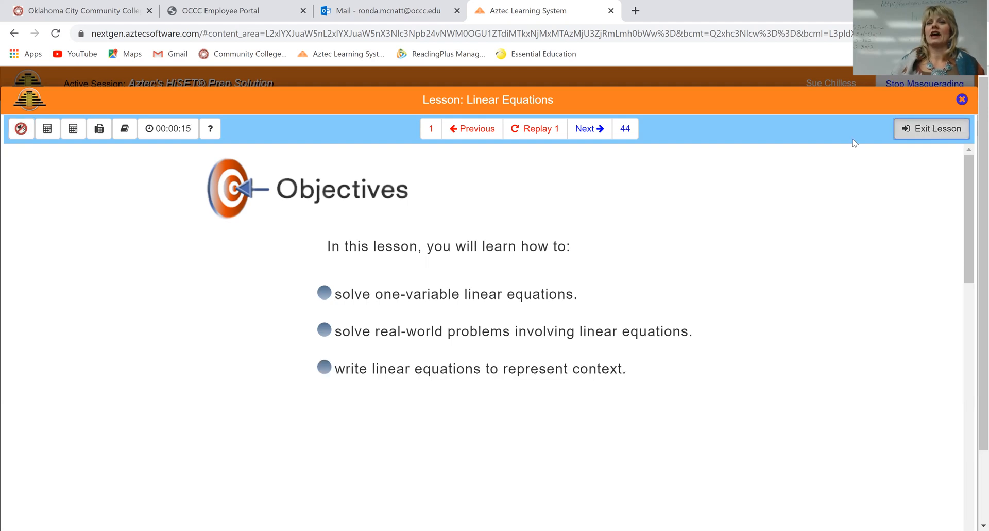
left_click(936, 129)
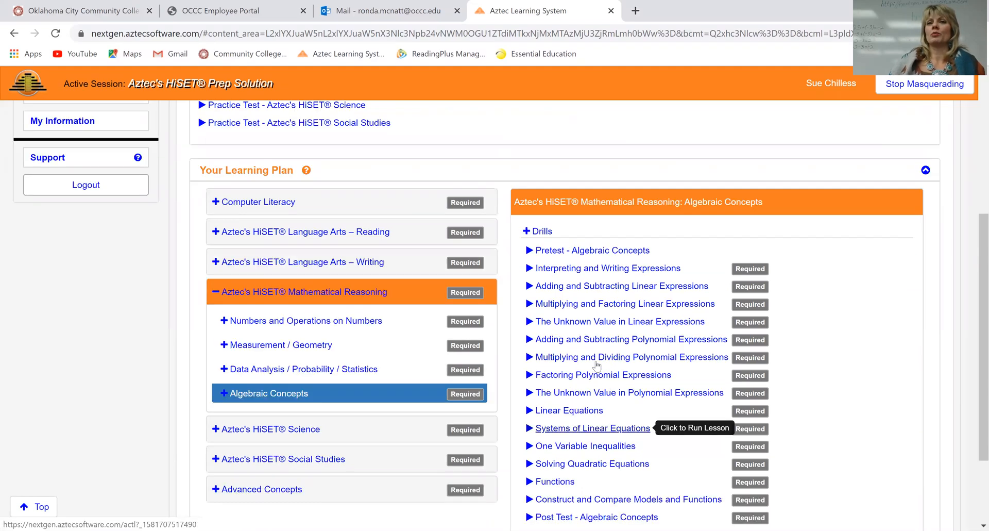
scroll("down", 3)
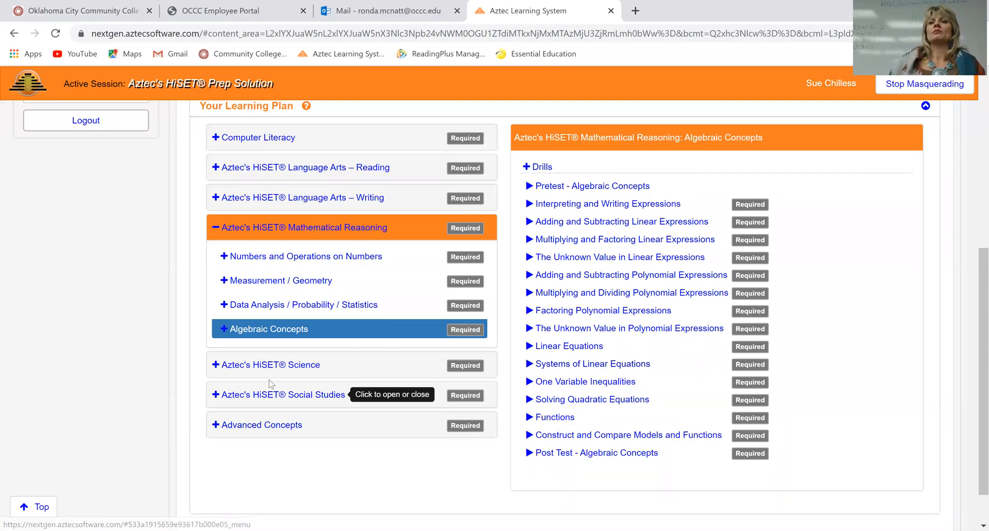
mouse_move(275, 382)
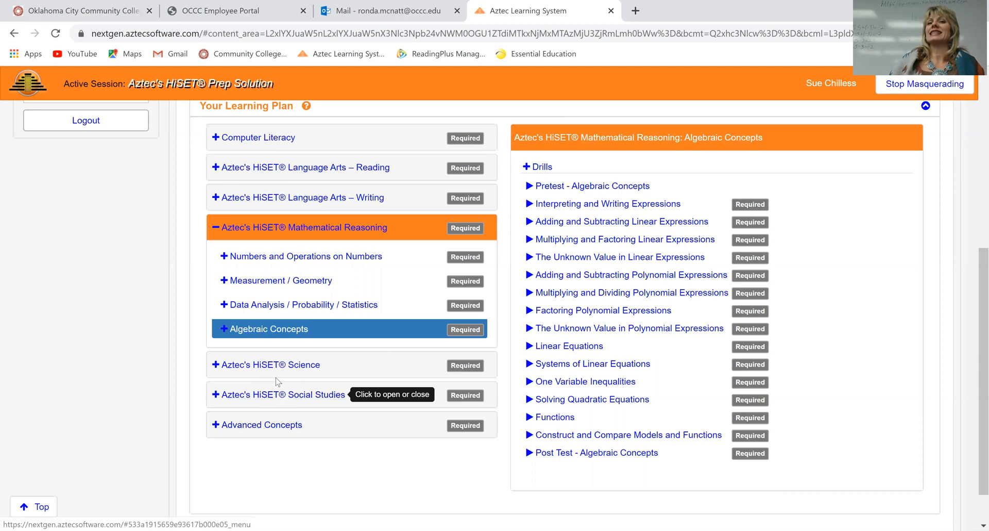
mouse_move(446, 378)
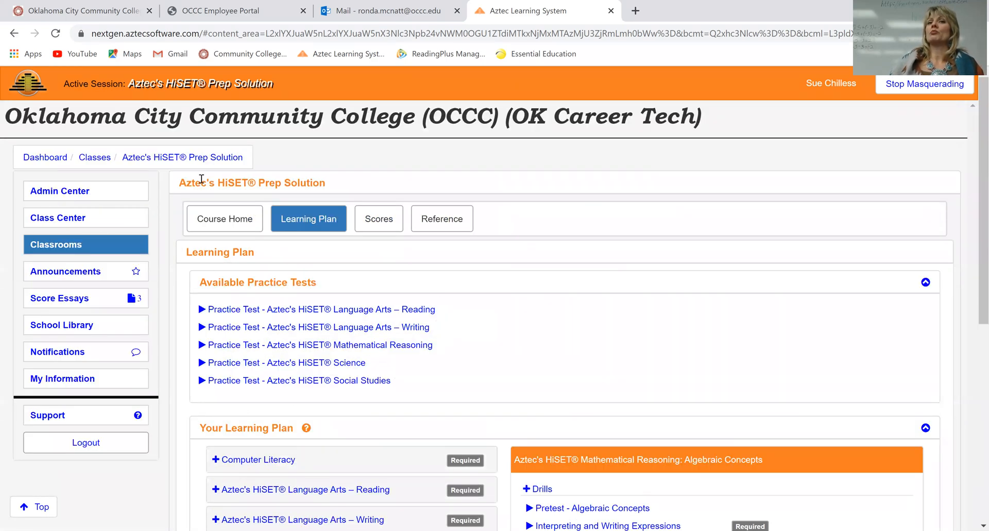
mouse_move(361, 250)
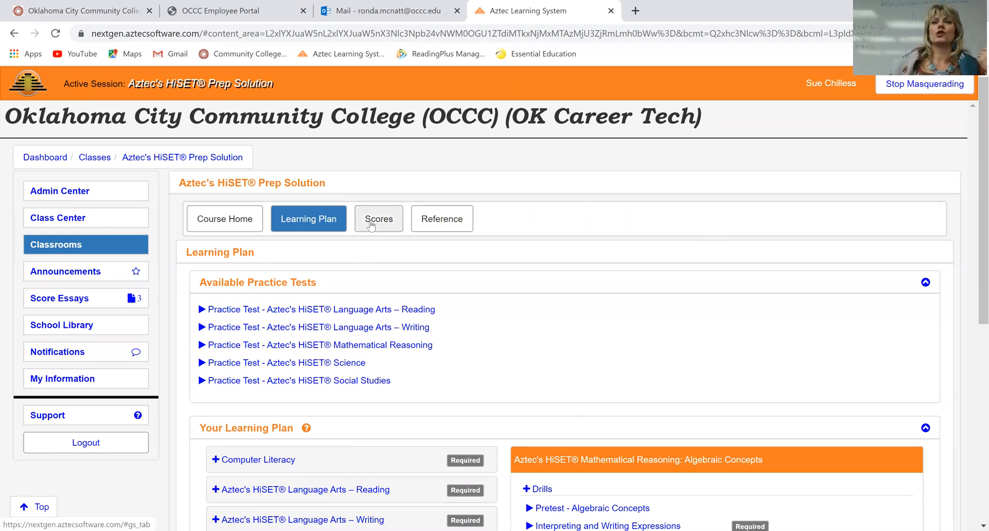
left_click(379, 219)
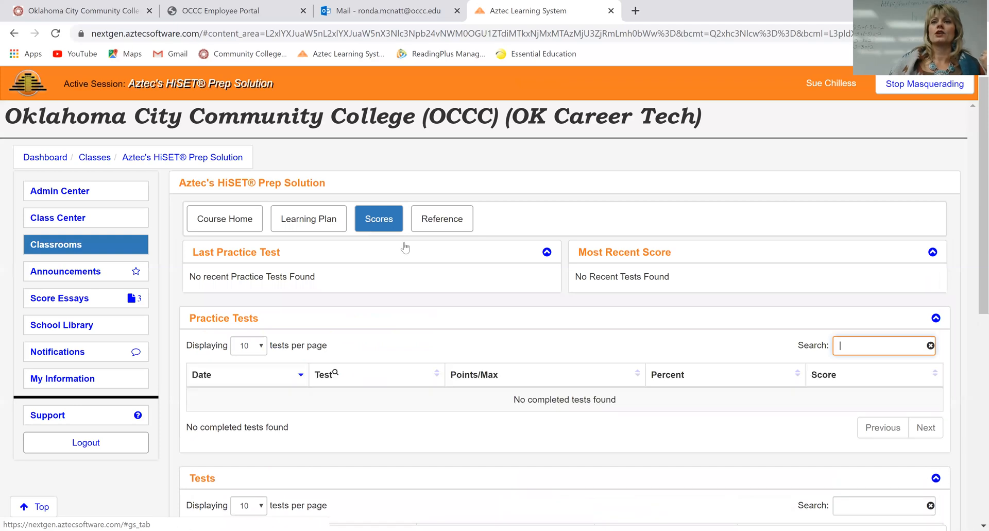
scroll("down", 3)
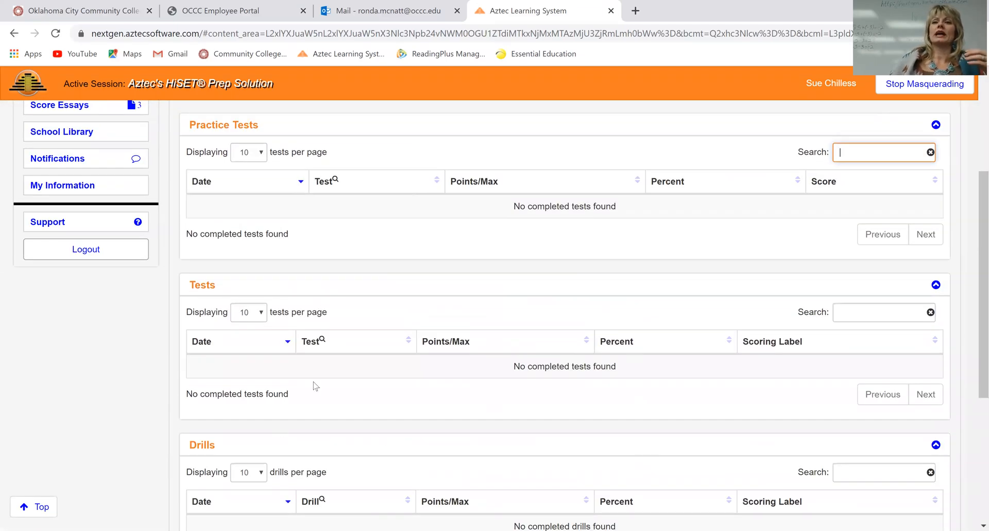
mouse_move(233, 370)
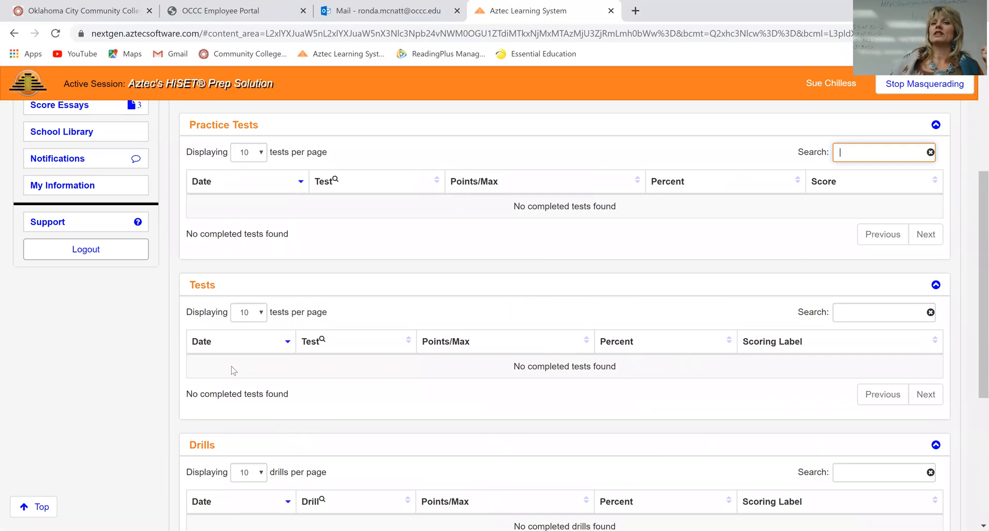
mouse_move(650, 349)
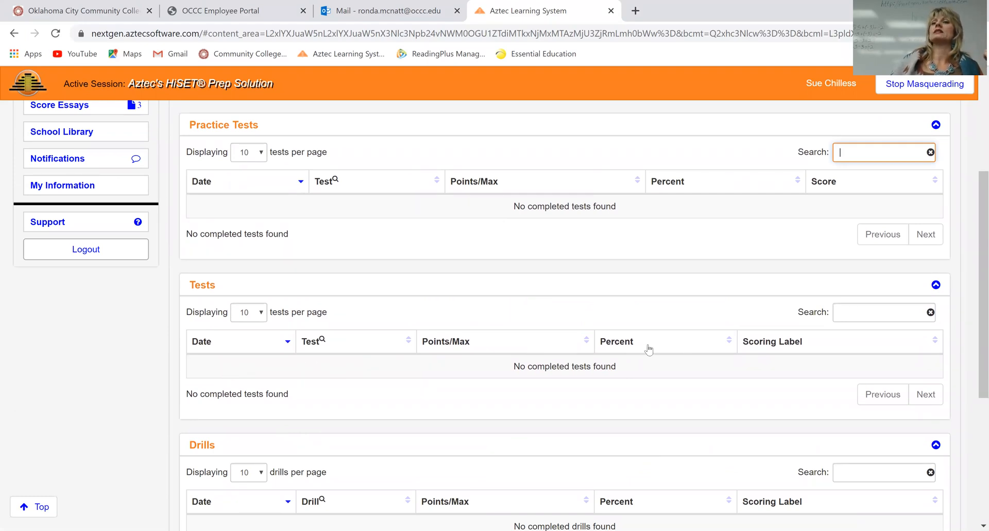
mouse_move(785, 359)
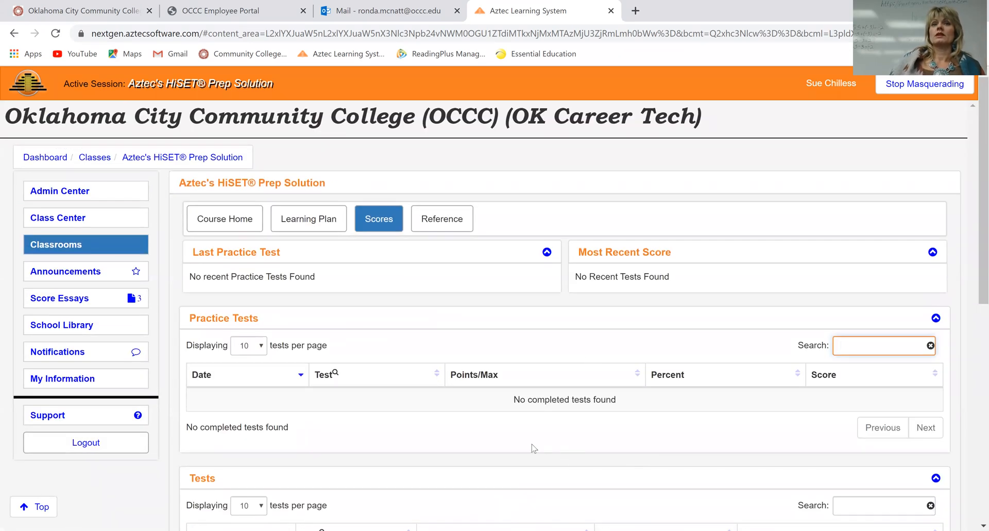
mouse_move(79, 195)
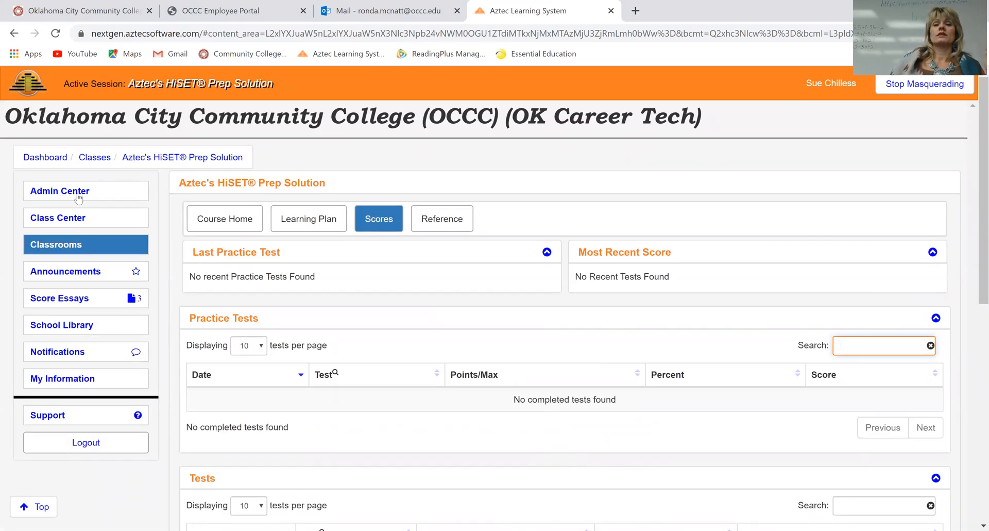
mouse_move(563, 296)
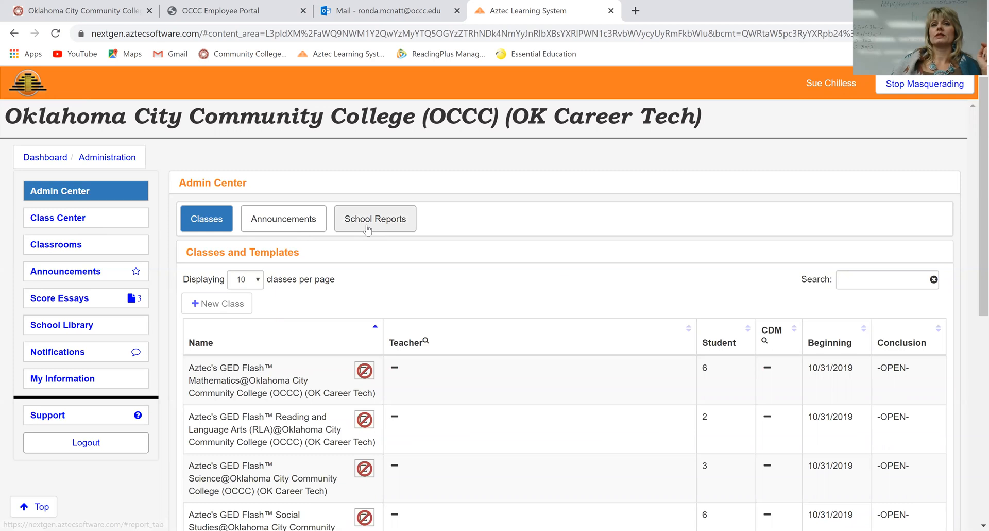
Step: Show the School Reports list in Admin Center
left_click(374, 219)
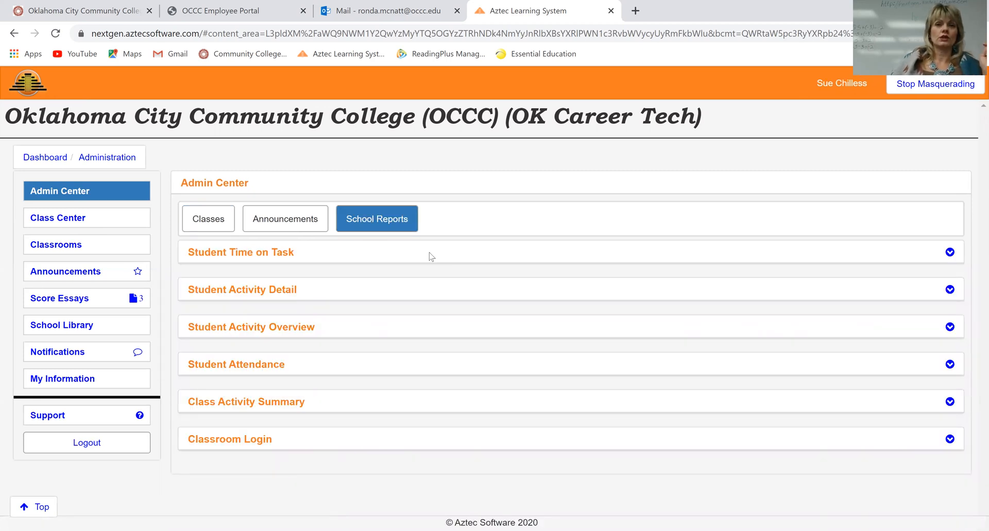
mouse_move(438, 255)
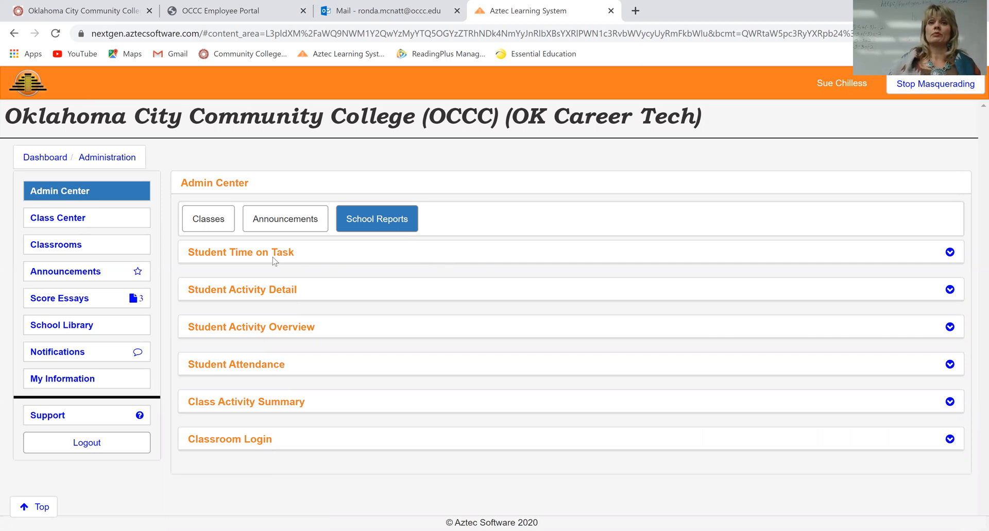
mouse_move(229, 275)
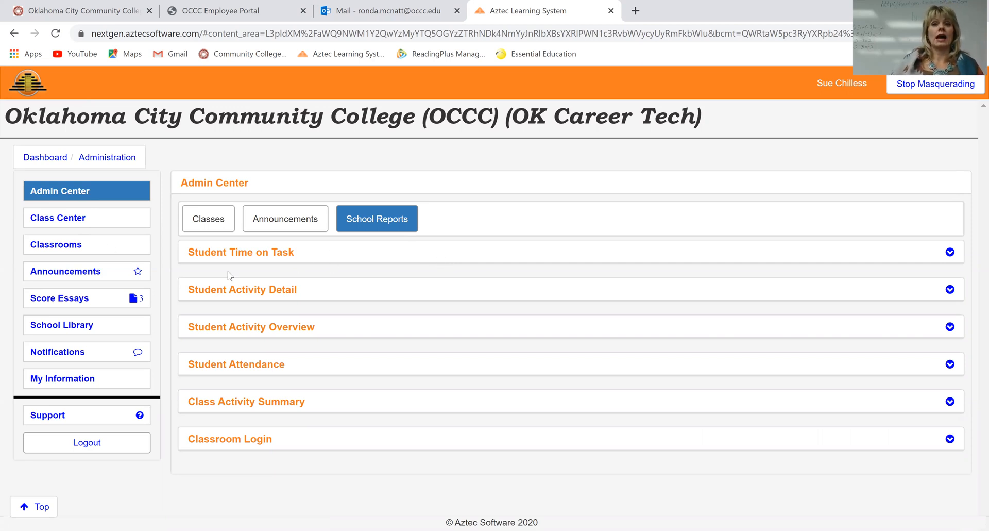
mouse_move(252, 275)
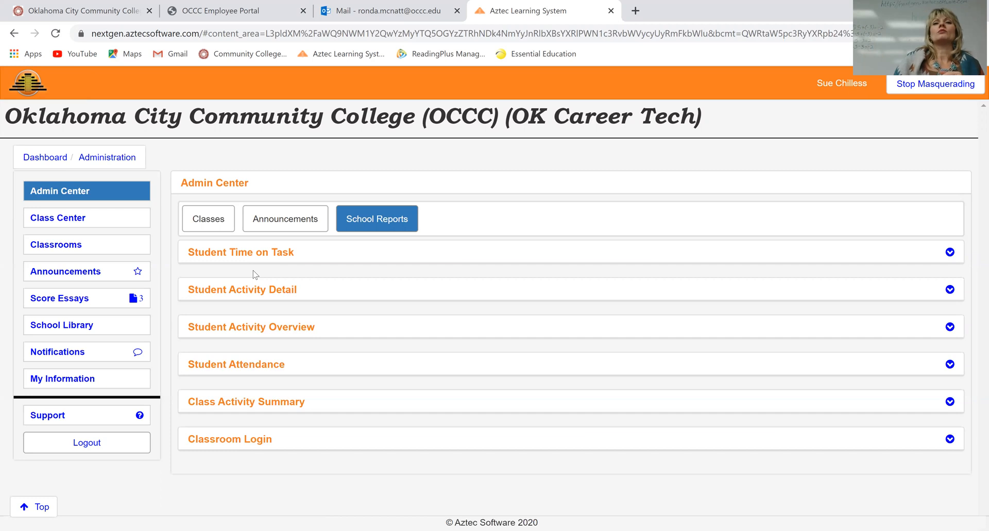
mouse_move(318, 177)
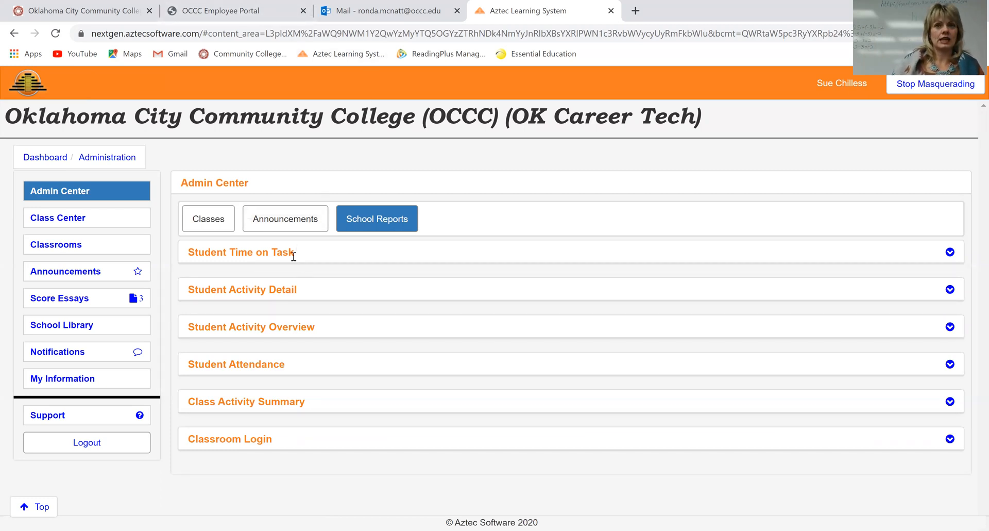
mouse_move(307, 264)
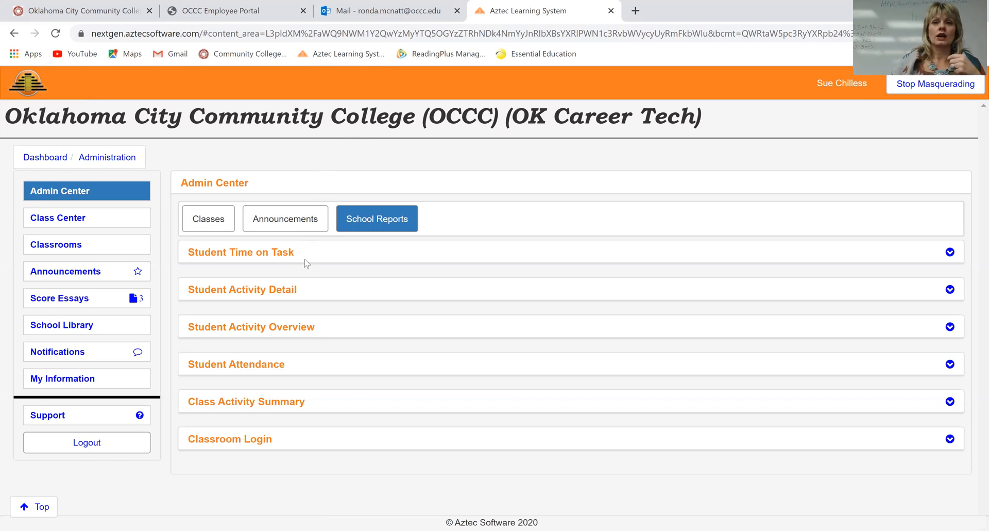
Step: Expand the Student Time on Task report and filter it to the Supplemental tag
left_click(240, 252)
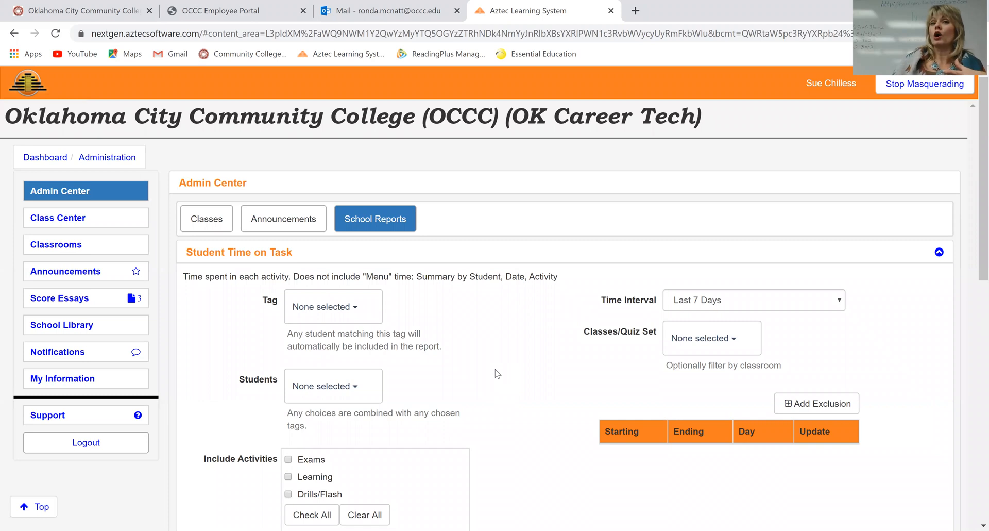
left_click(329, 306)
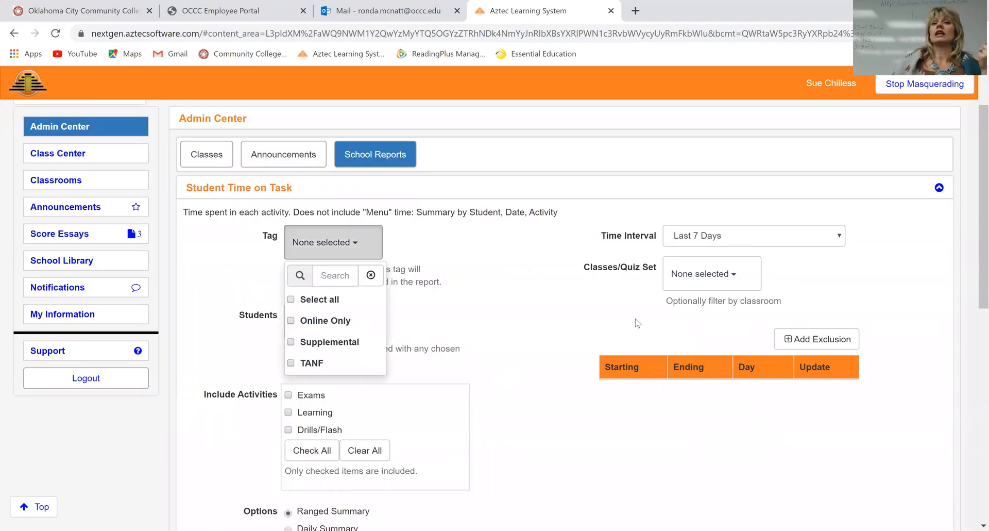
mouse_move(524, 384)
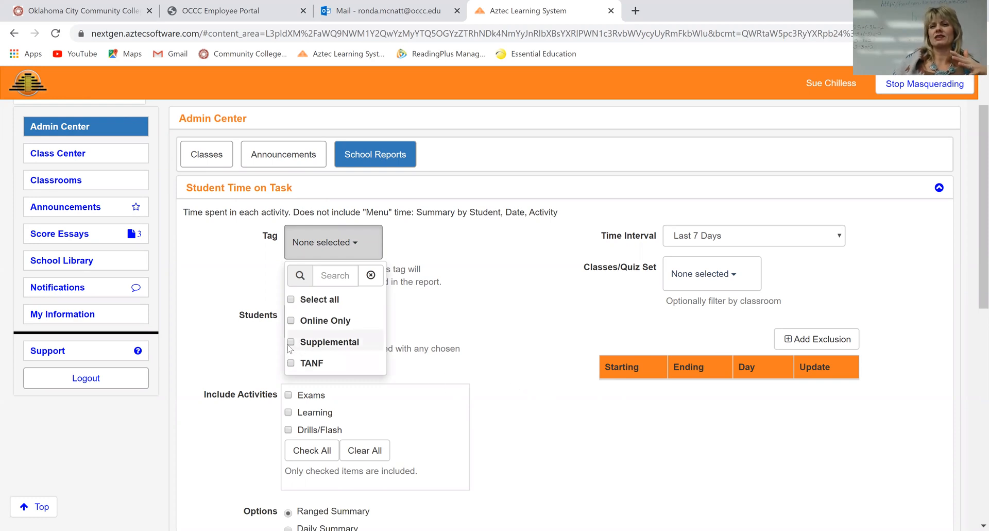
left_click(290, 342)
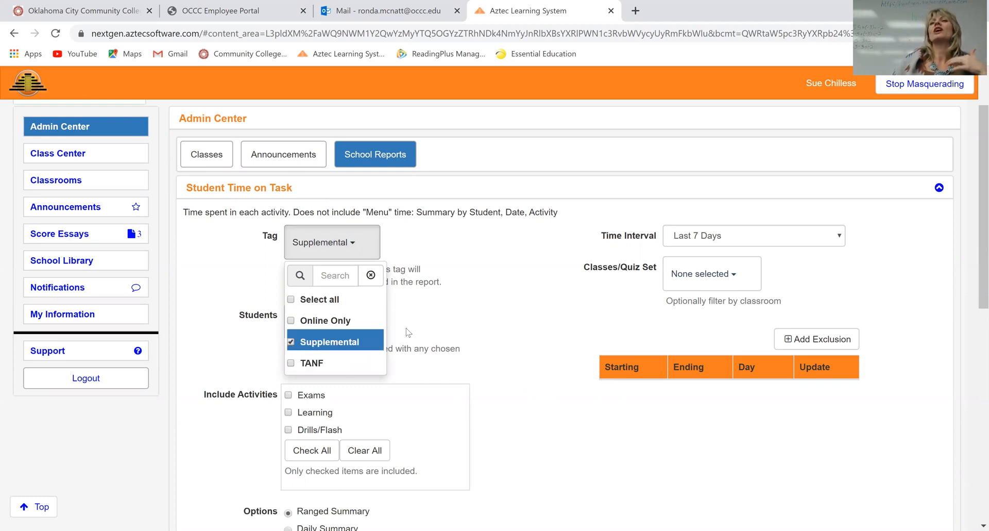
mouse_move(499, 337)
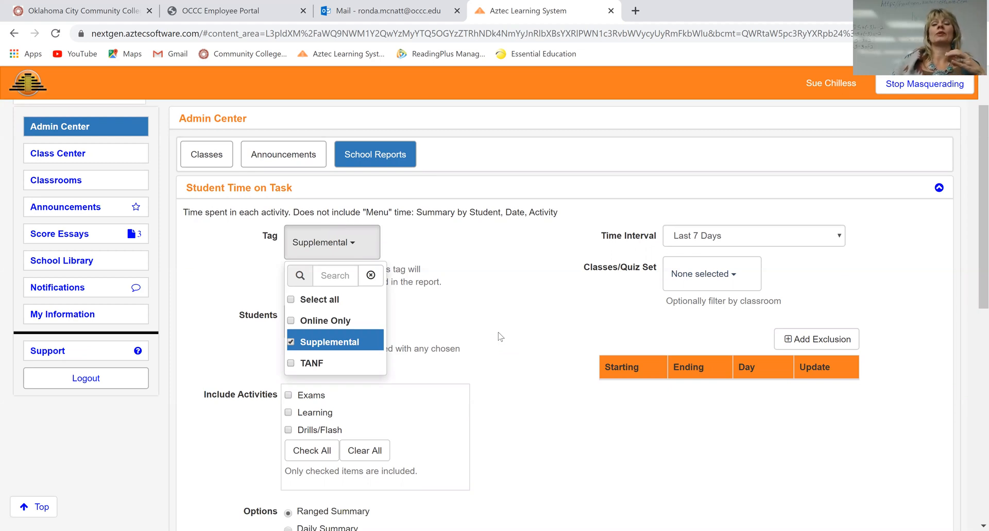
mouse_move(453, 333)
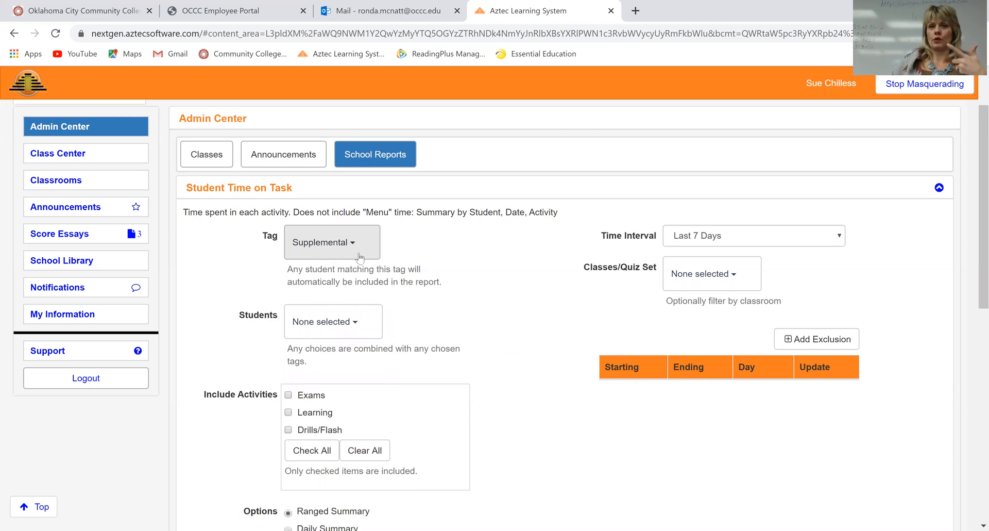
Step: Add two students to the Time on Task report and check all activity types
left_click(333, 321)
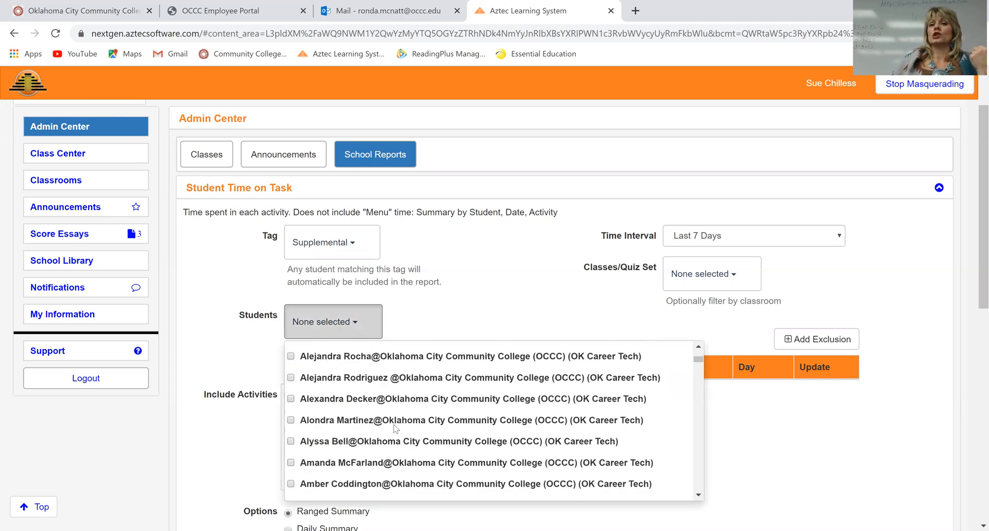
mouse_move(372, 403)
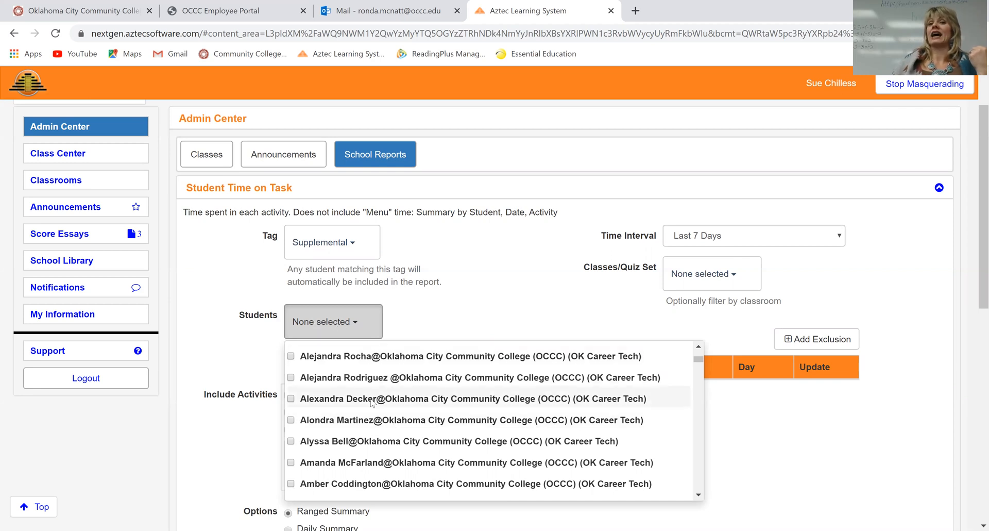
left_click(290, 398)
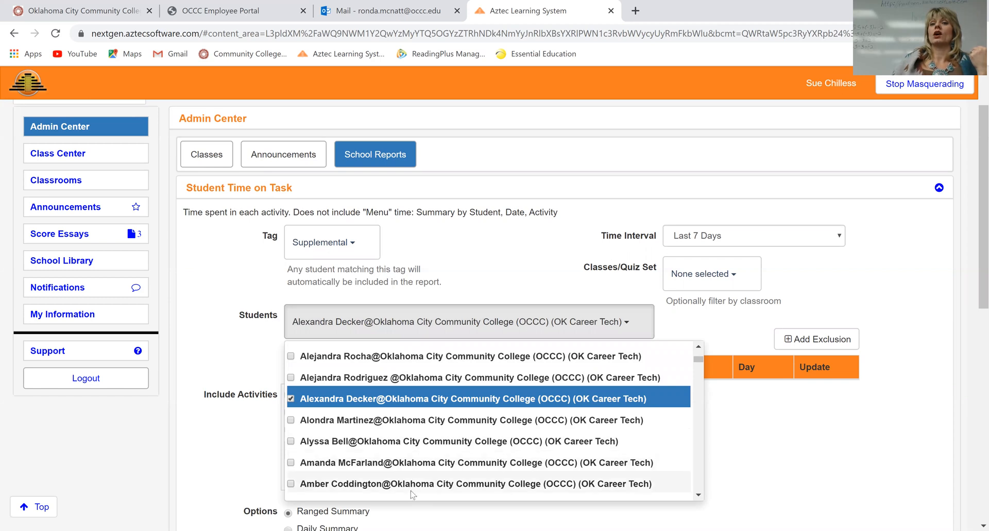
left_click(290, 483)
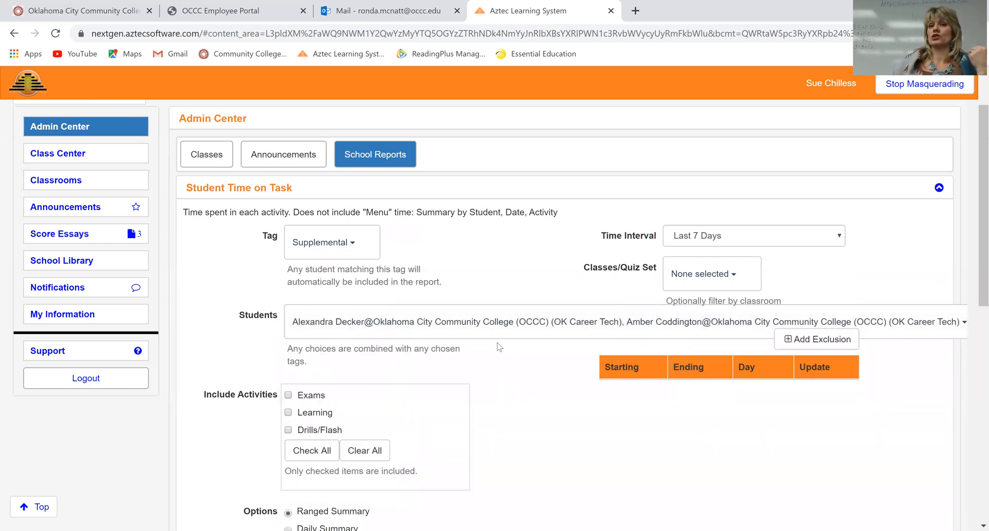
mouse_move(322, 332)
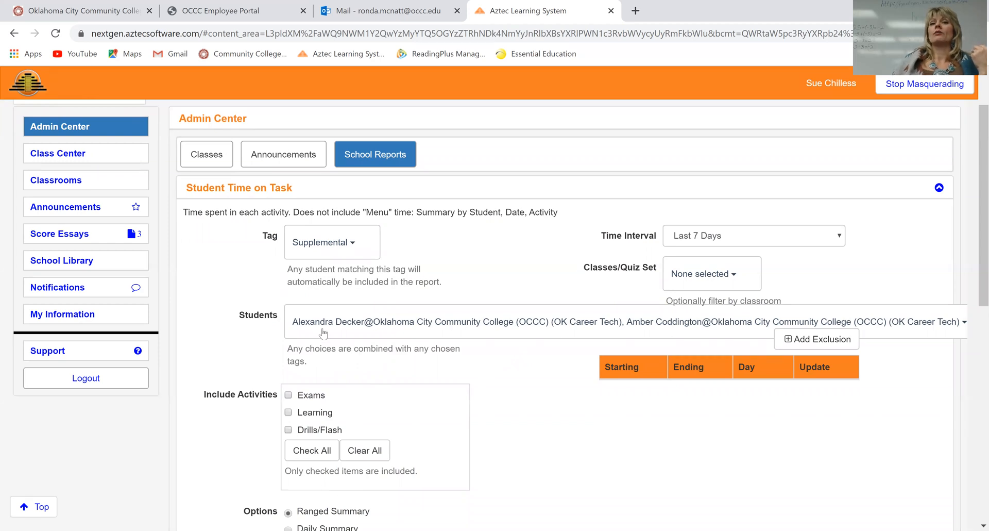
left_click(312, 450)
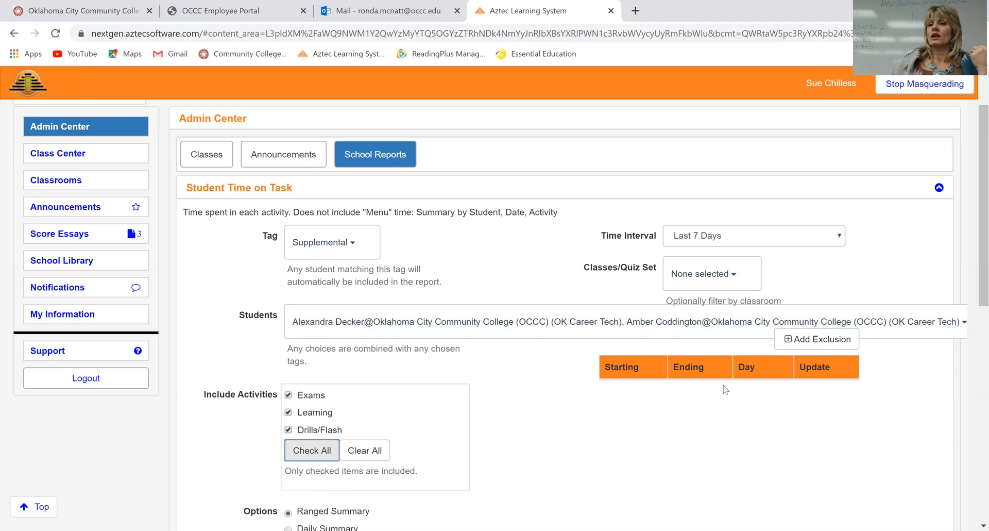
mouse_move(819, 192)
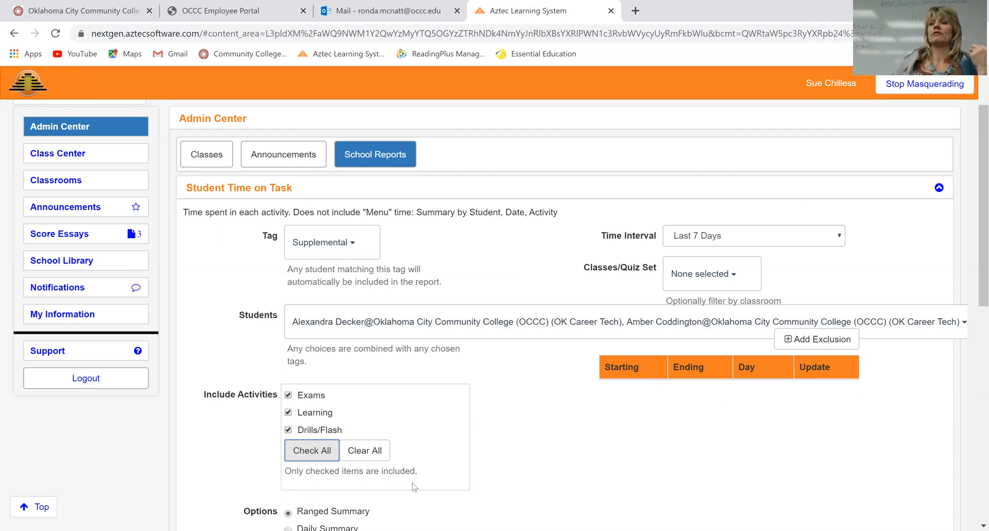
mouse_move(431, 466)
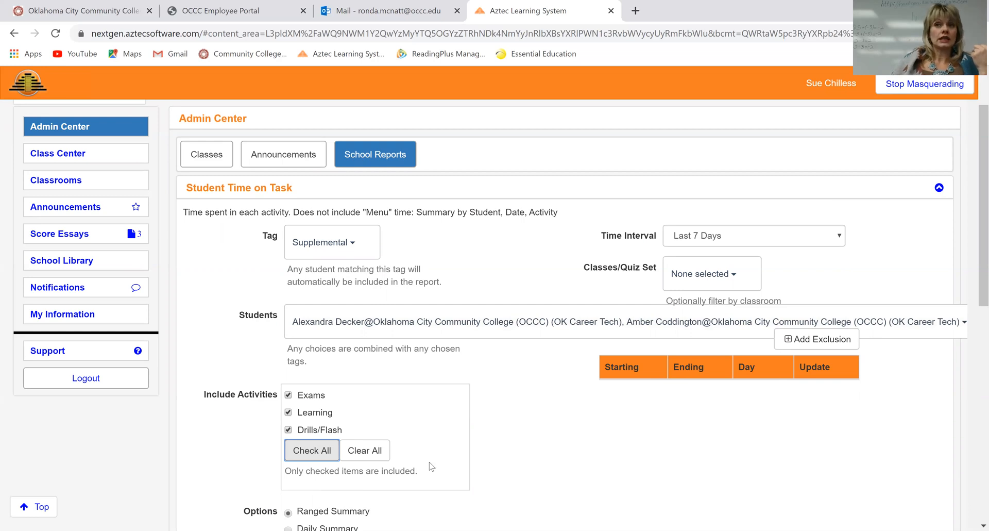
mouse_move(730, 236)
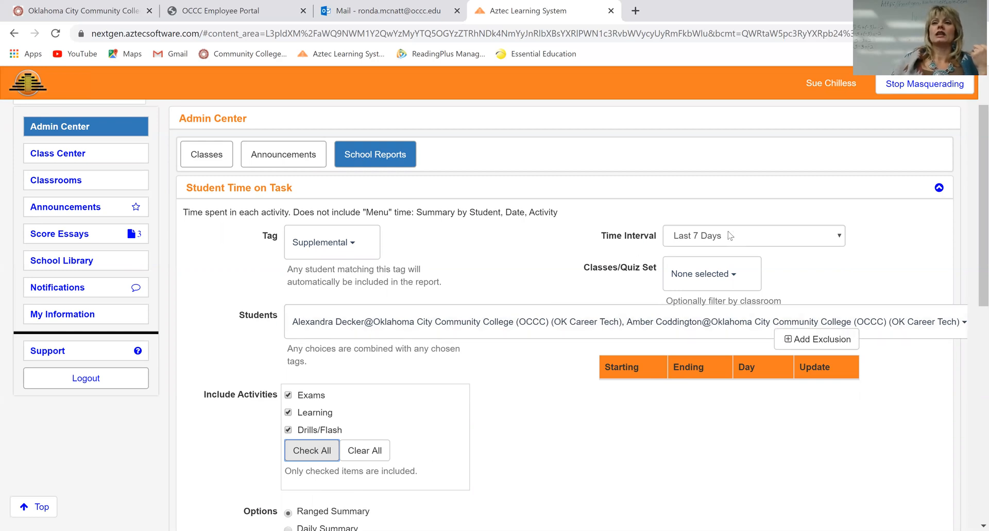
Step: Switch the time interval to Custom Range and set start and end dates in February 2020
left_click(753, 235)
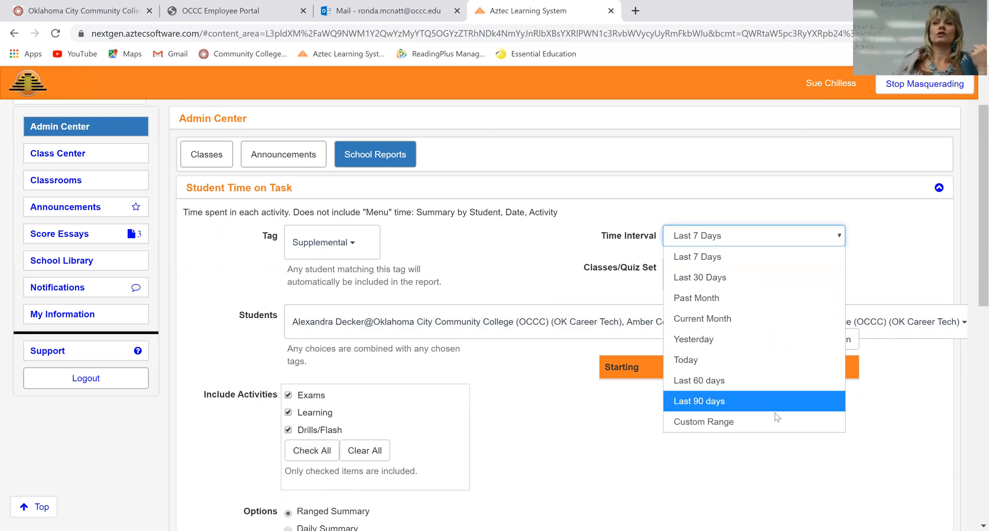
left_click(703, 421)
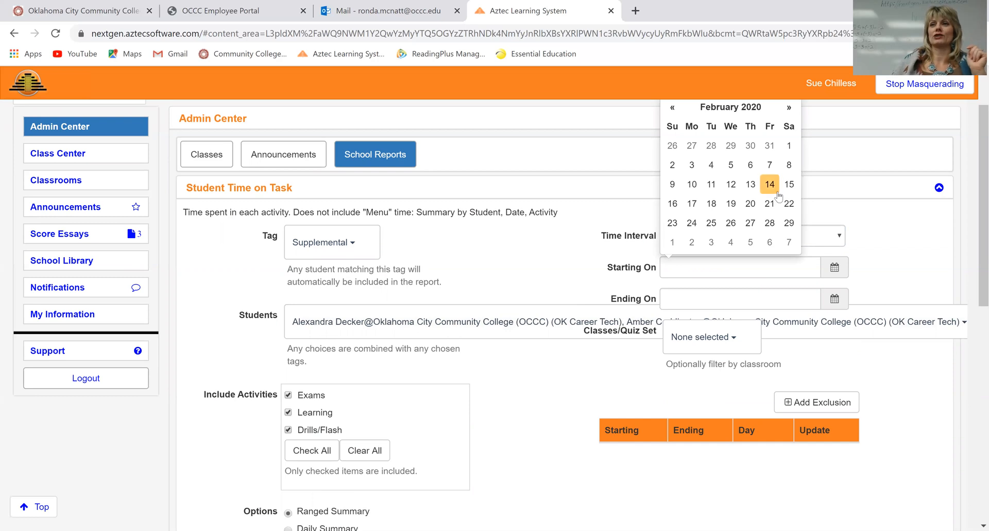
left_click(770, 184)
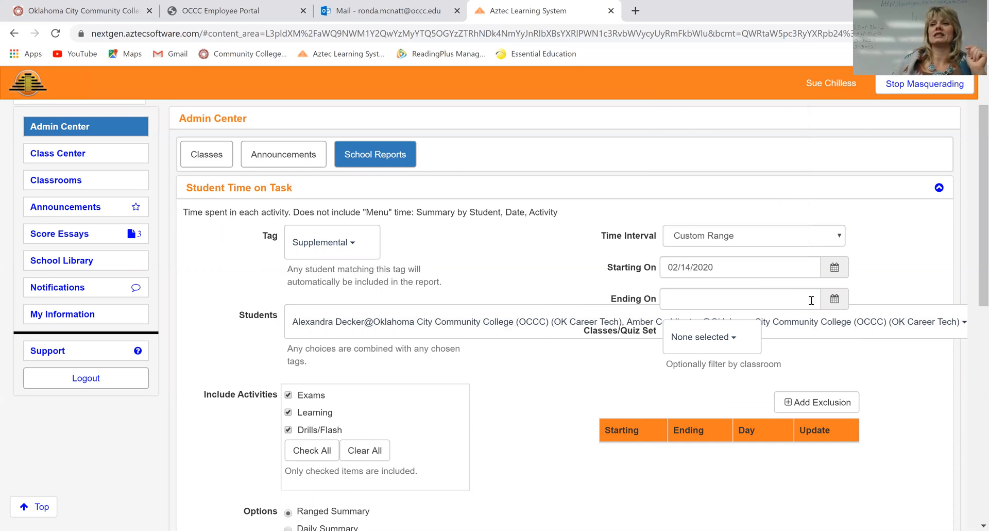
type("02/07/2020")
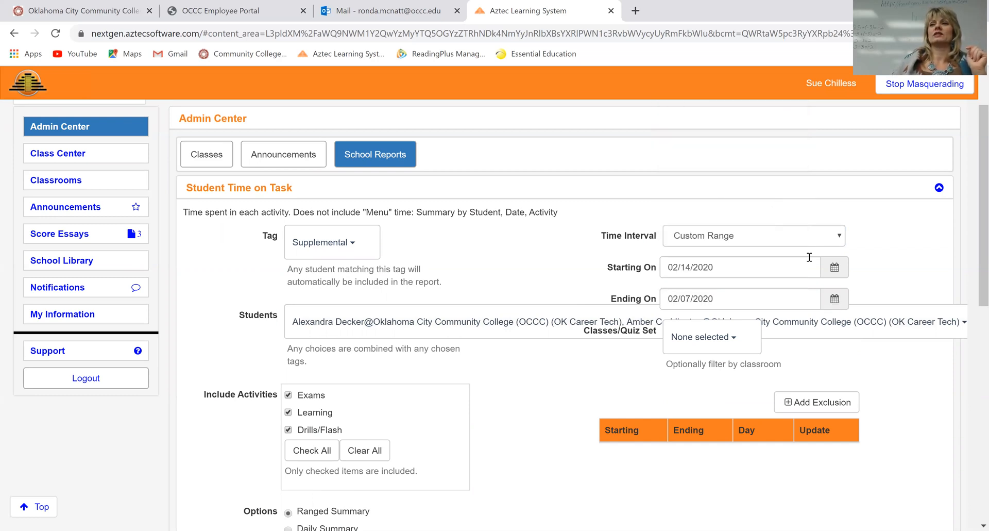
left_click(739, 266)
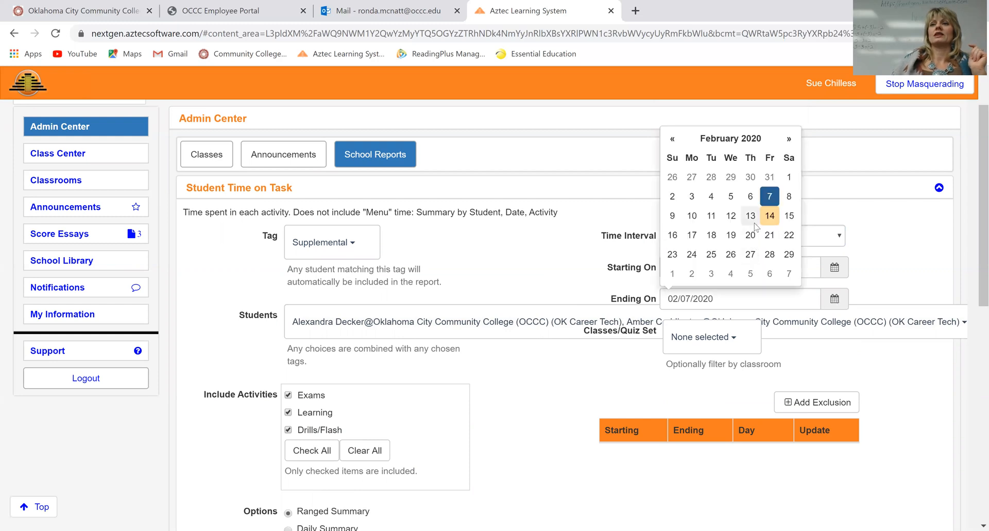
left_click(770, 215)
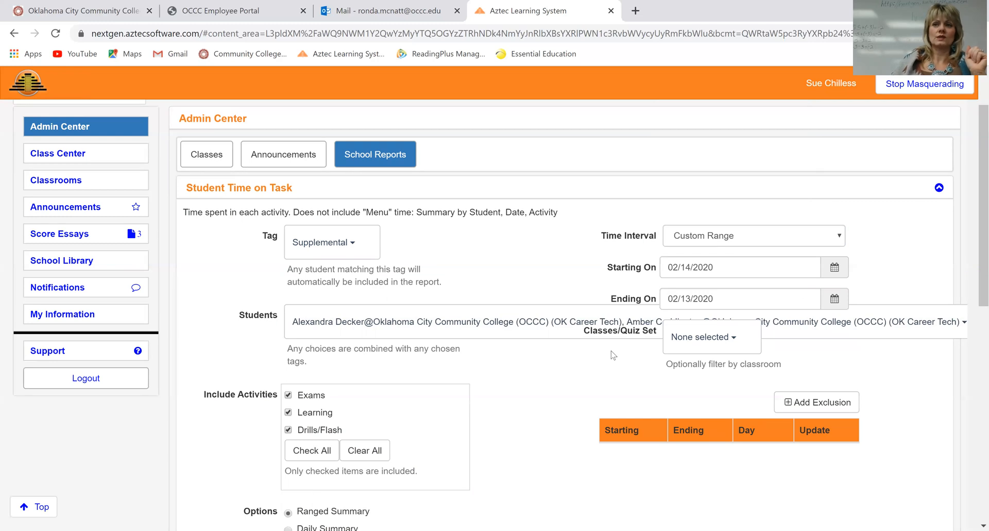
mouse_move(711, 337)
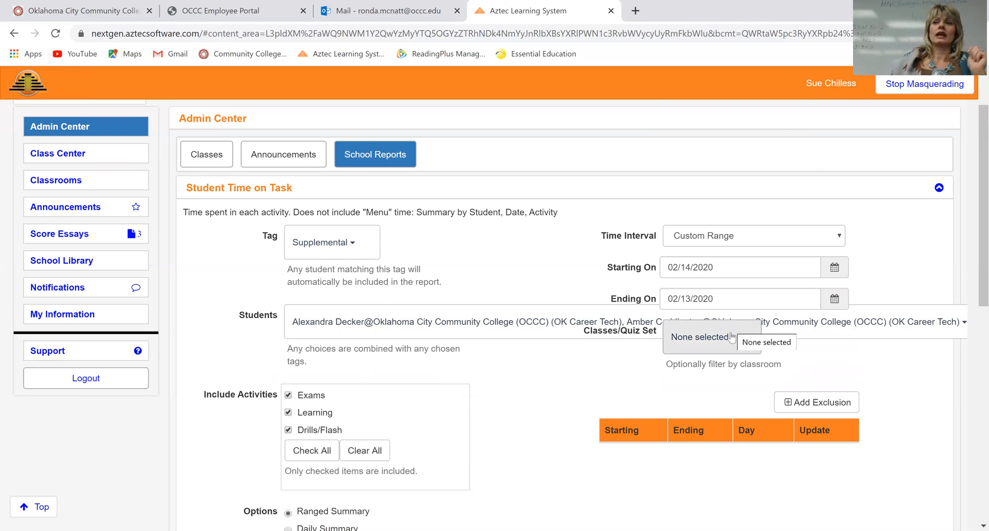
Step: Select all 18 classes in the Classes/Quiz Set filter
left_click(711, 336)
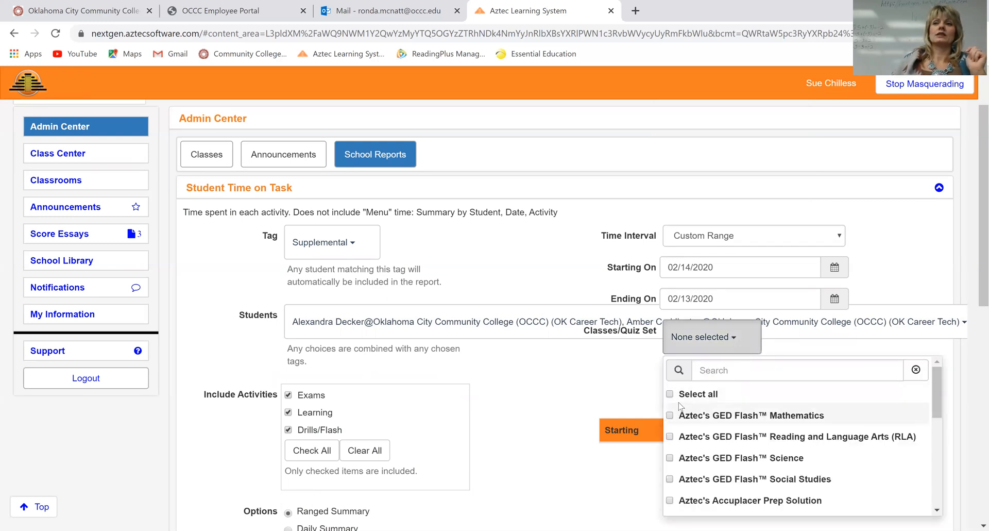
left_click(669, 393)
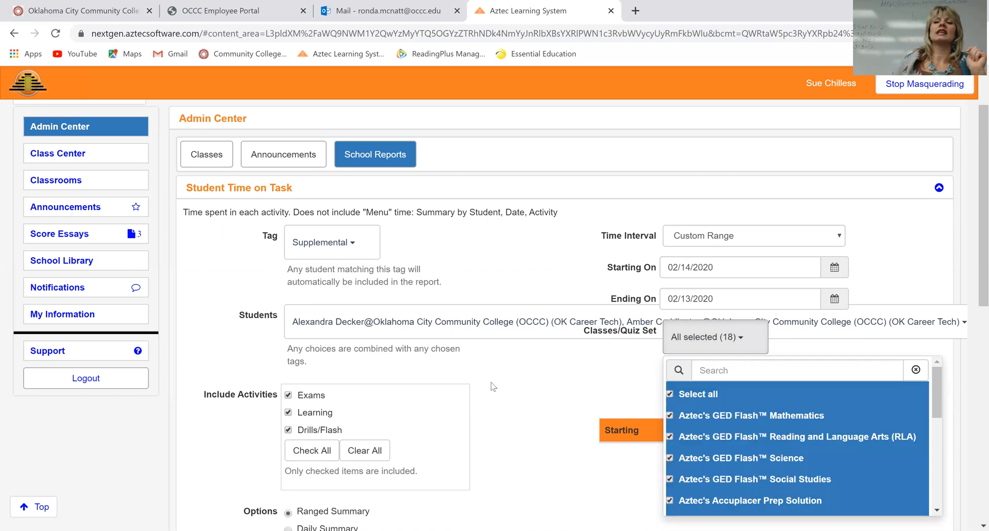
left_click(714, 336)
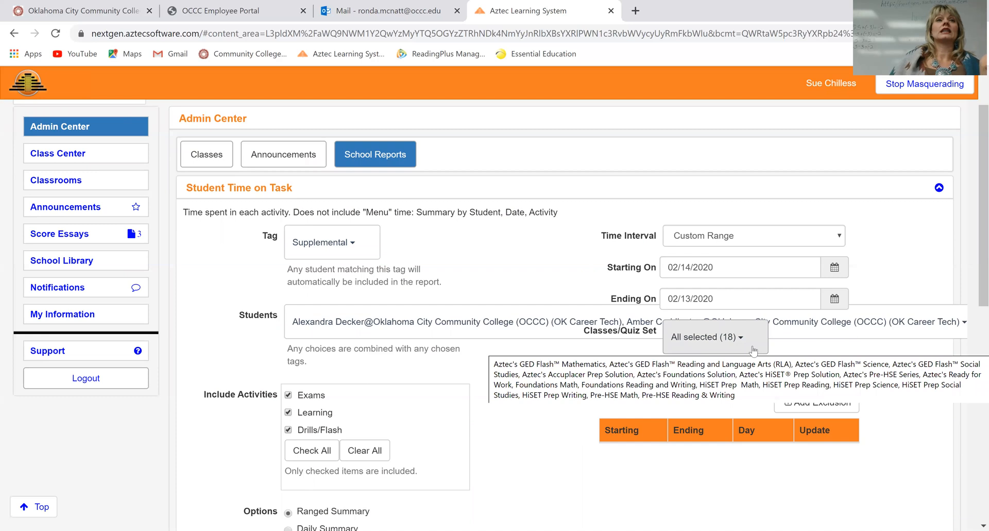
mouse_move(761, 350)
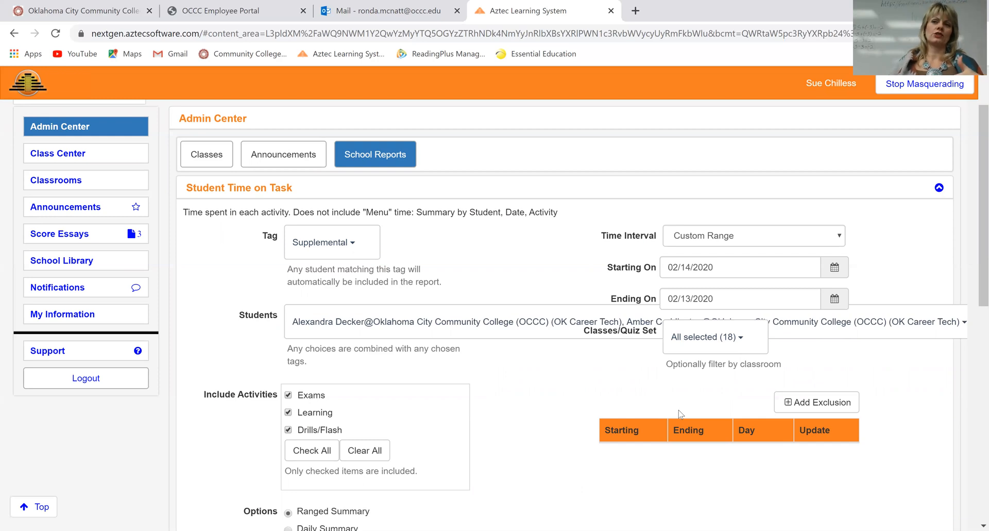
Step: Attempt to generate the report, correcting the start date to 02/07/2020
scroll("down", 3)
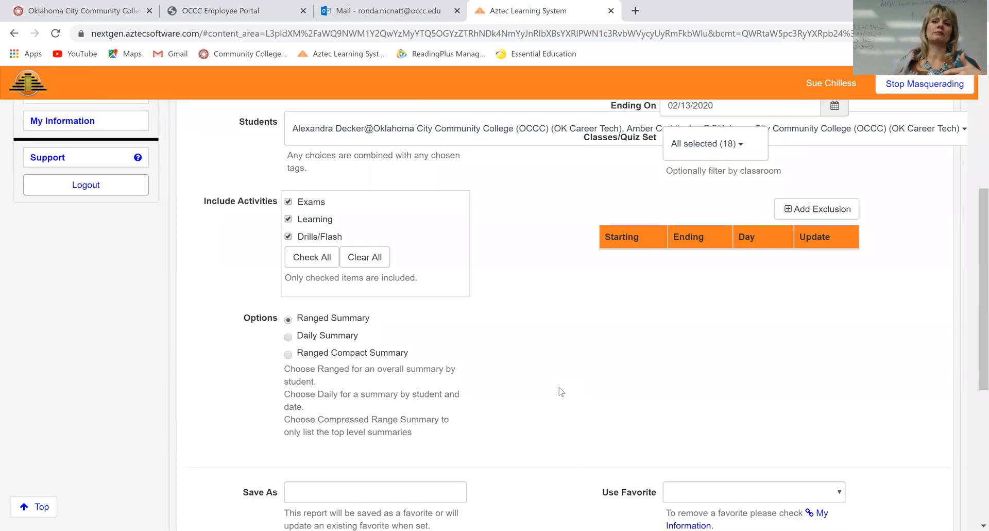
scroll("down", 3)
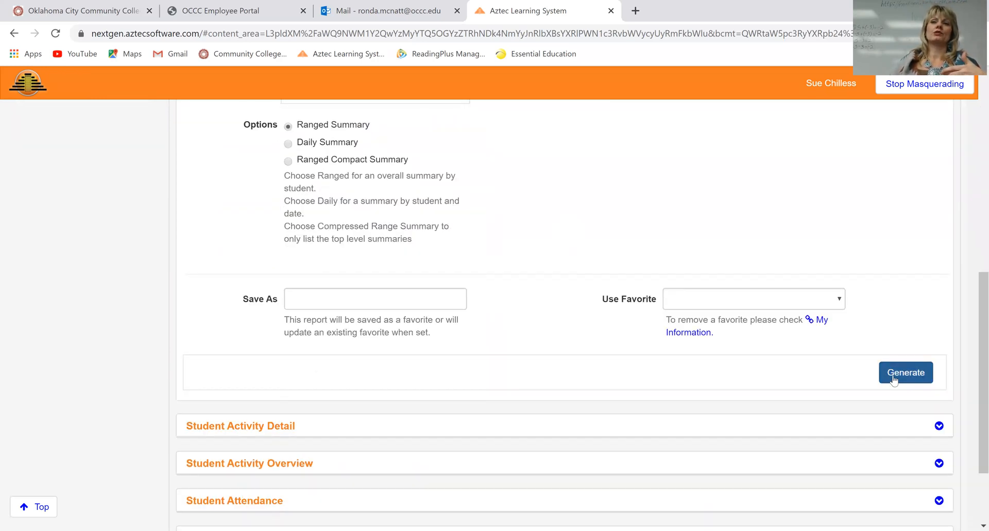
left_click(906, 372)
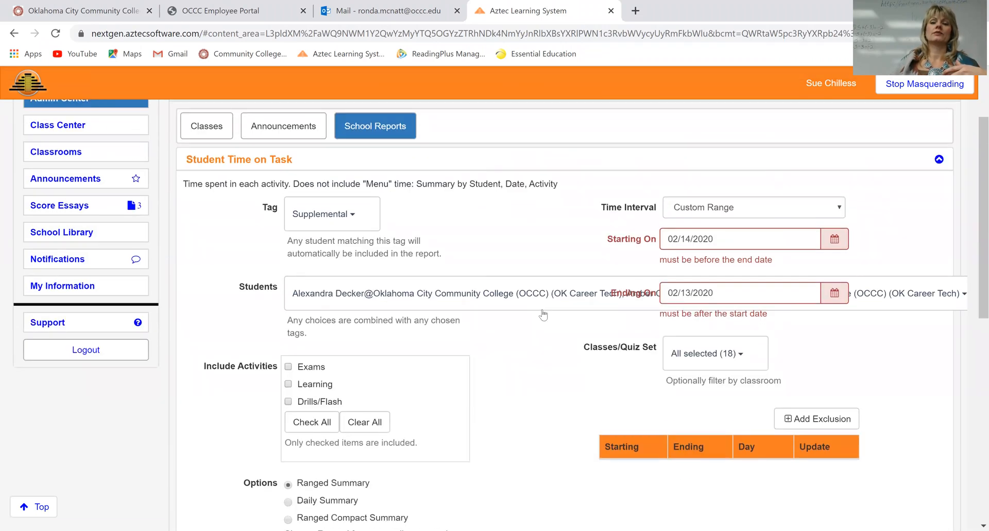
mouse_move(647, 371)
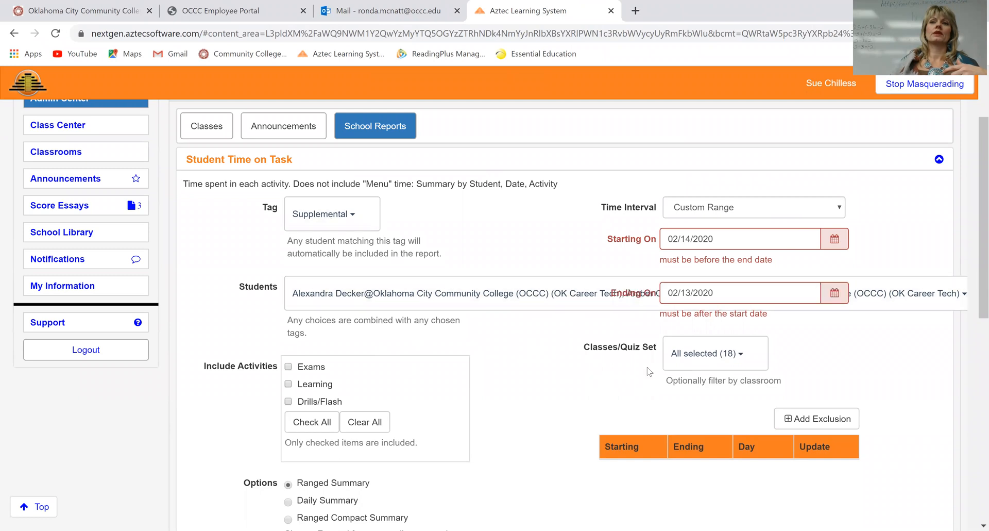
left_click(835, 239)
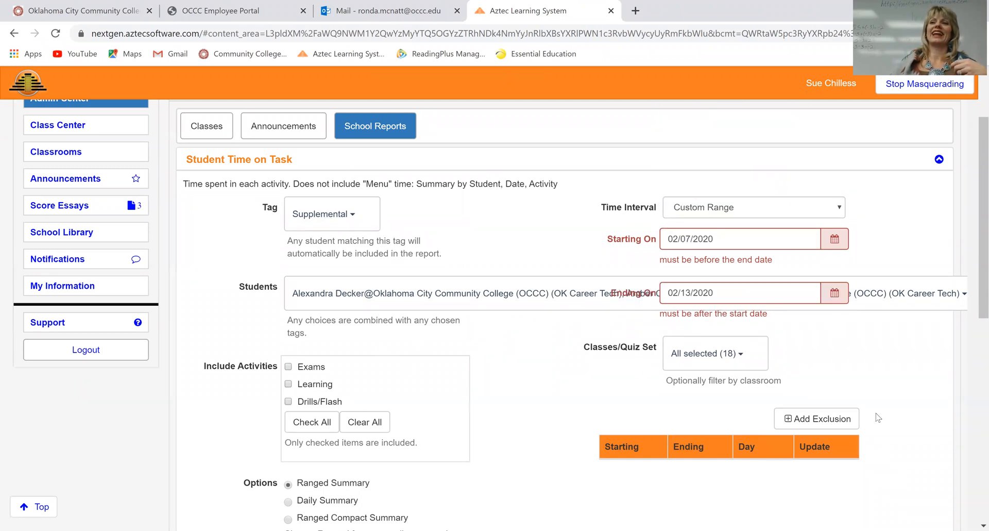
scroll("down", 3)
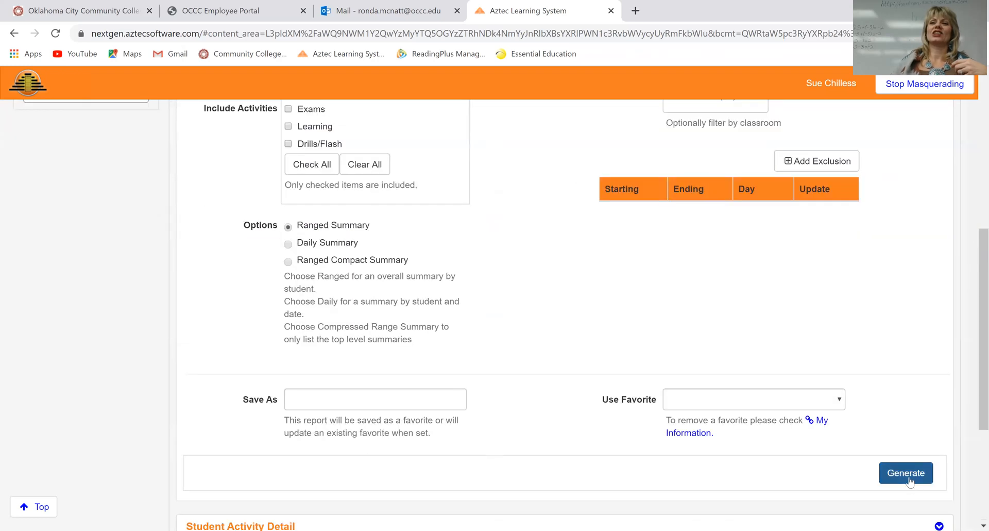
left_click(906, 472)
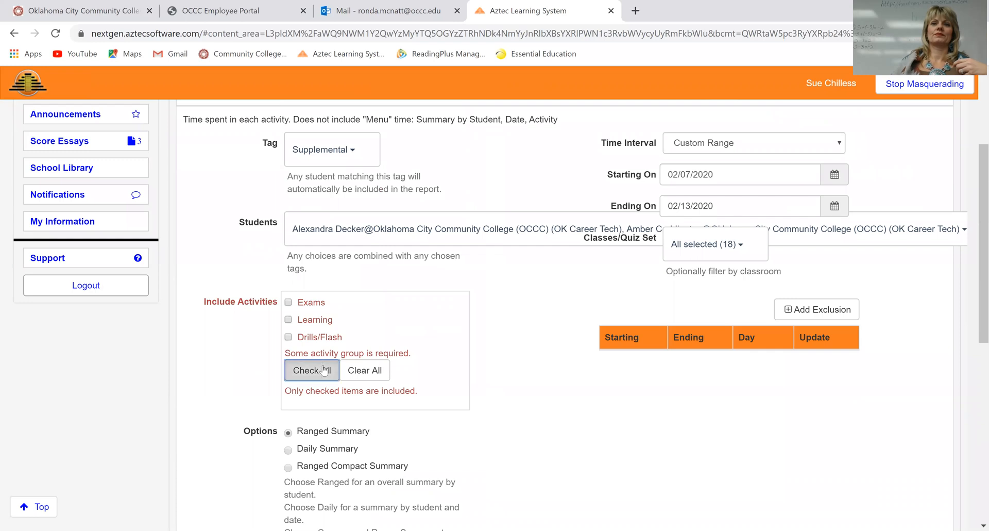
Step: Check all activity groups, add the Online Only tag and generate the report
left_click(312, 370)
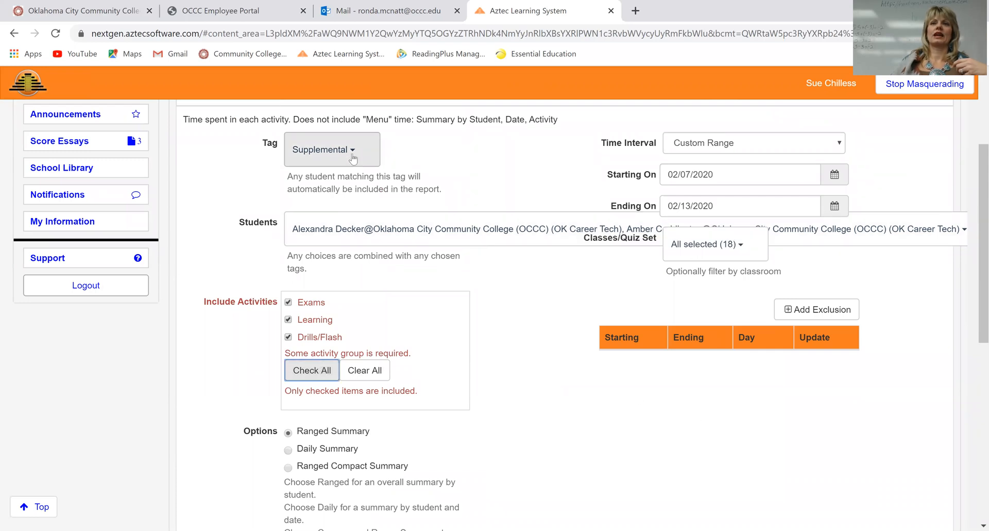
left_click(332, 149)
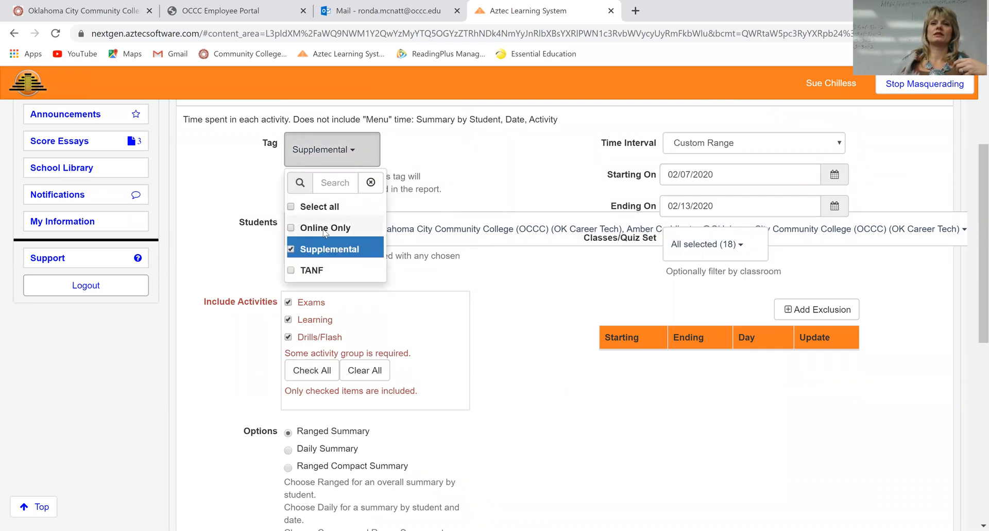
left_click(291, 227)
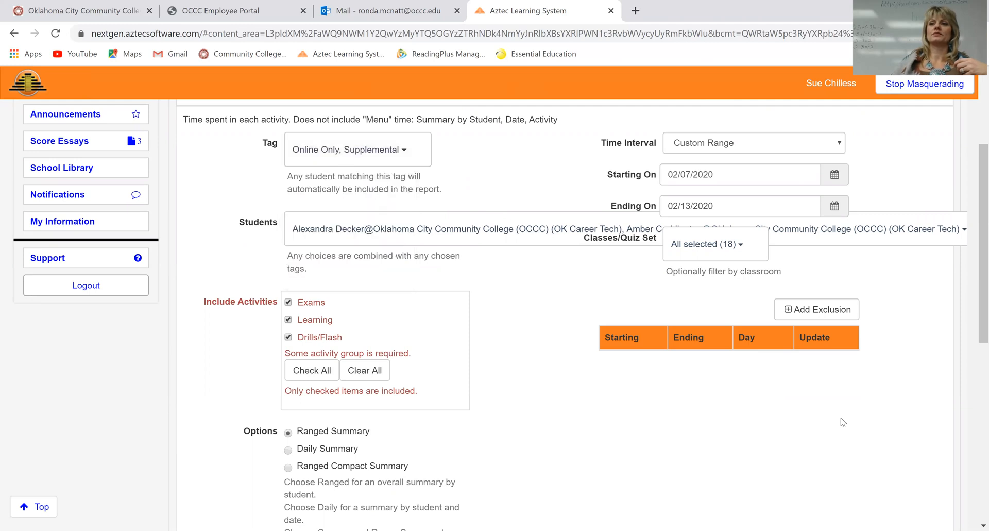
left_click(905, 485)
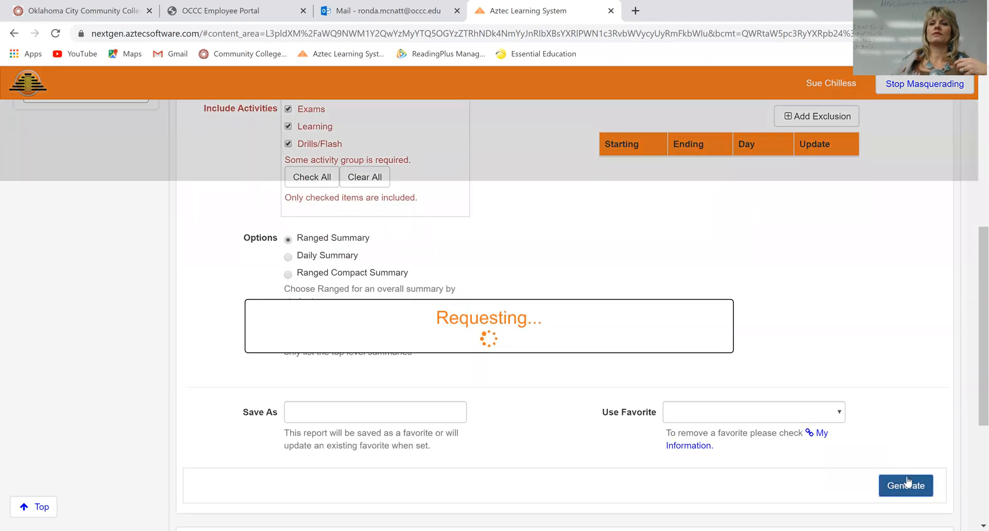
left_click(906, 485)
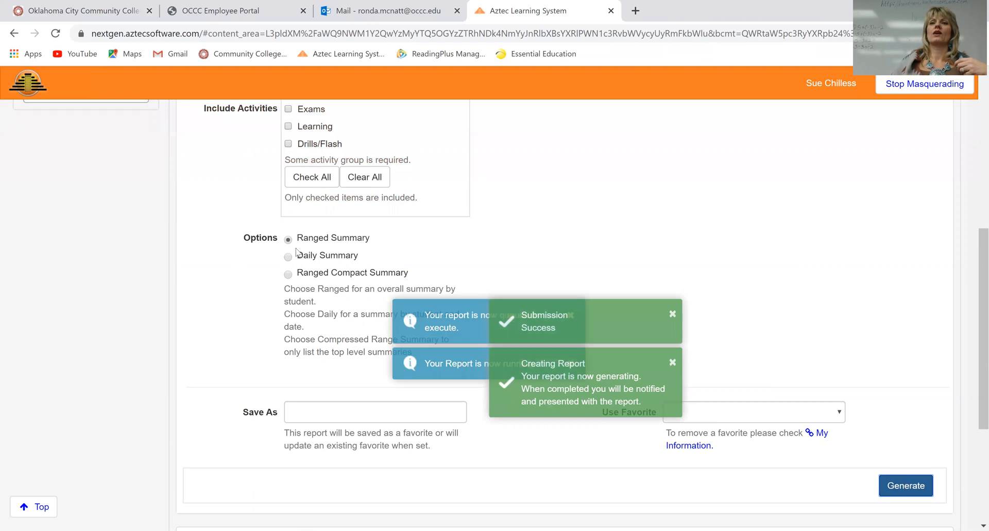
scroll("down", 3)
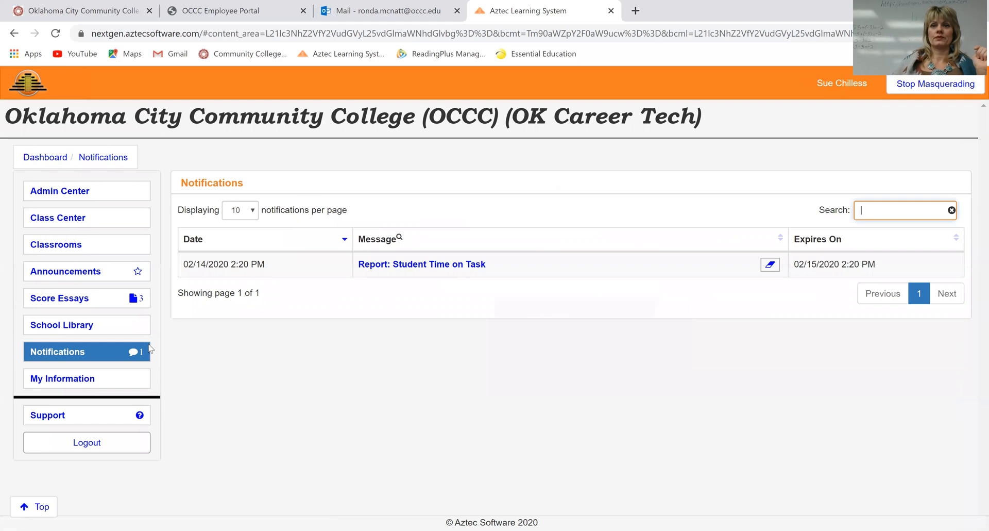
Step: Open the Student Time on Task report notification and review the Summarized Times table
left_click(422, 264)
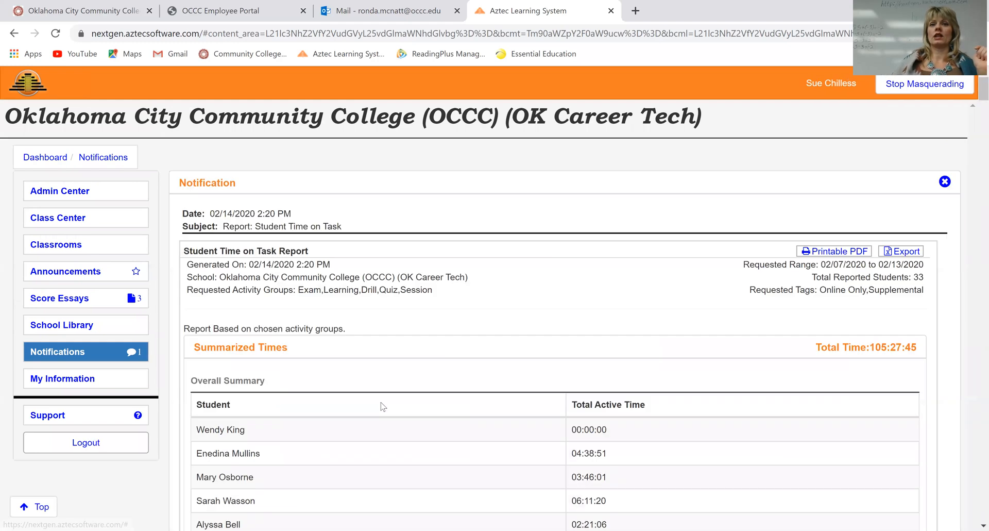
scroll("down", 3)
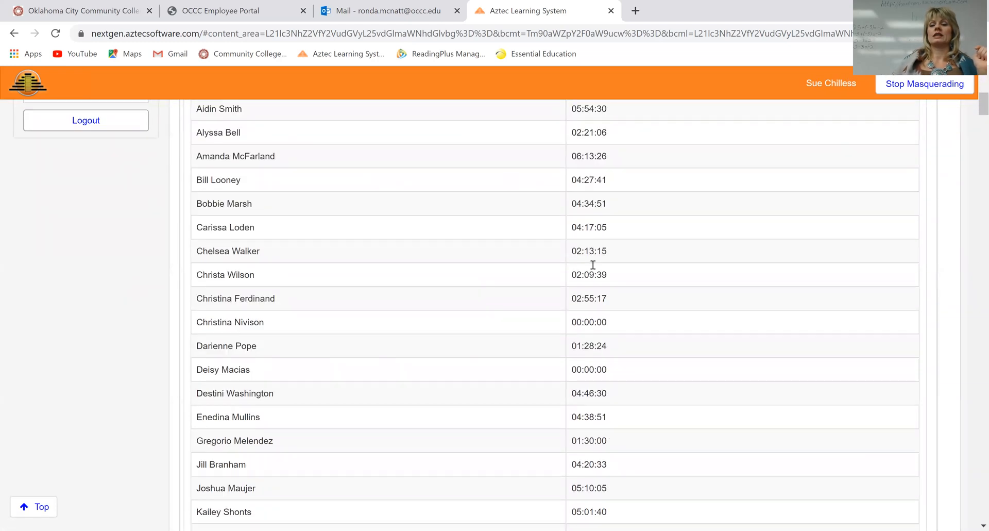
scroll("down", 3)
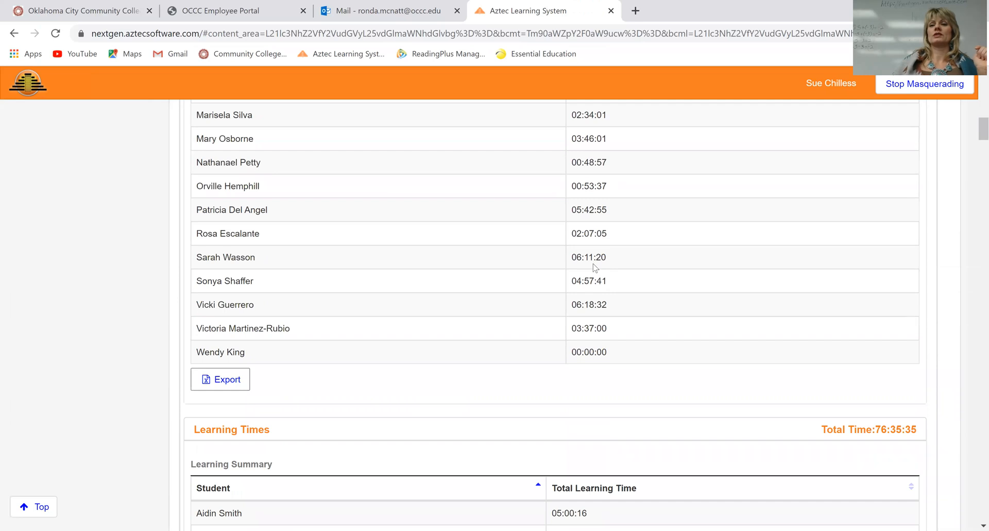
scroll("down", 3)
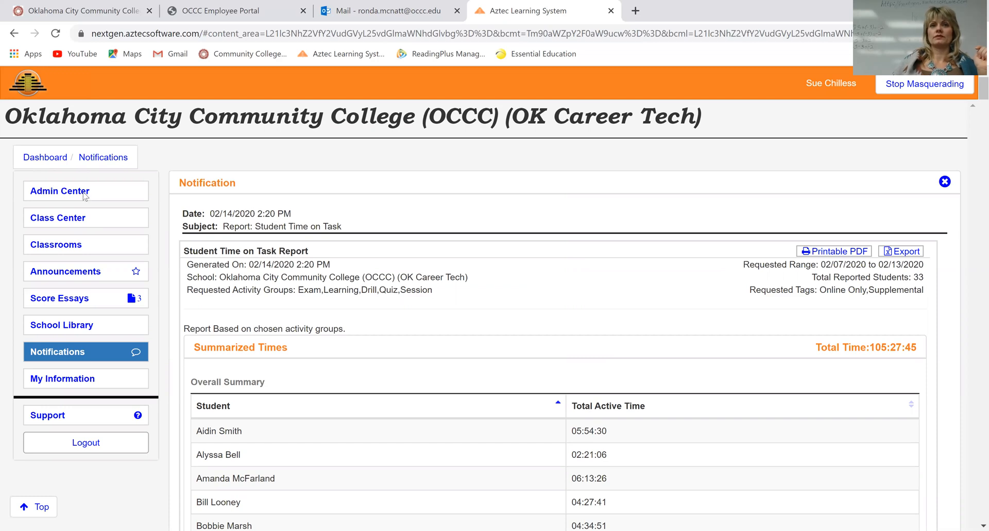
Step: Return to the Admin Center's School Reports list
left_click(60, 191)
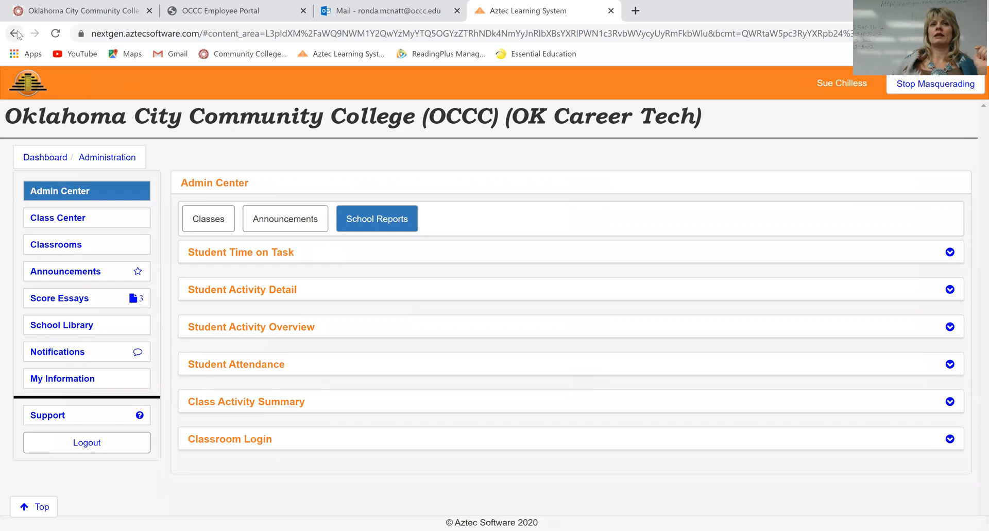
mouse_move(14, 33)
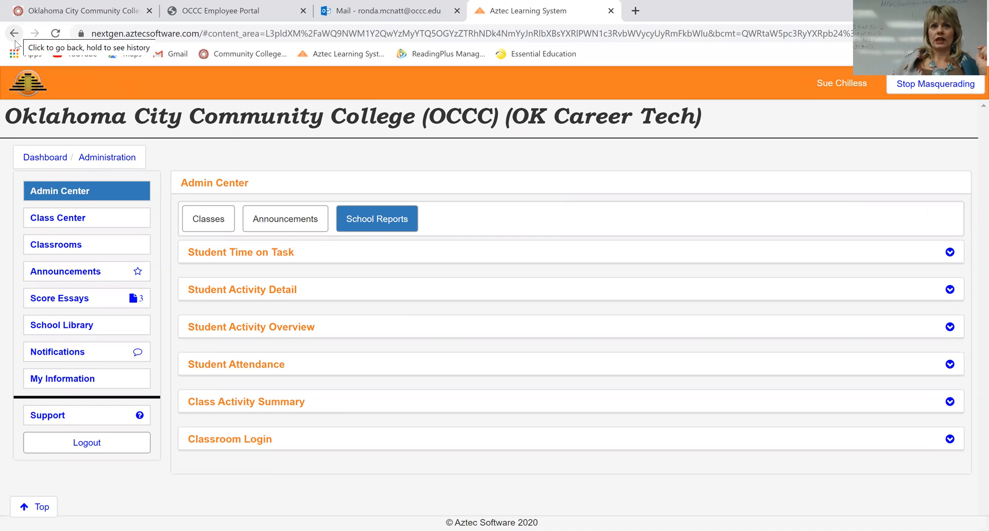
mouse_move(3, 159)
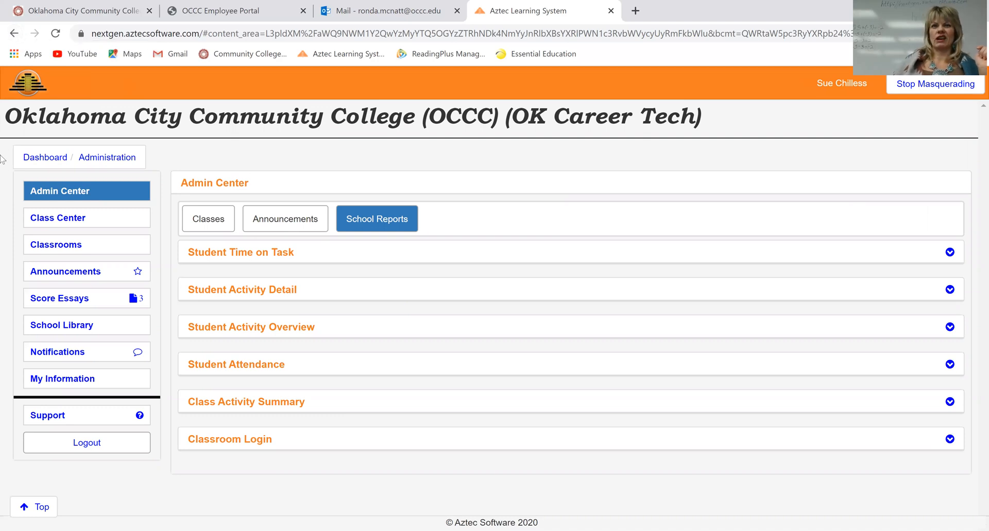
mouse_move(379, 256)
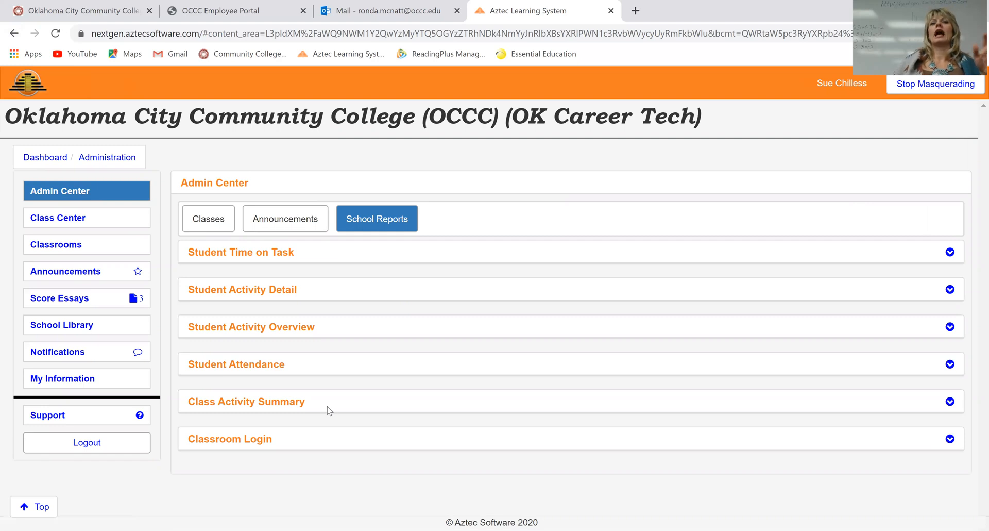
mouse_move(263, 388)
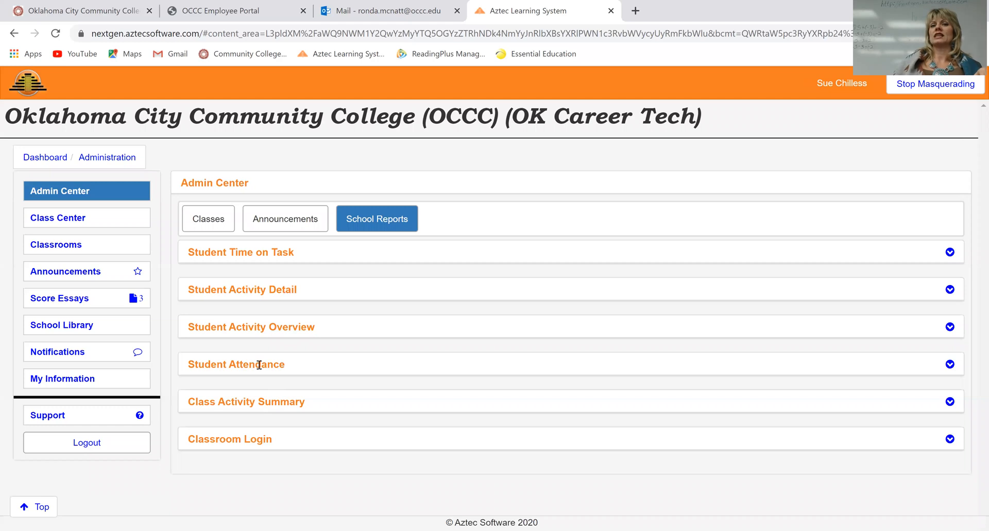
Step: Expand the Student Attendance report to reveal its tag, student, time interval and save-as fields
left_click(236, 365)
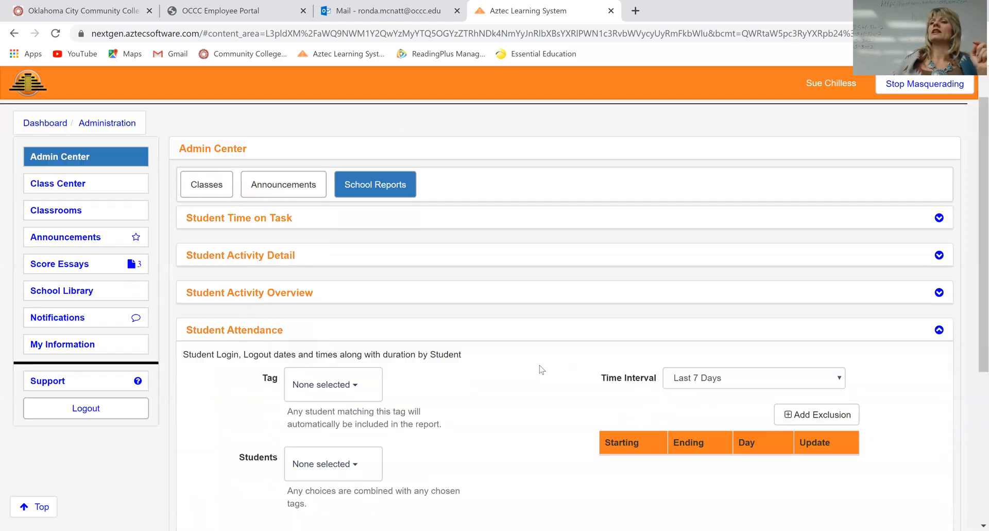
scroll("down", 3)
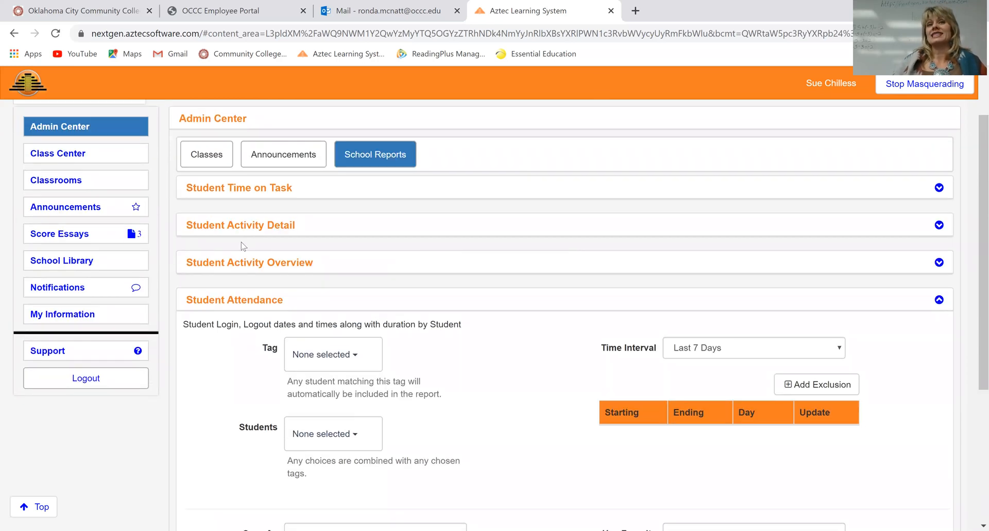
mouse_move(306, 192)
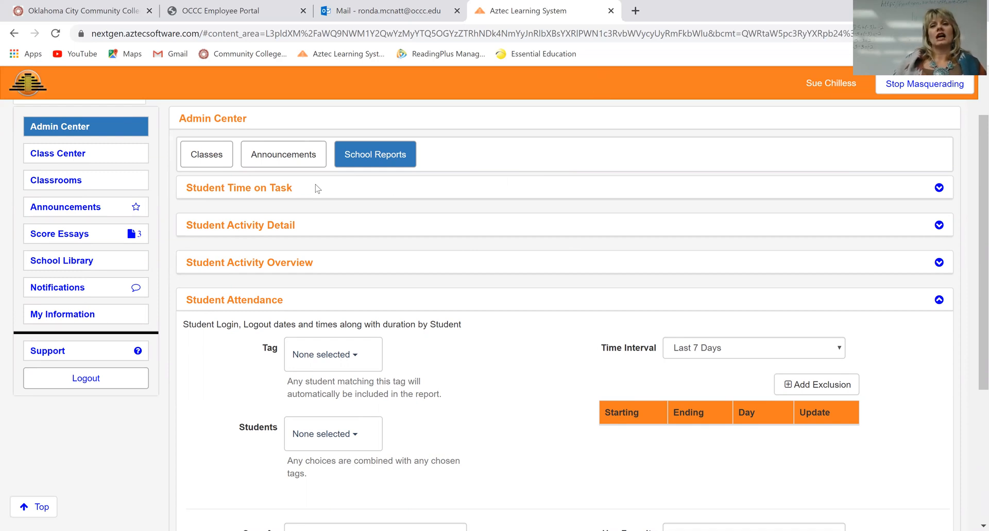
mouse_move(345, 188)
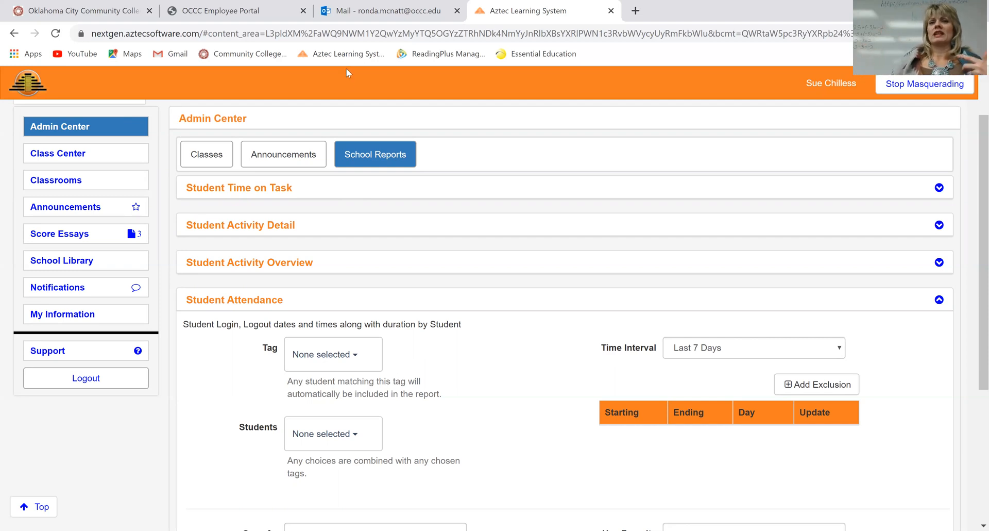
mouse_move(444, 163)
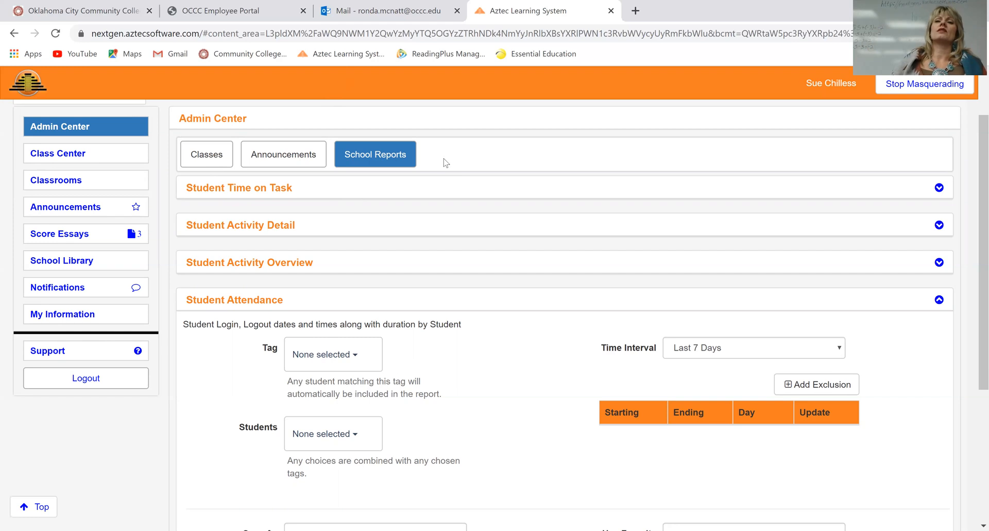
scroll("down", 3)
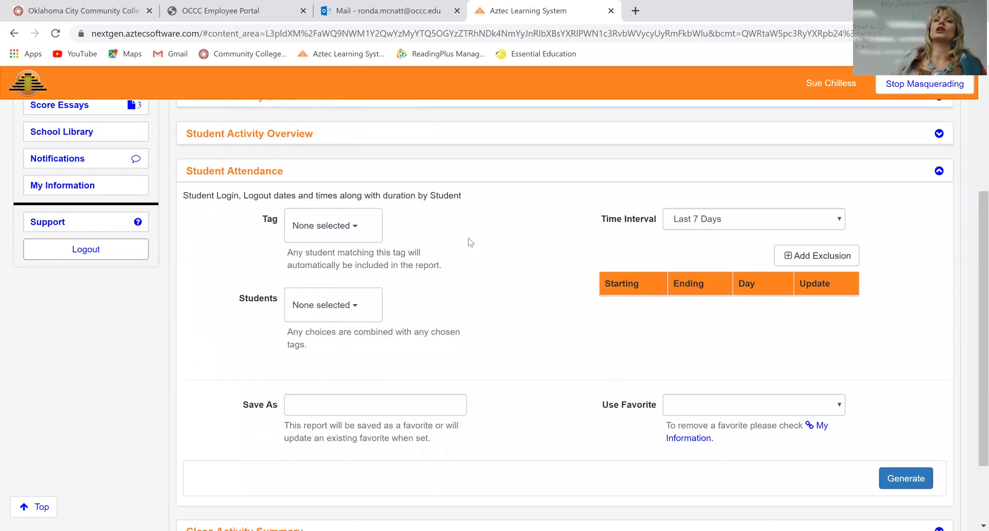
mouse_move(471, 245)
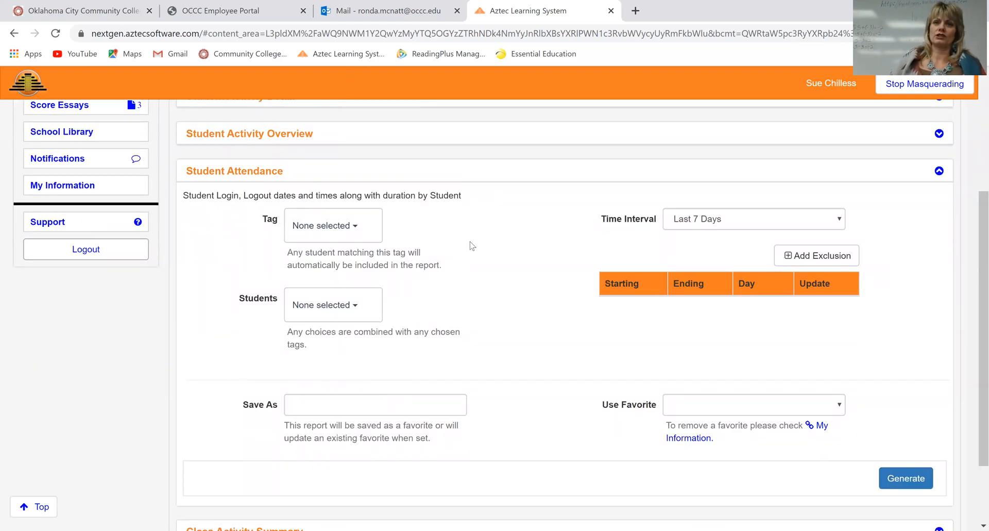
mouse_move(475, 249)
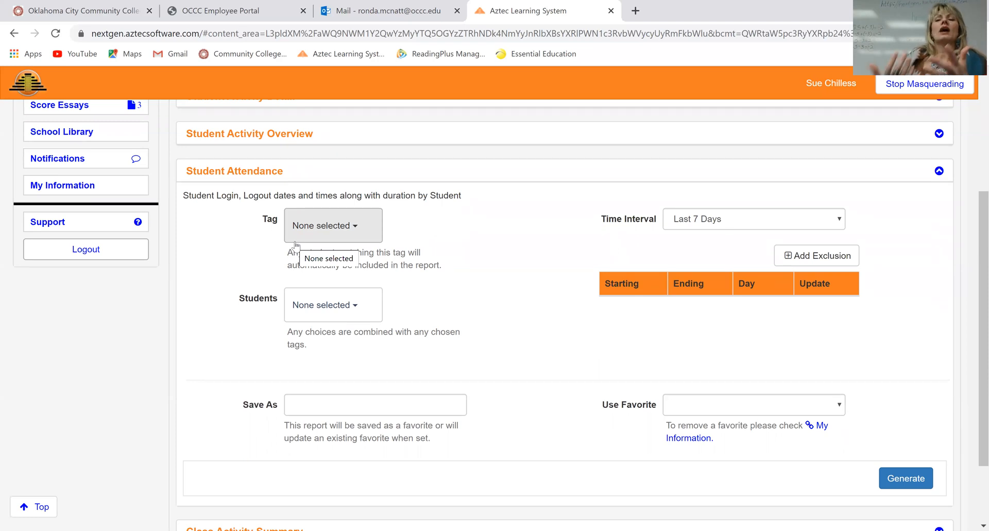
mouse_move(178, 239)
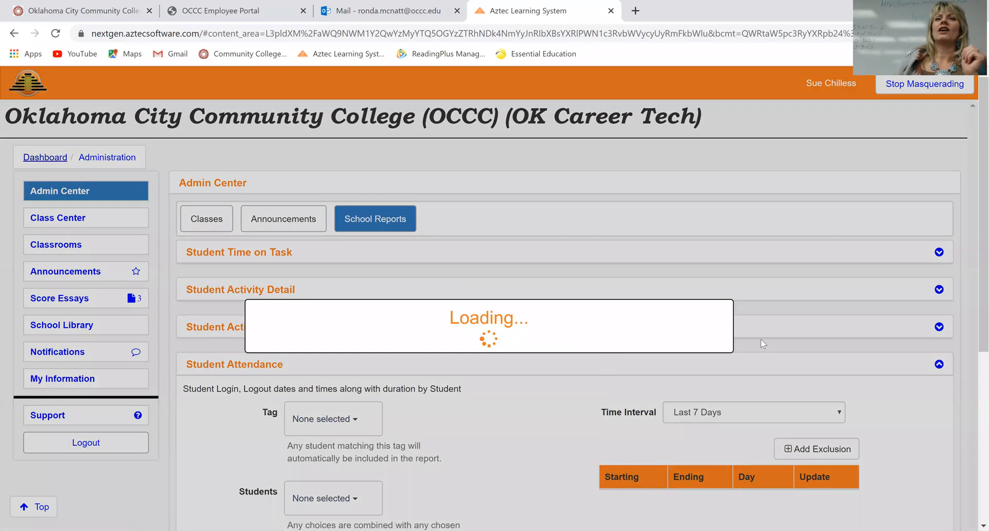
Step: Return to the main dashboard via the Dashboard breadcrumb
left_click(45, 157)
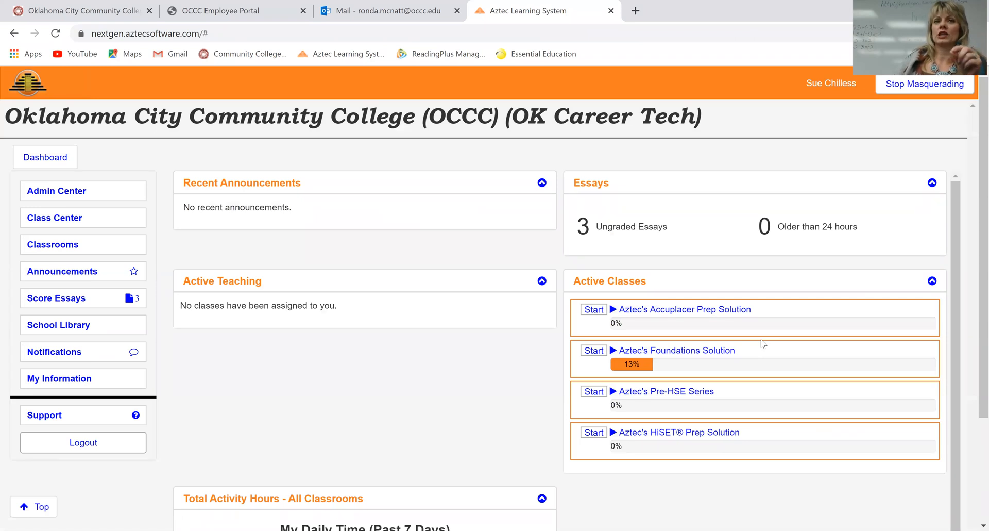
mouse_move(393, 379)
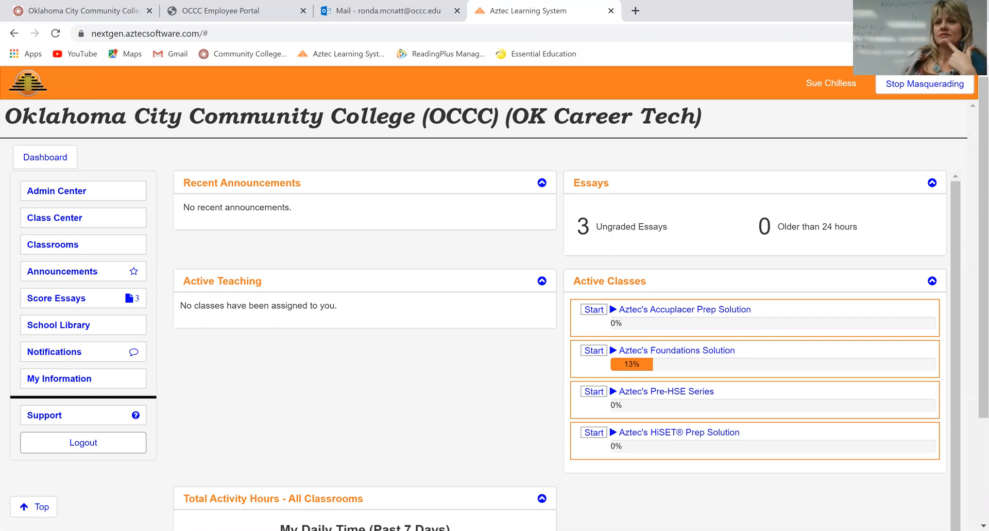
Step: Open Aztec's Pre-HSE Series classroom, view its Learning Plan, then return to Course Home
left_click(666, 391)
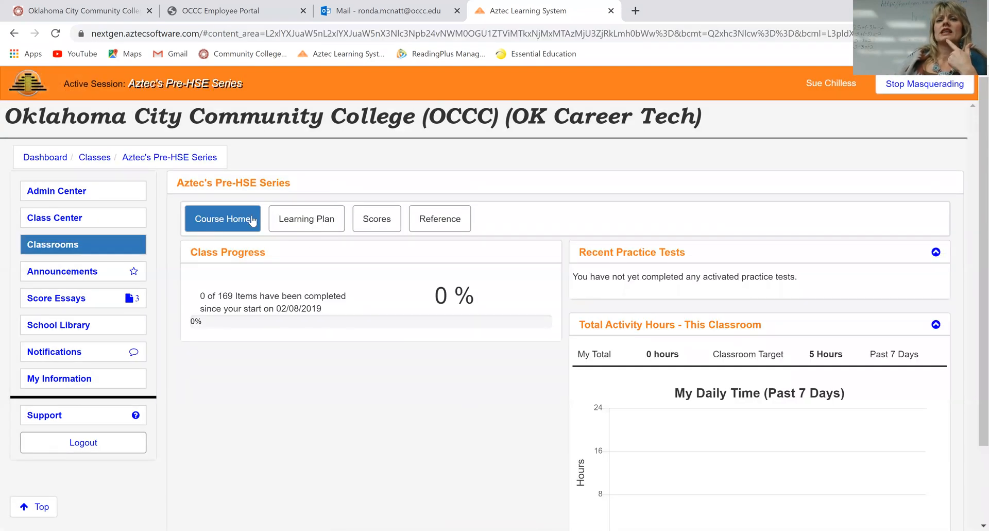
left_click(306, 218)
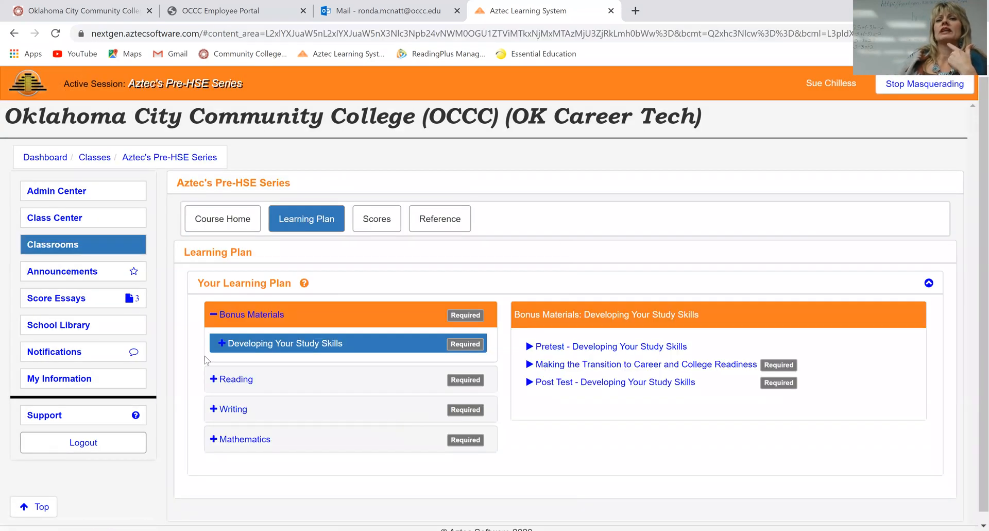
mouse_move(245, 438)
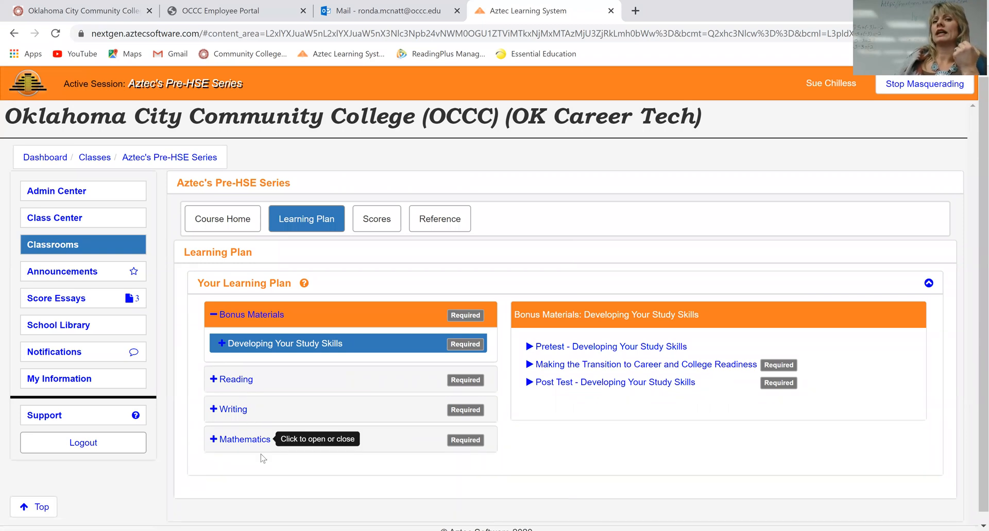
mouse_move(532, 234)
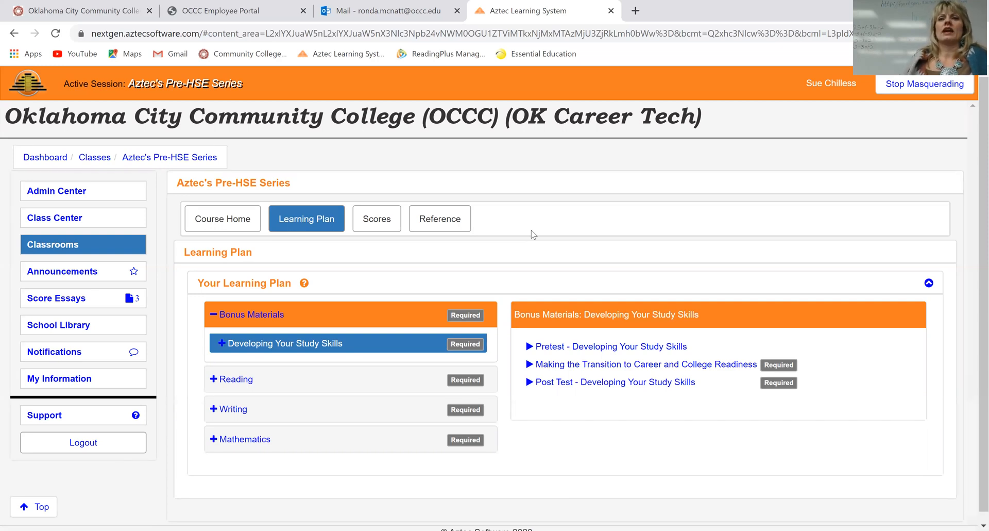
mouse_move(710, 253)
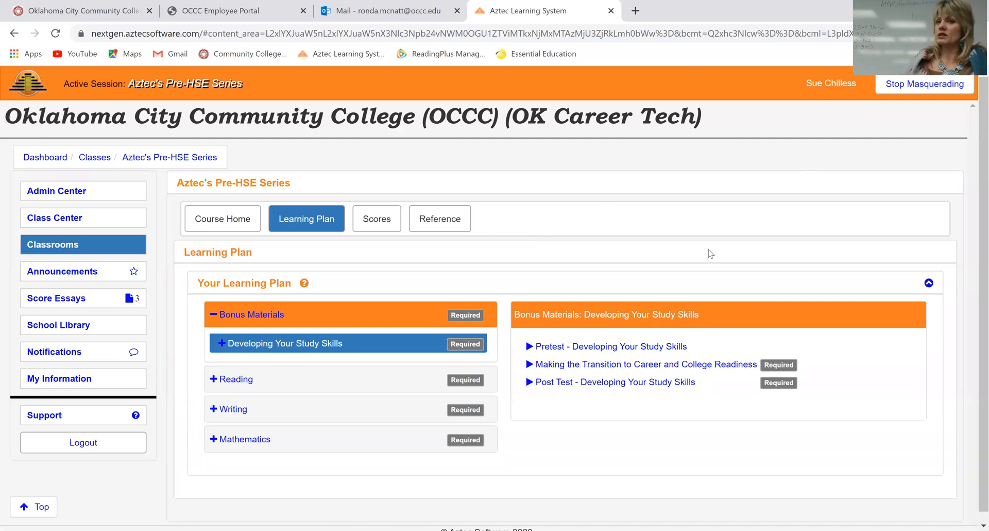
mouse_move(658, 295)
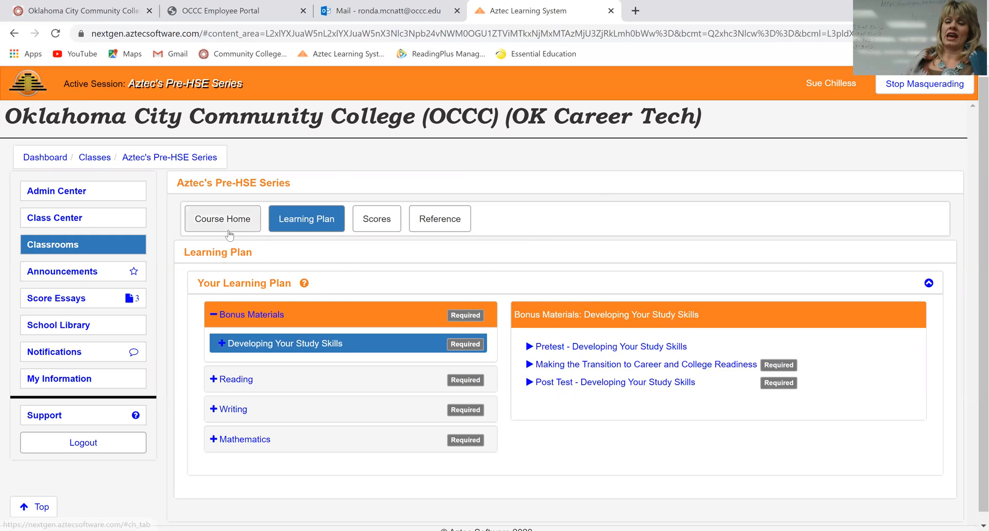
left_click(222, 218)
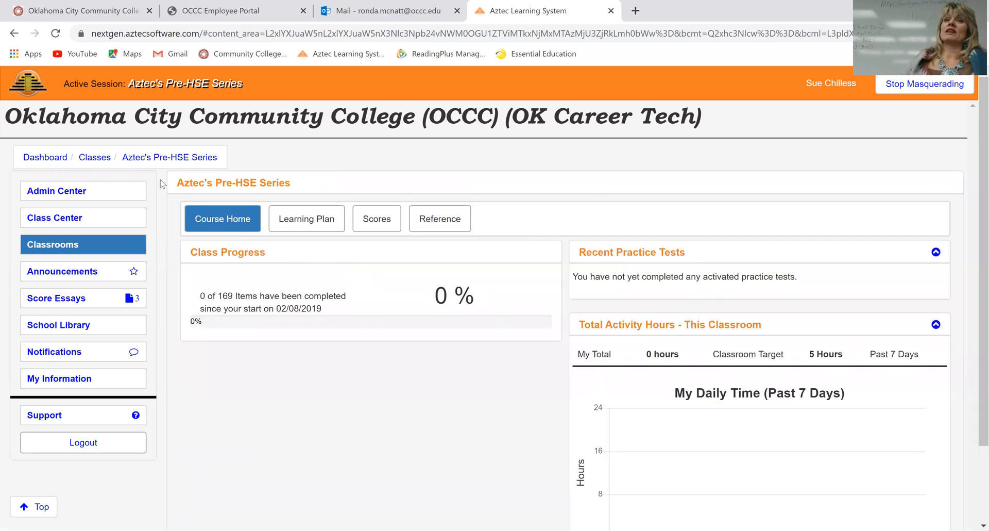
Step: Visit the Class Center listing, then return to the dashboard
left_click(55, 217)
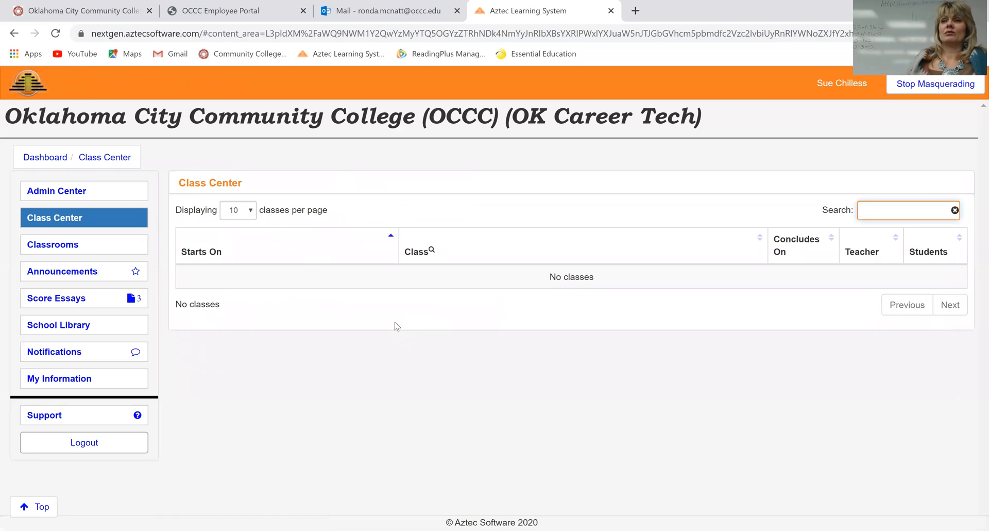
left_click(907, 210)
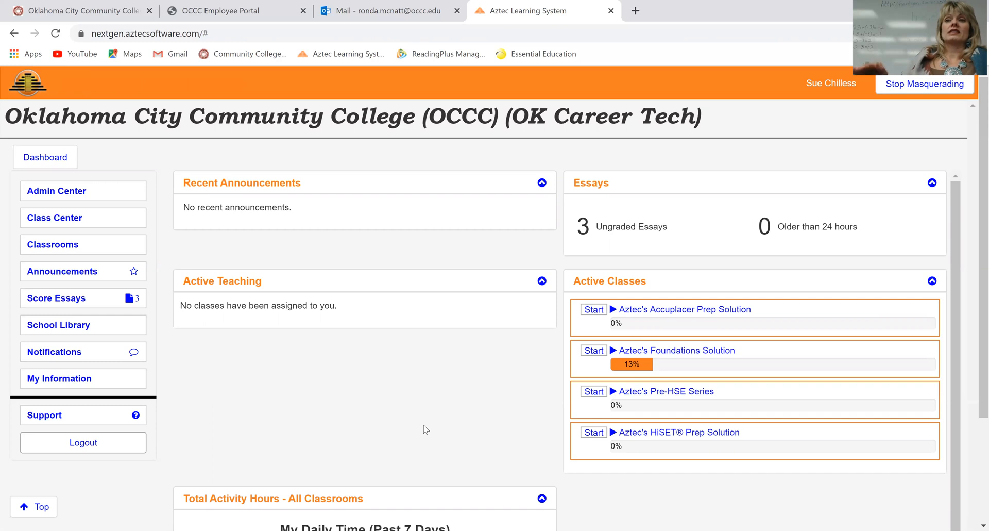
mouse_move(666, 391)
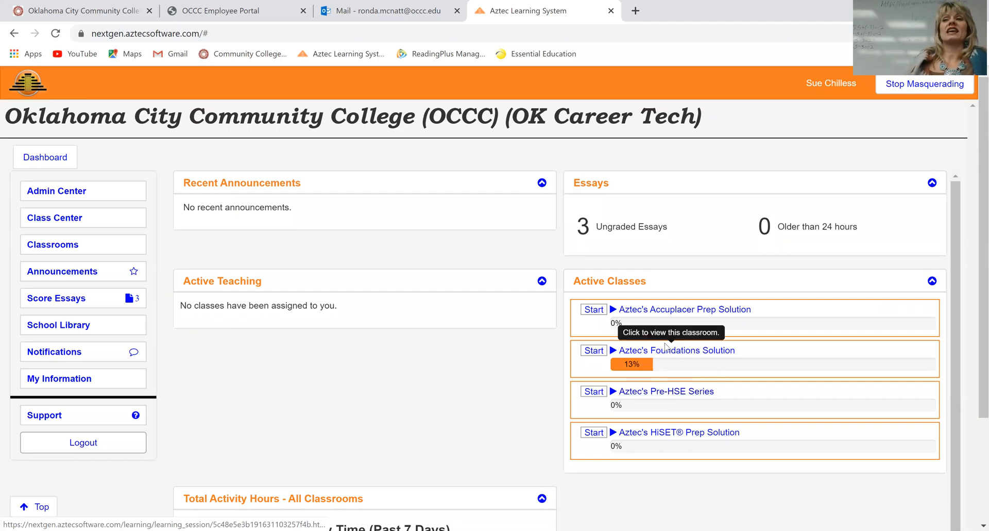
mouse_move(677, 350)
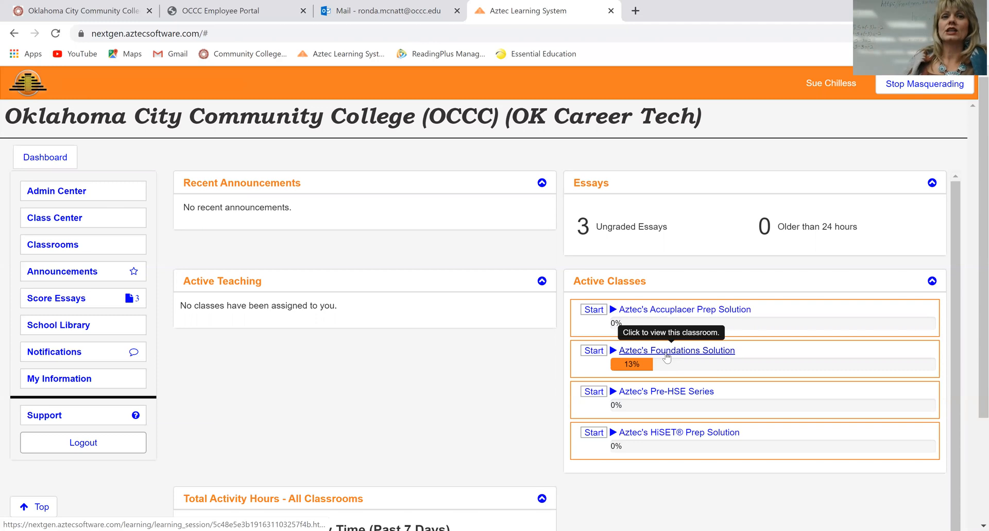
mouse_move(192, 404)
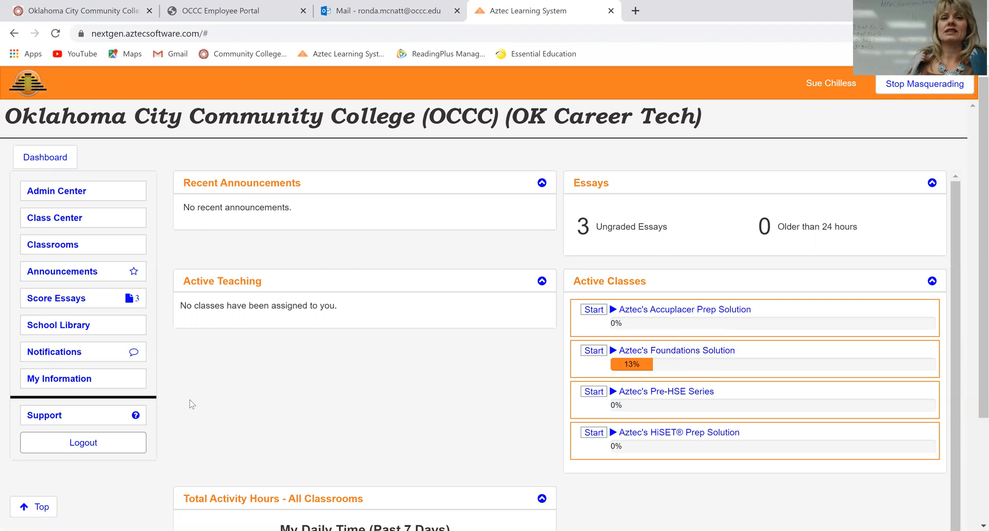
mouse_move(469, 362)
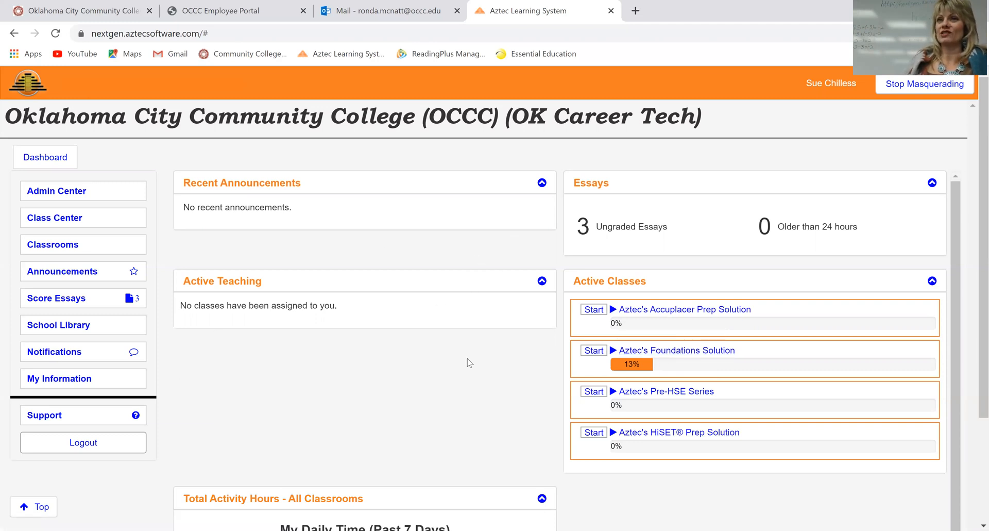
mouse_move(281, 261)
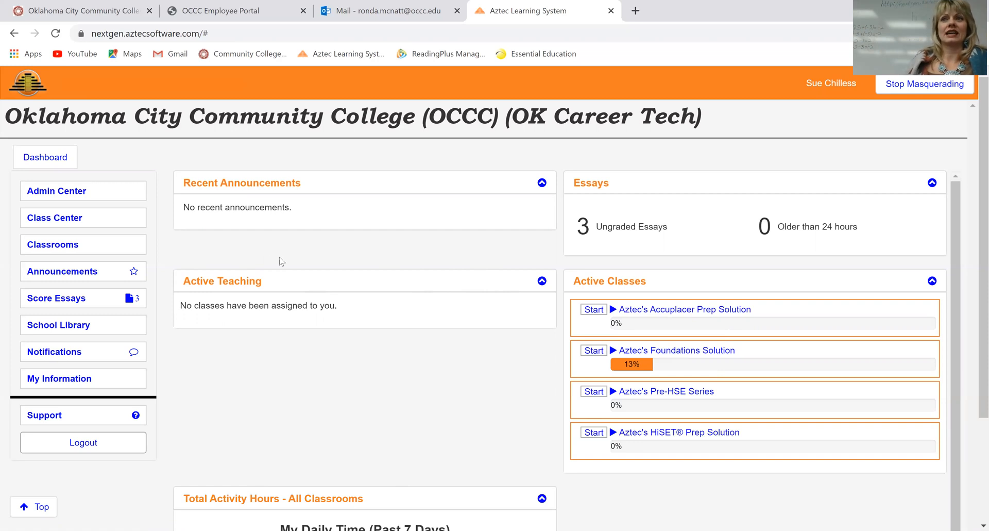
mouse_move(796, 93)
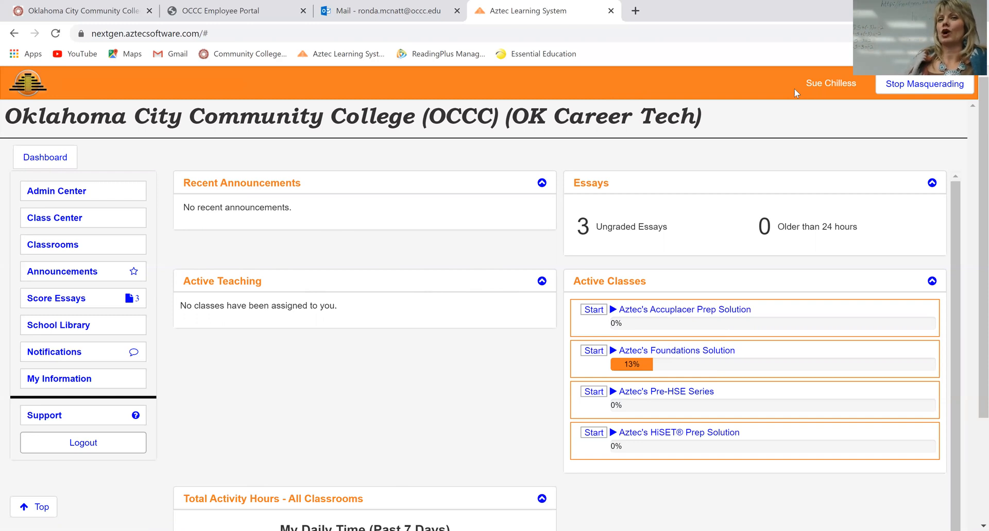
mouse_move(795, 106)
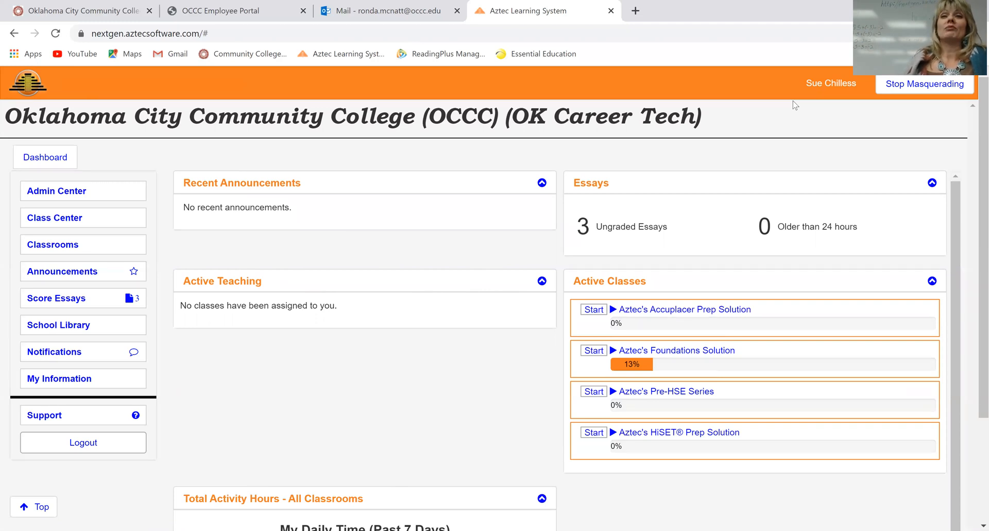
mouse_move(800, 126)
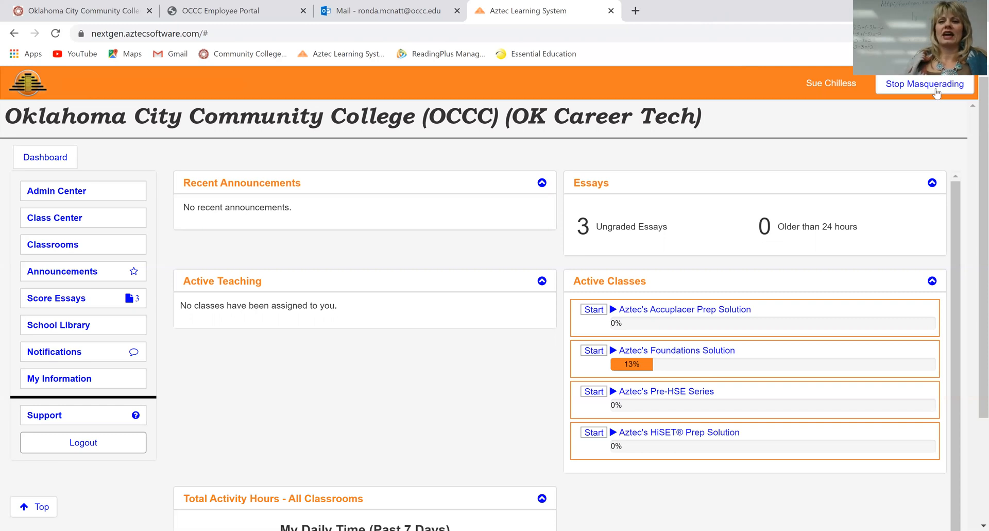
mouse_move(797, 290)
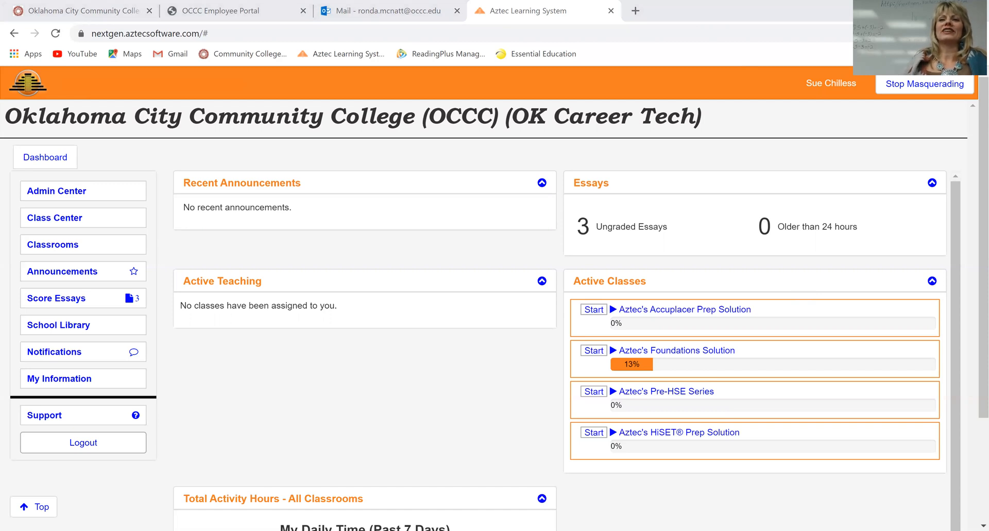
mouse_move(724, 206)
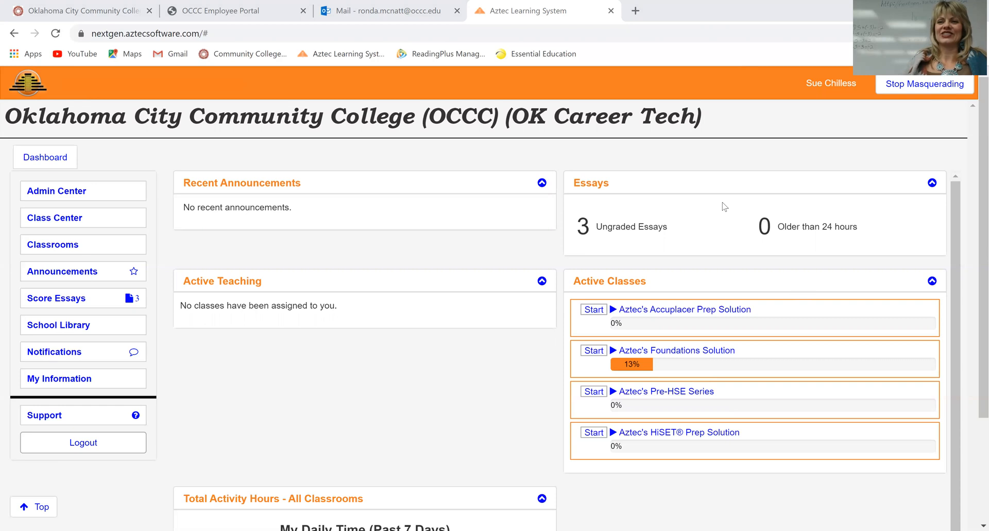